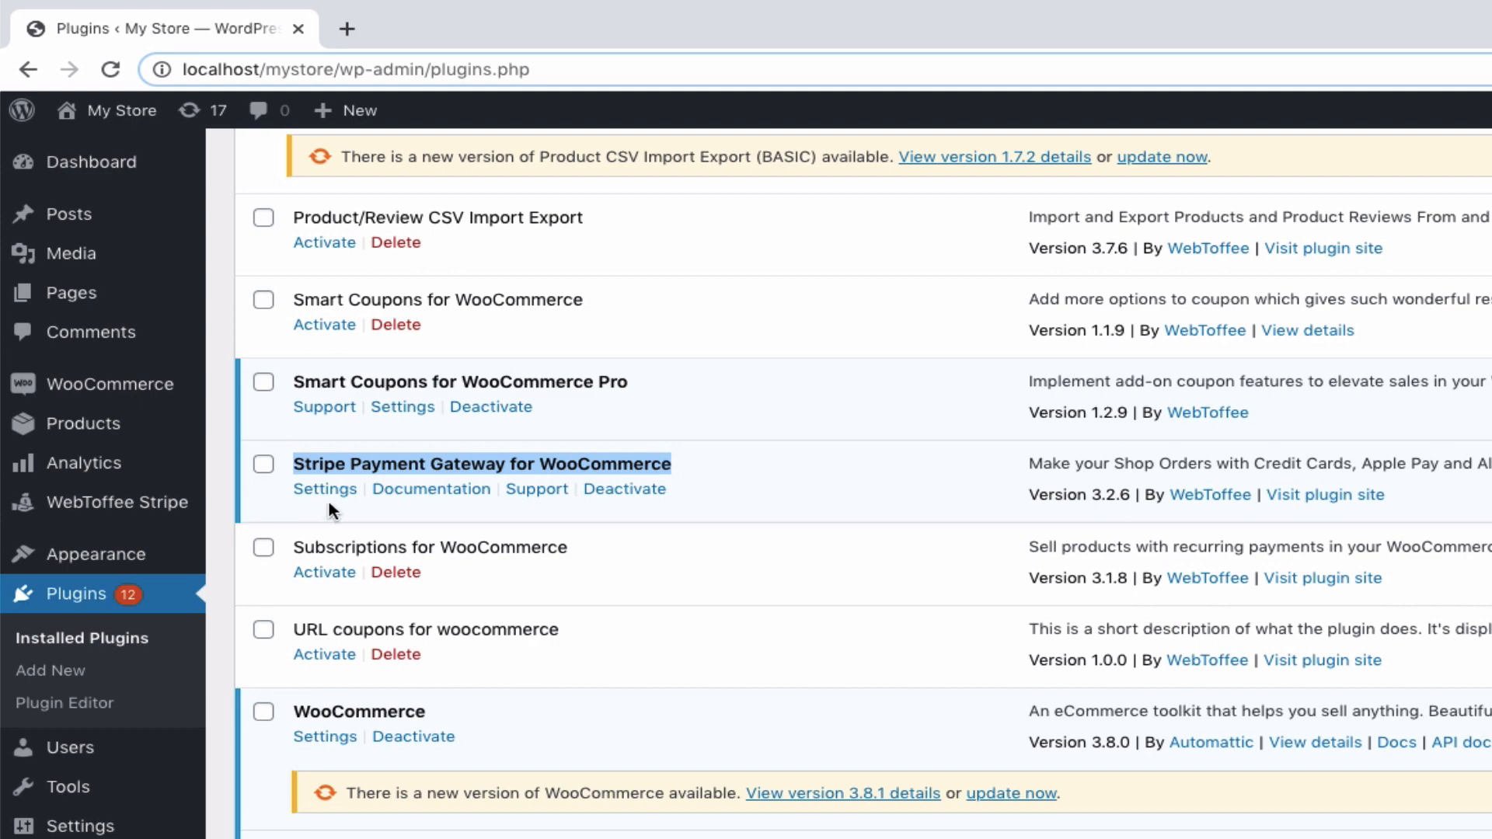
# - Open the WebToffee Stripe settings page from the admin sidebar's Stripe submenu
pyautogui.scroll(-3)
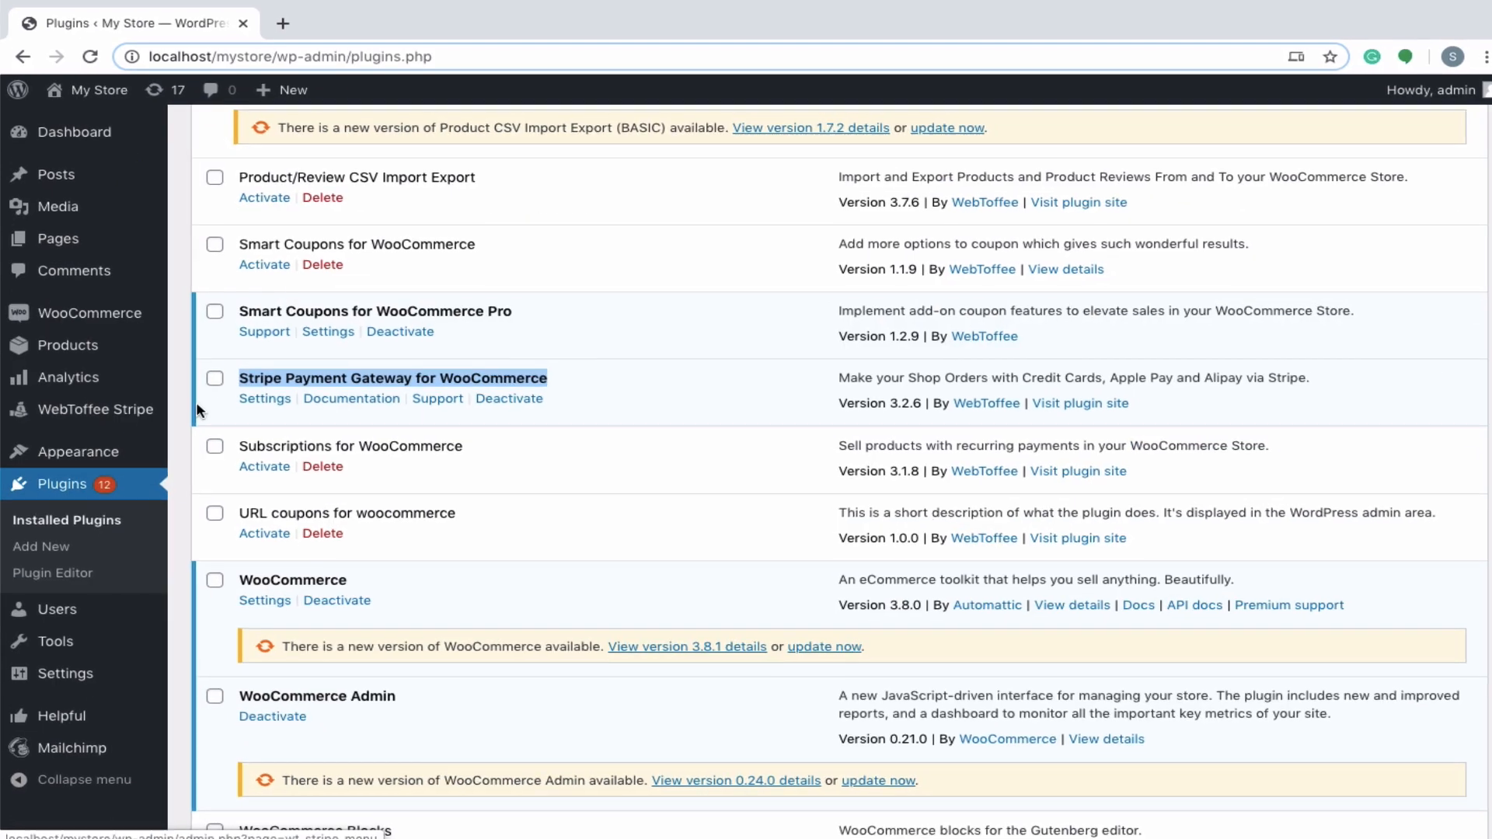
pyautogui.click(98, 408)
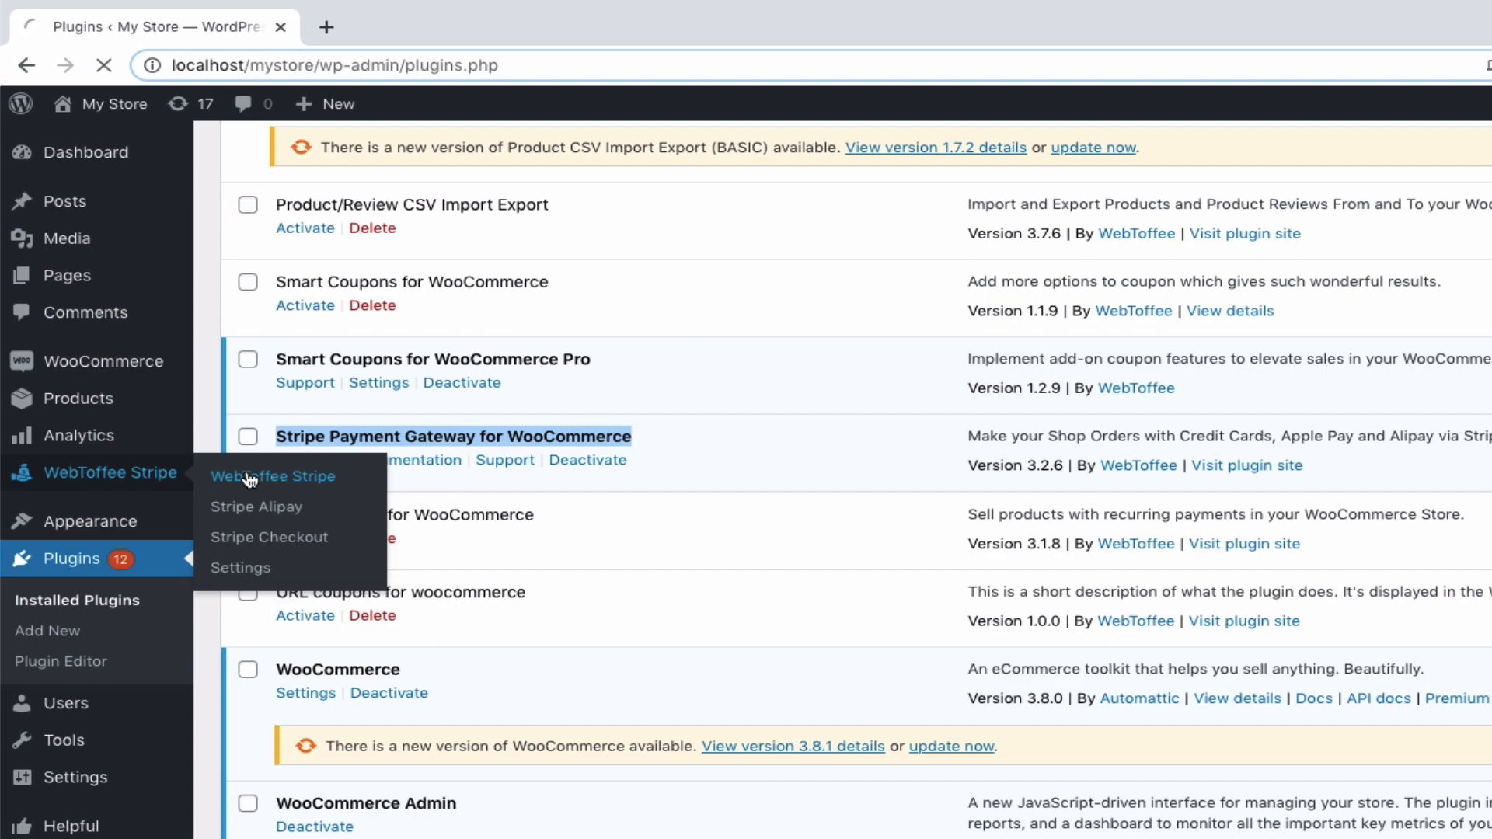
pyautogui.click(273, 476)
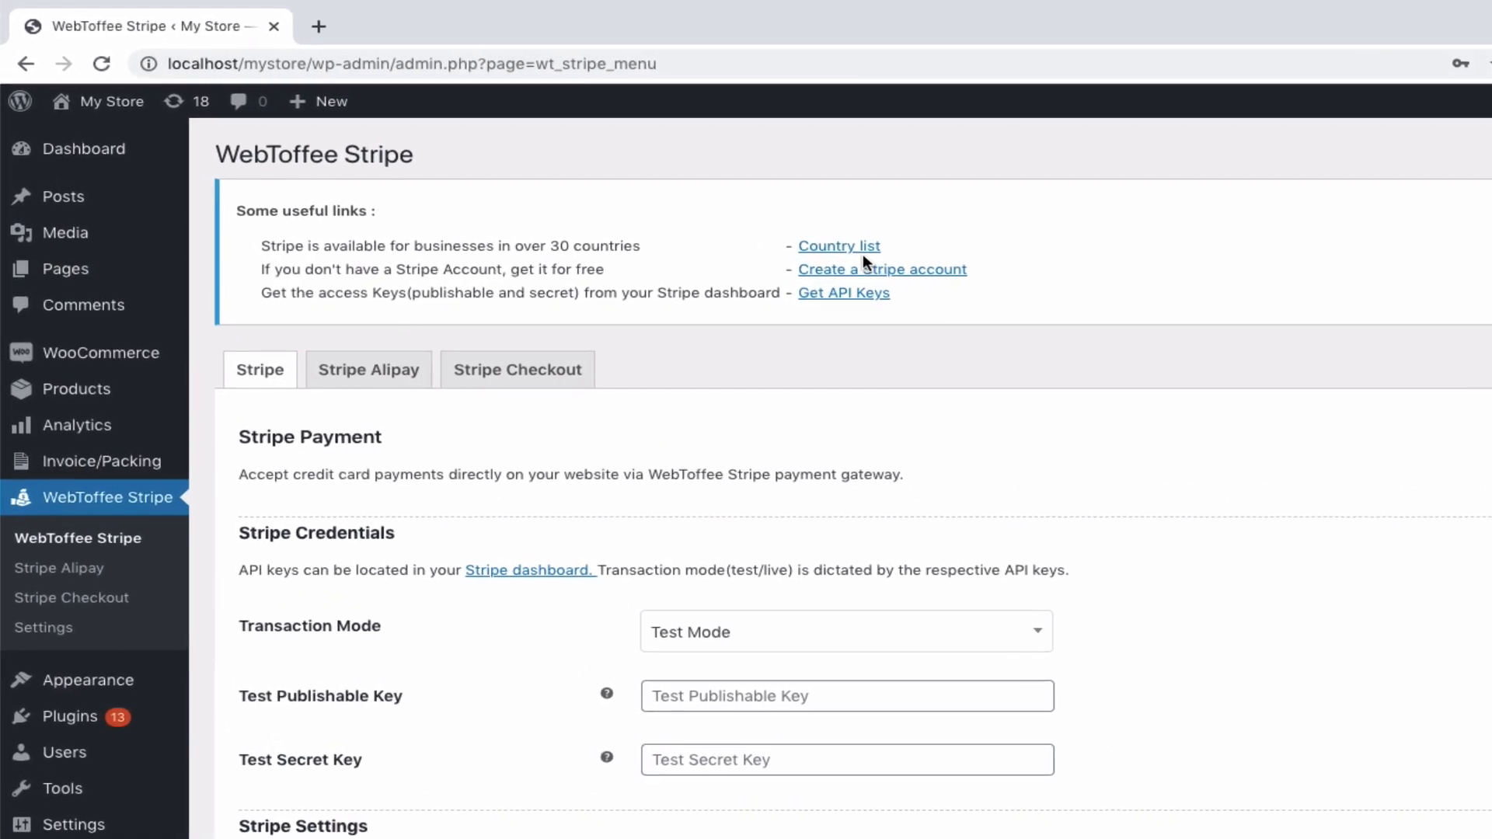
pyautogui.scroll(-3)
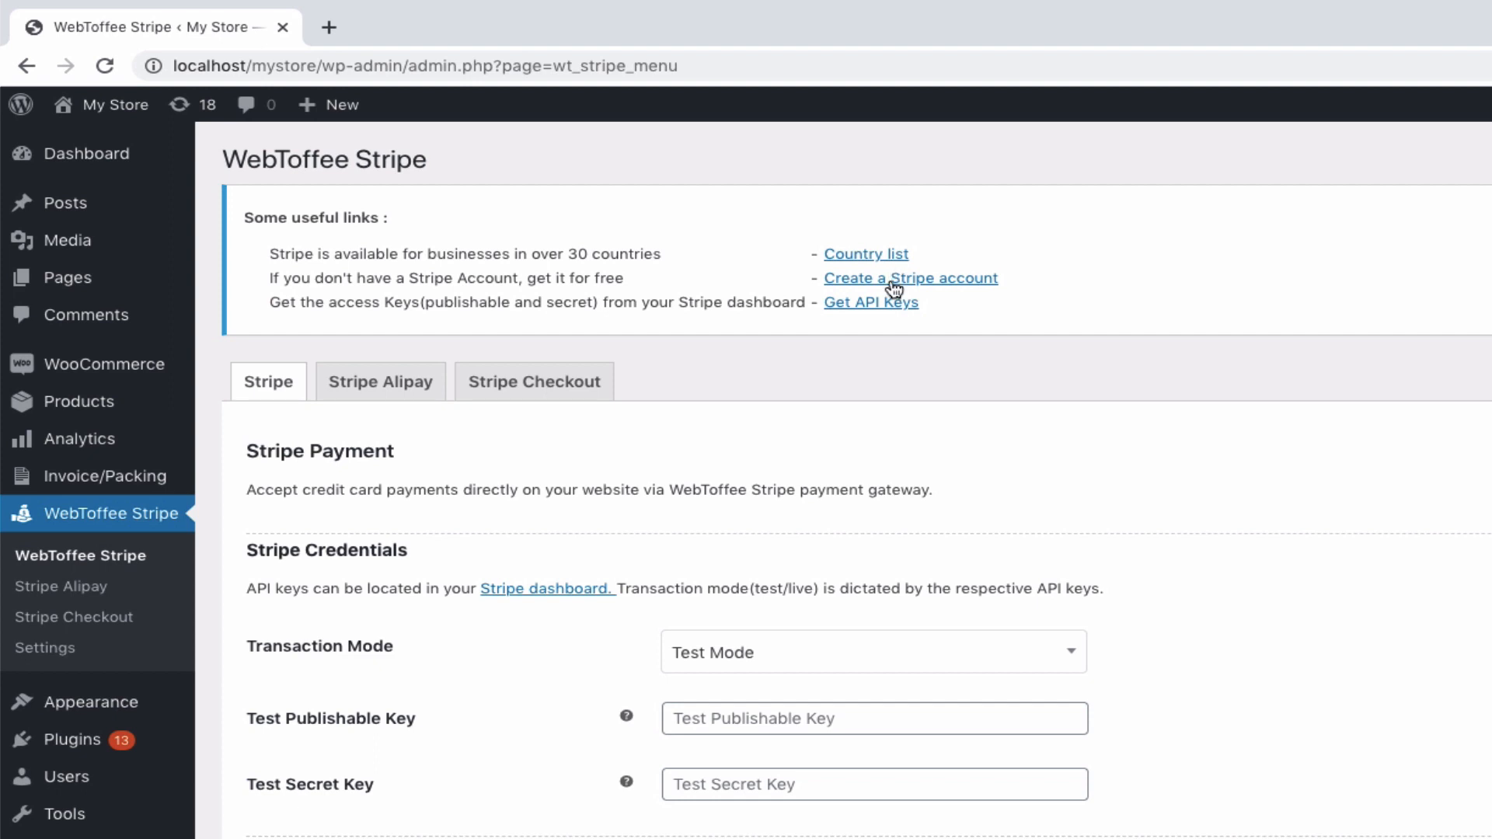
pyautogui.moveTo(841, 315)
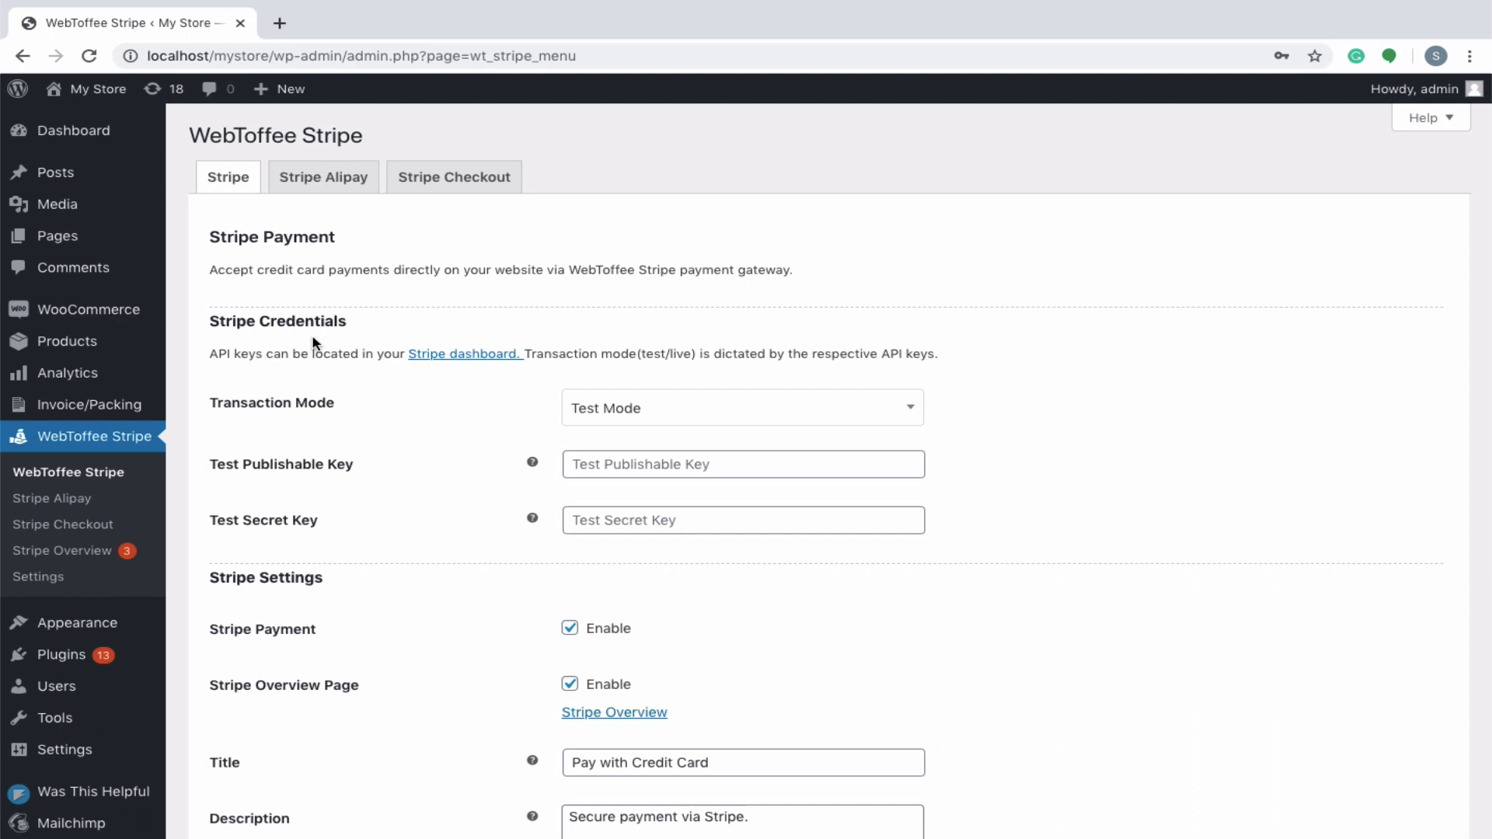
pyautogui.moveTo(251, 415)
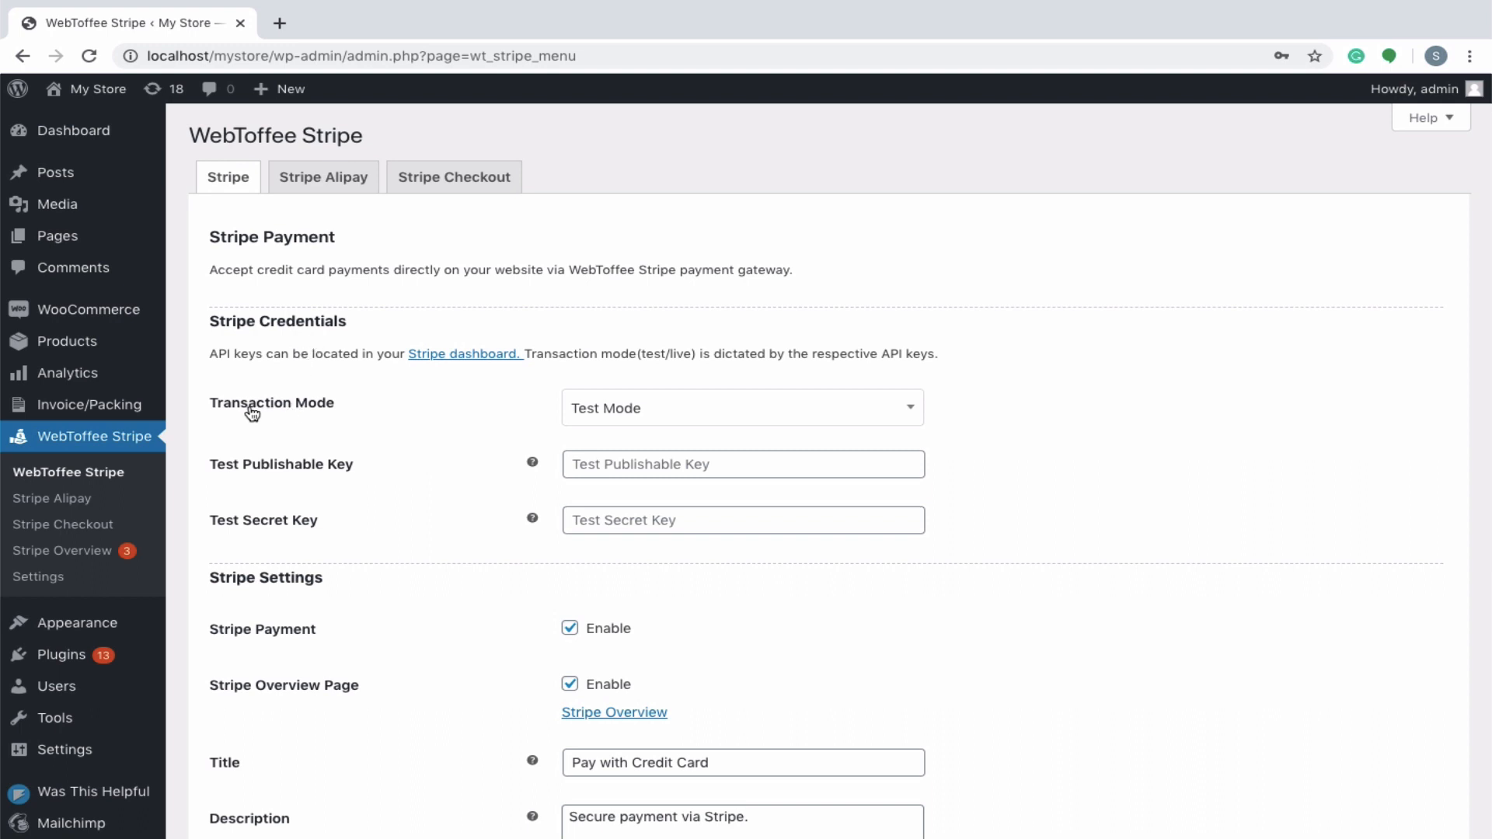
pyautogui.click(740, 407)
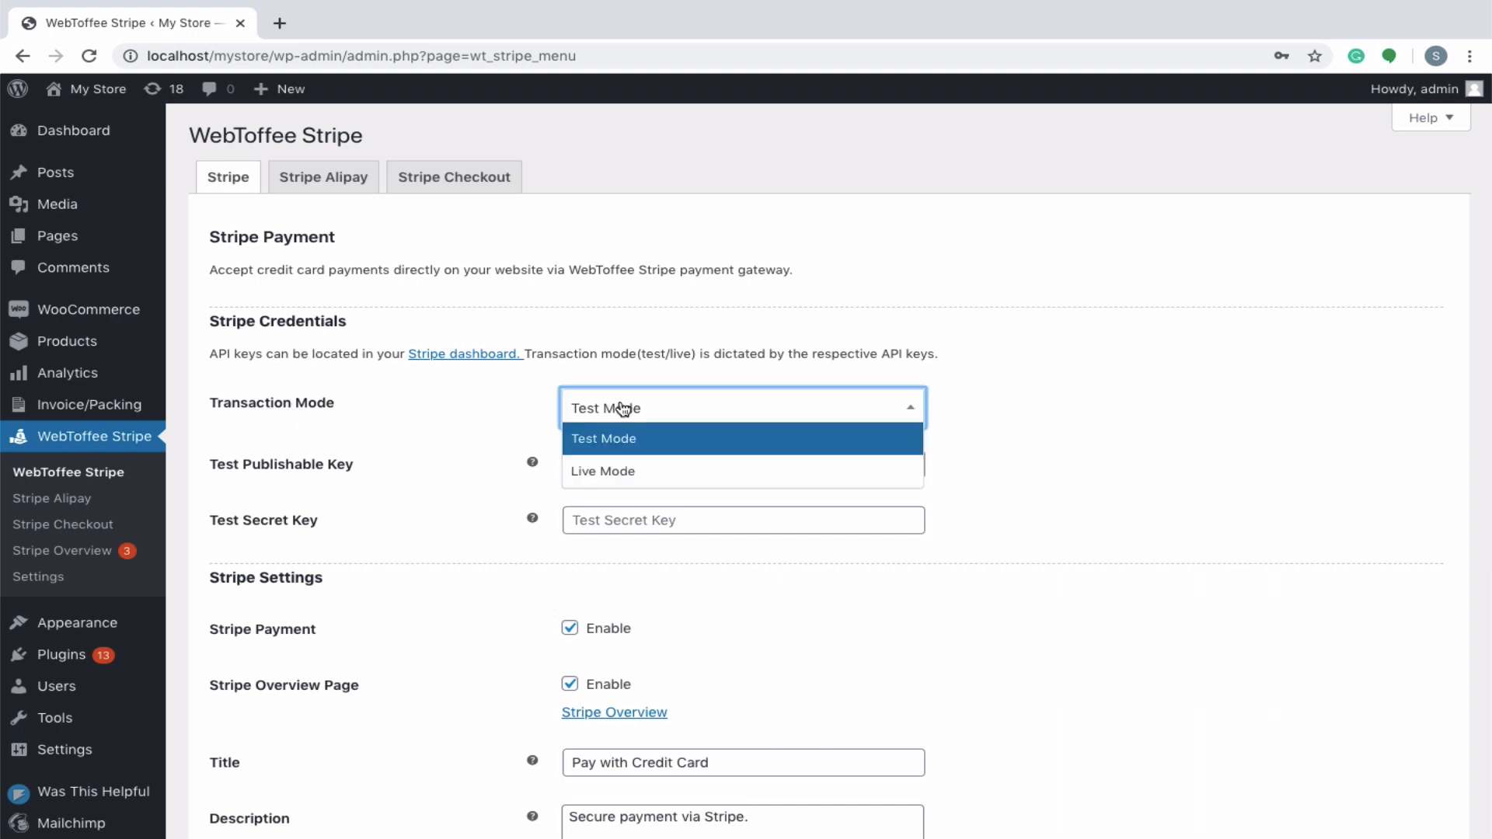
pyautogui.moveTo(601, 471)
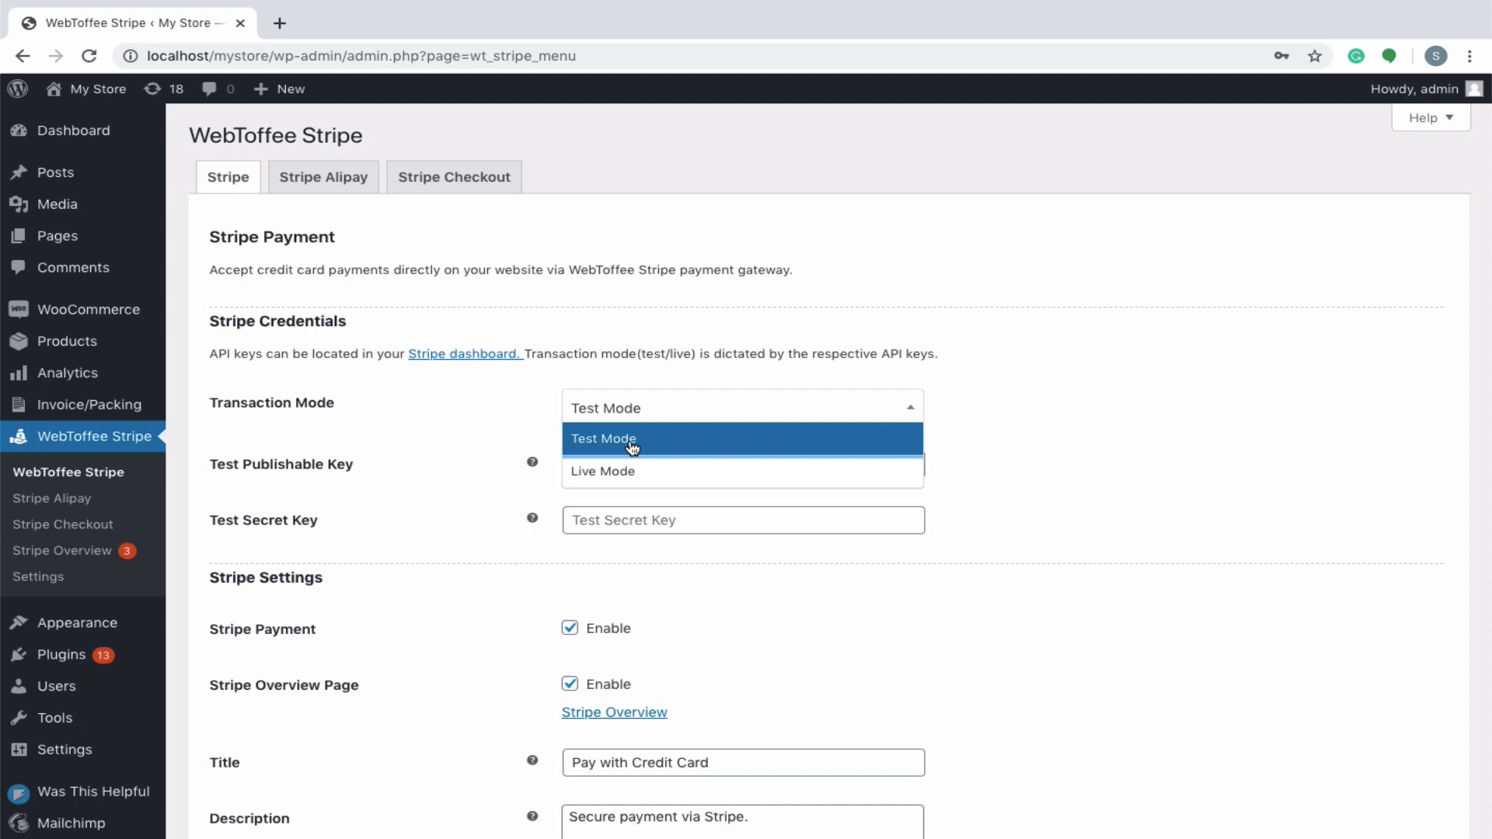
pyautogui.moveTo(634, 471)
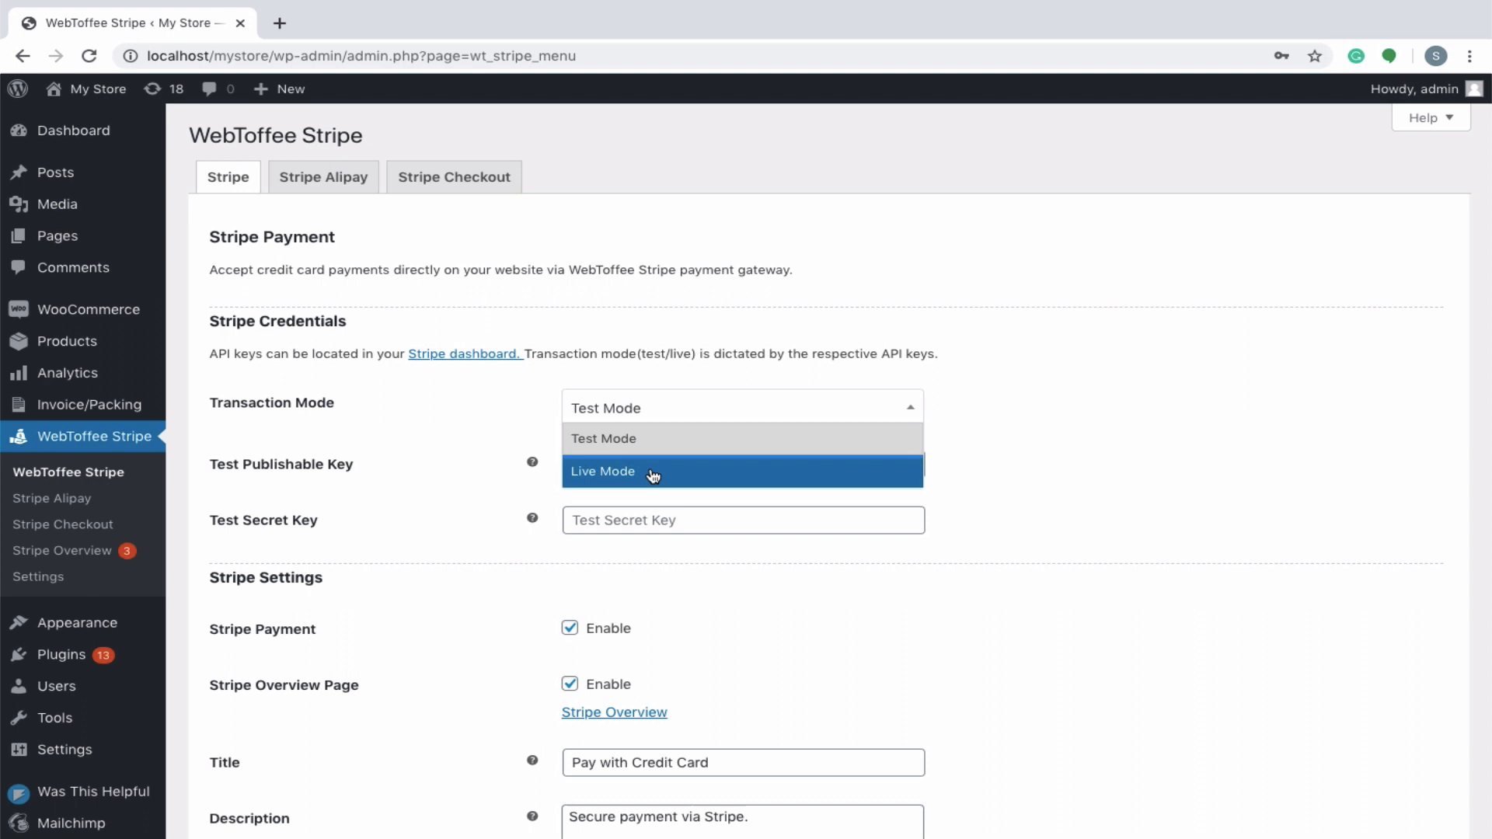
pyautogui.click(603, 438)
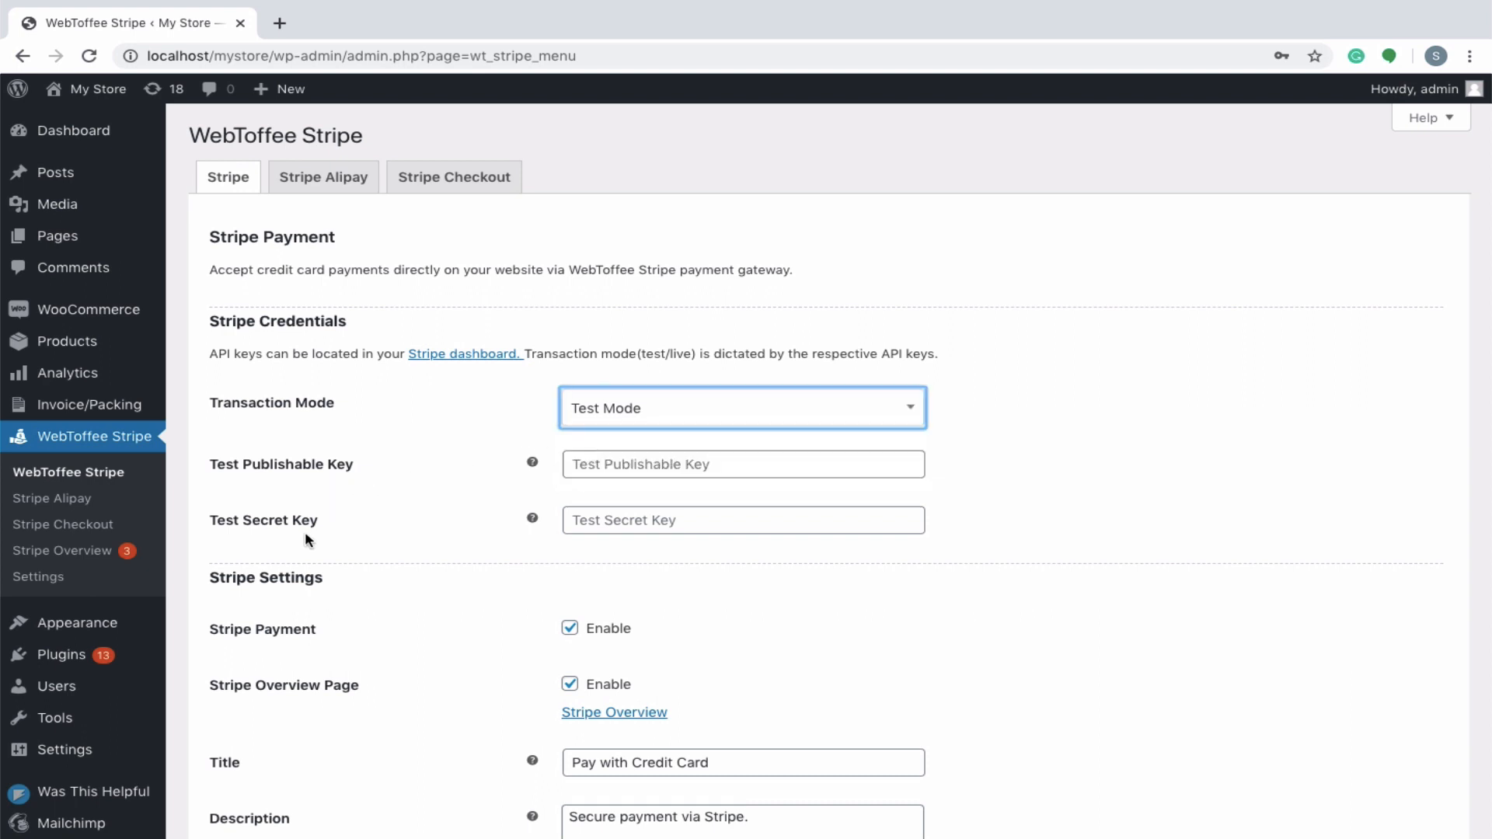
# - In Stripe Dashboard's Developers API keys, reveal and copy the test secret key
pyautogui.click(463, 355)
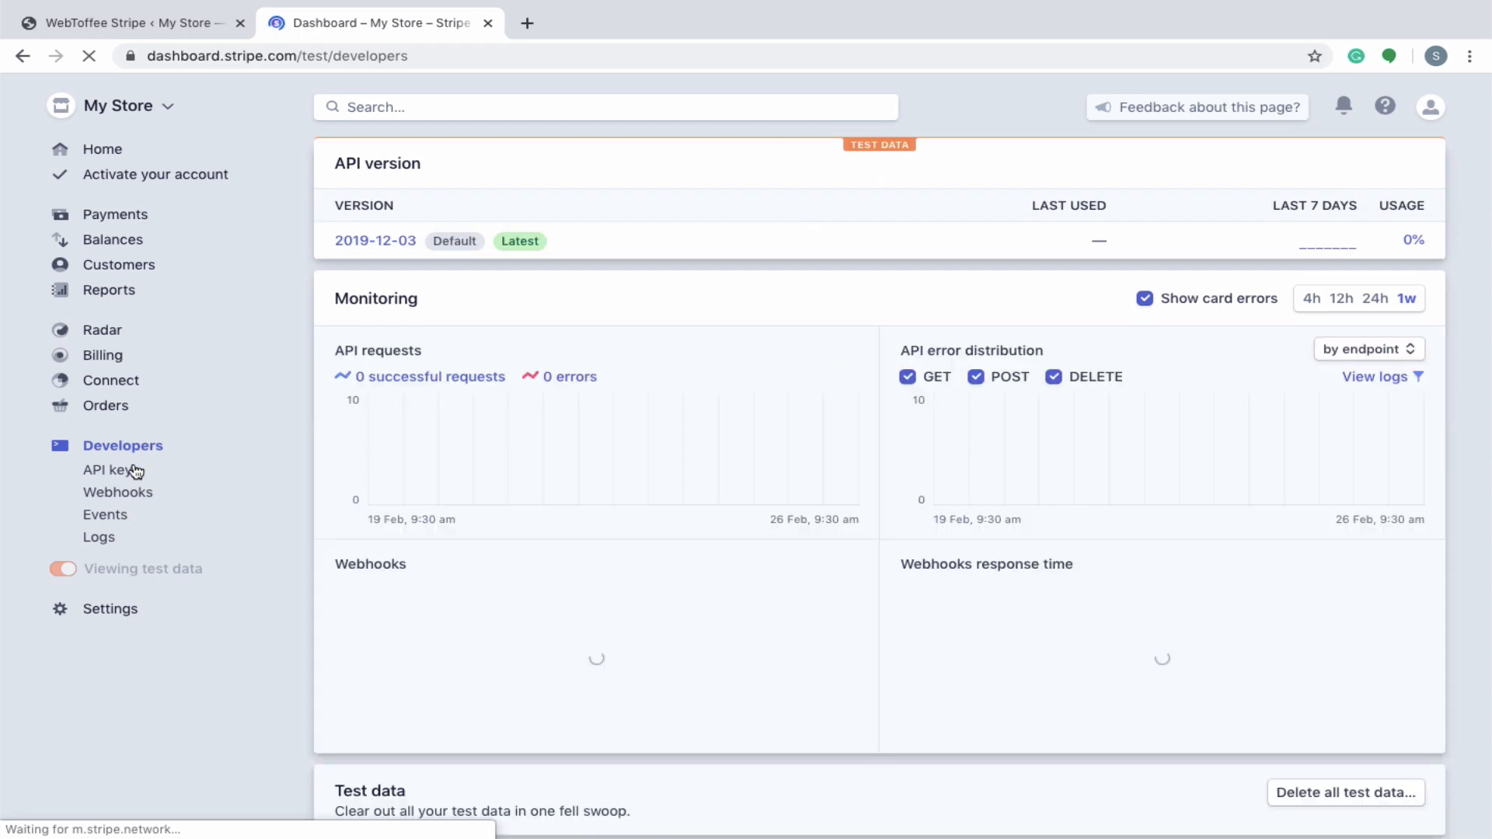
pyautogui.click(112, 469)
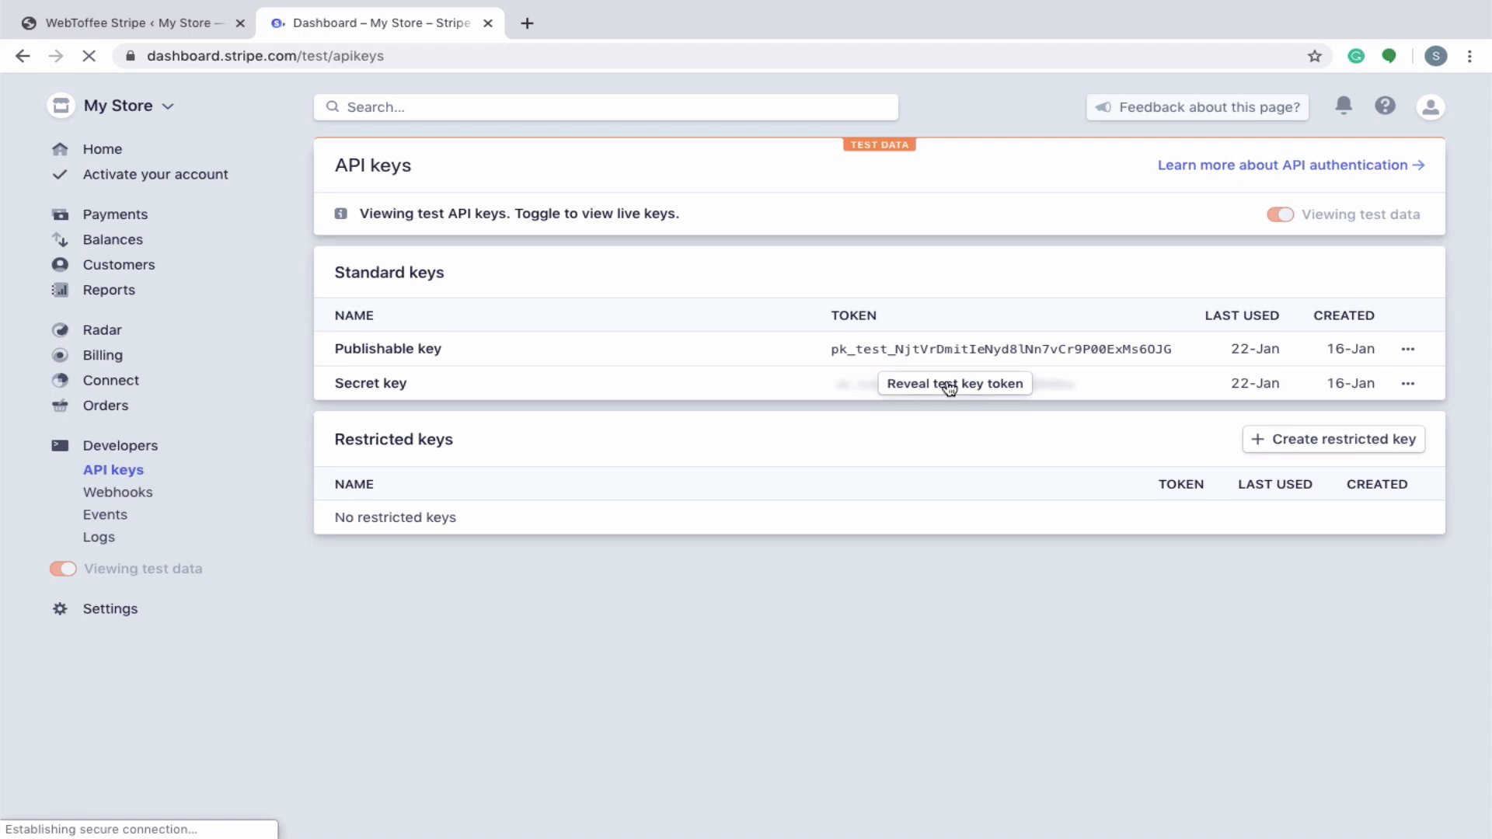
pyautogui.click(952, 383)
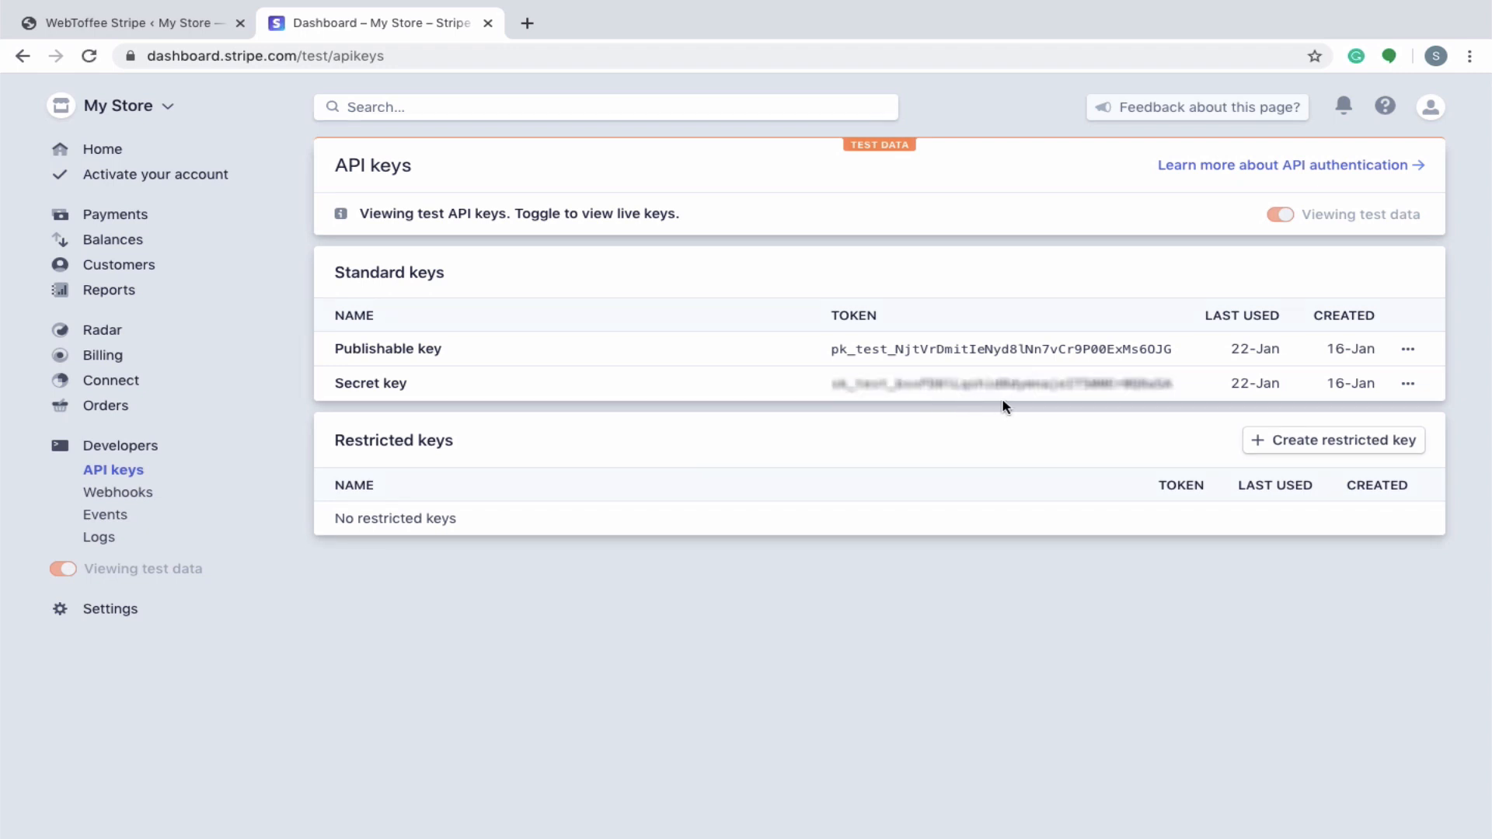
pyautogui.click(124, 22)
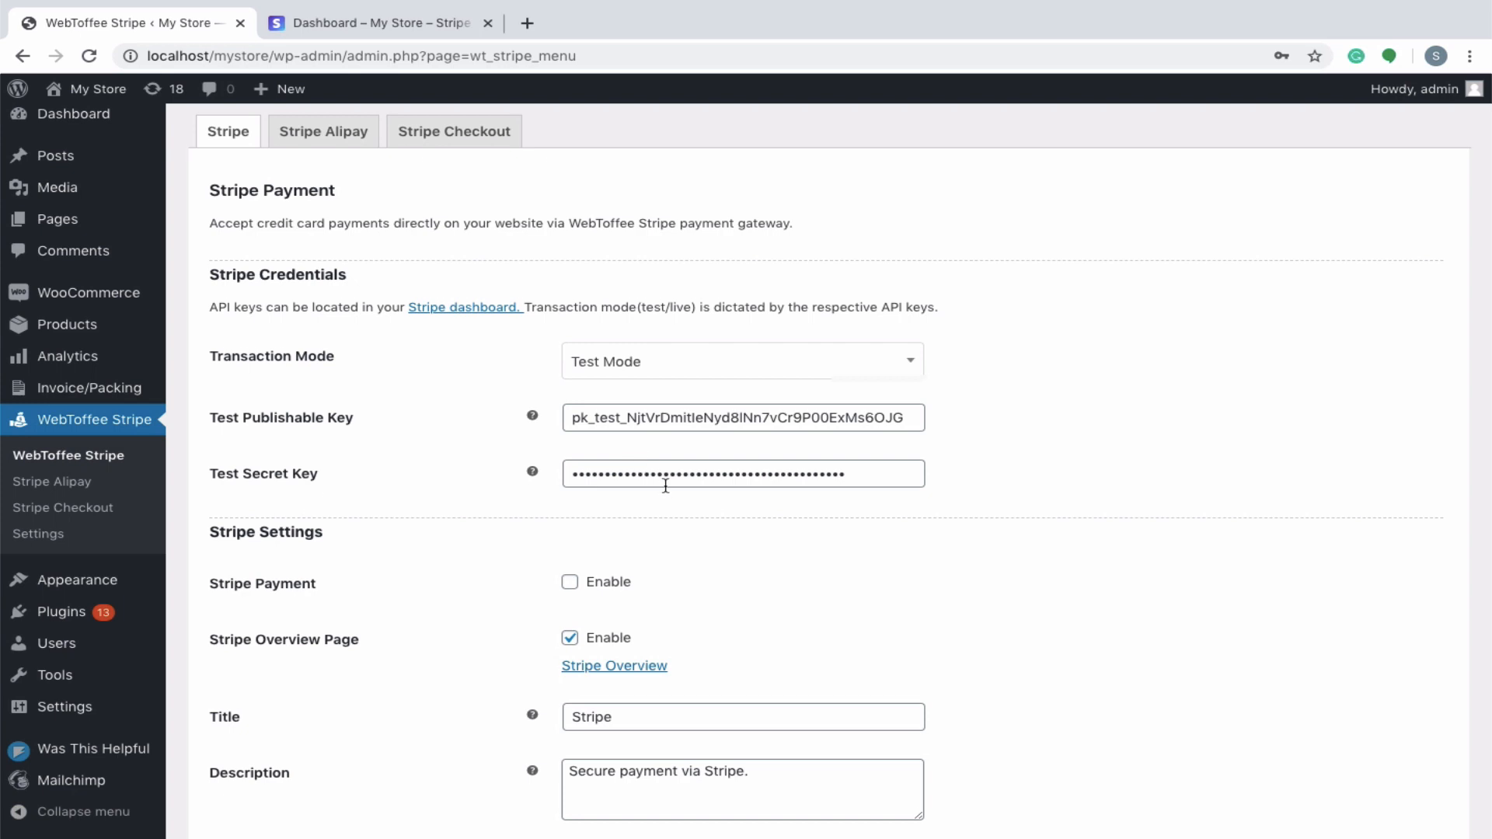
# - Paste the test keys, enable Stripe Payment and save the Stripe settings
pyautogui.click(488, 22)
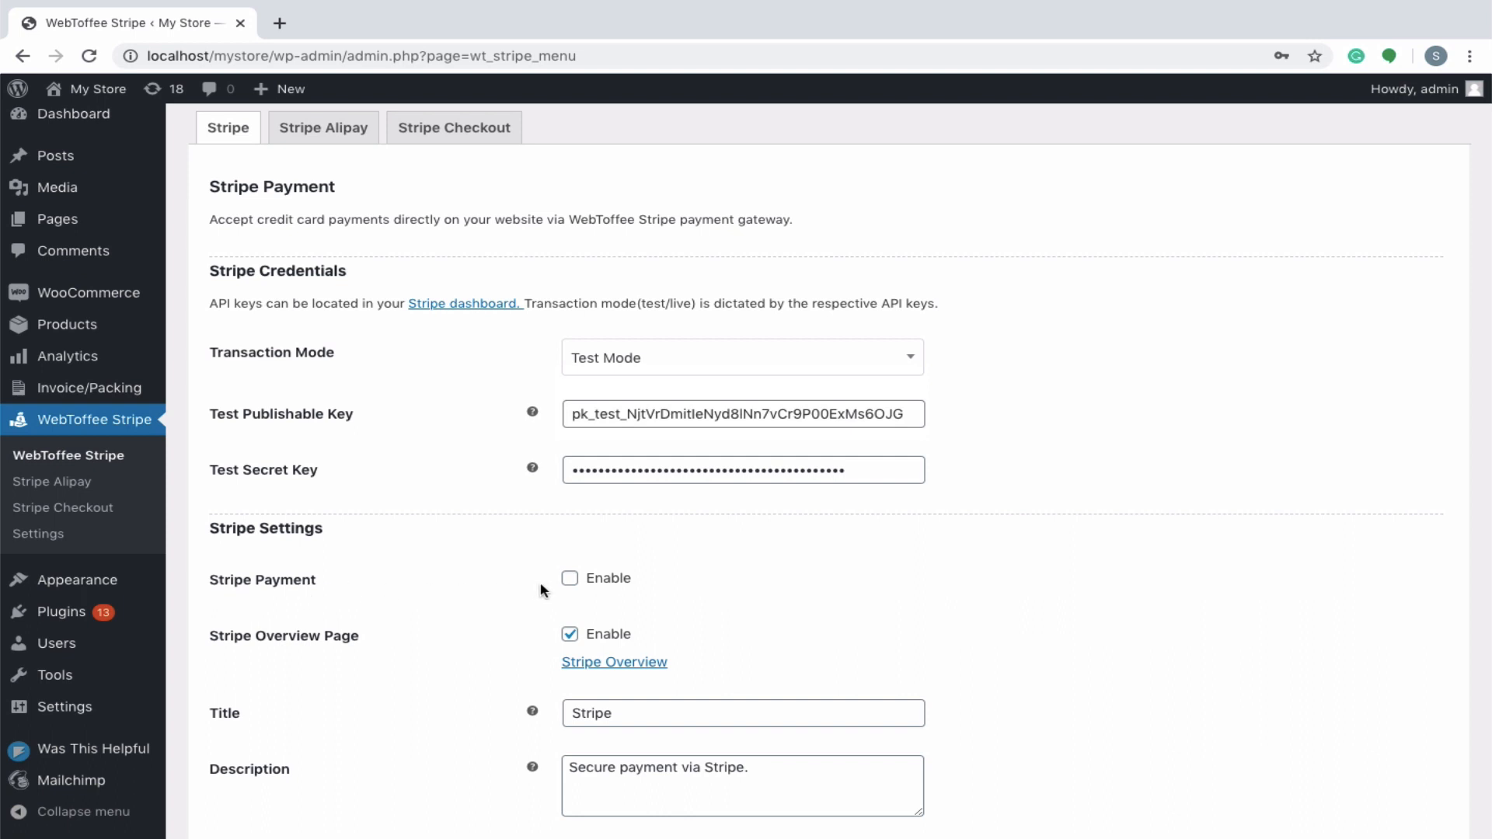
pyautogui.click(569, 578)
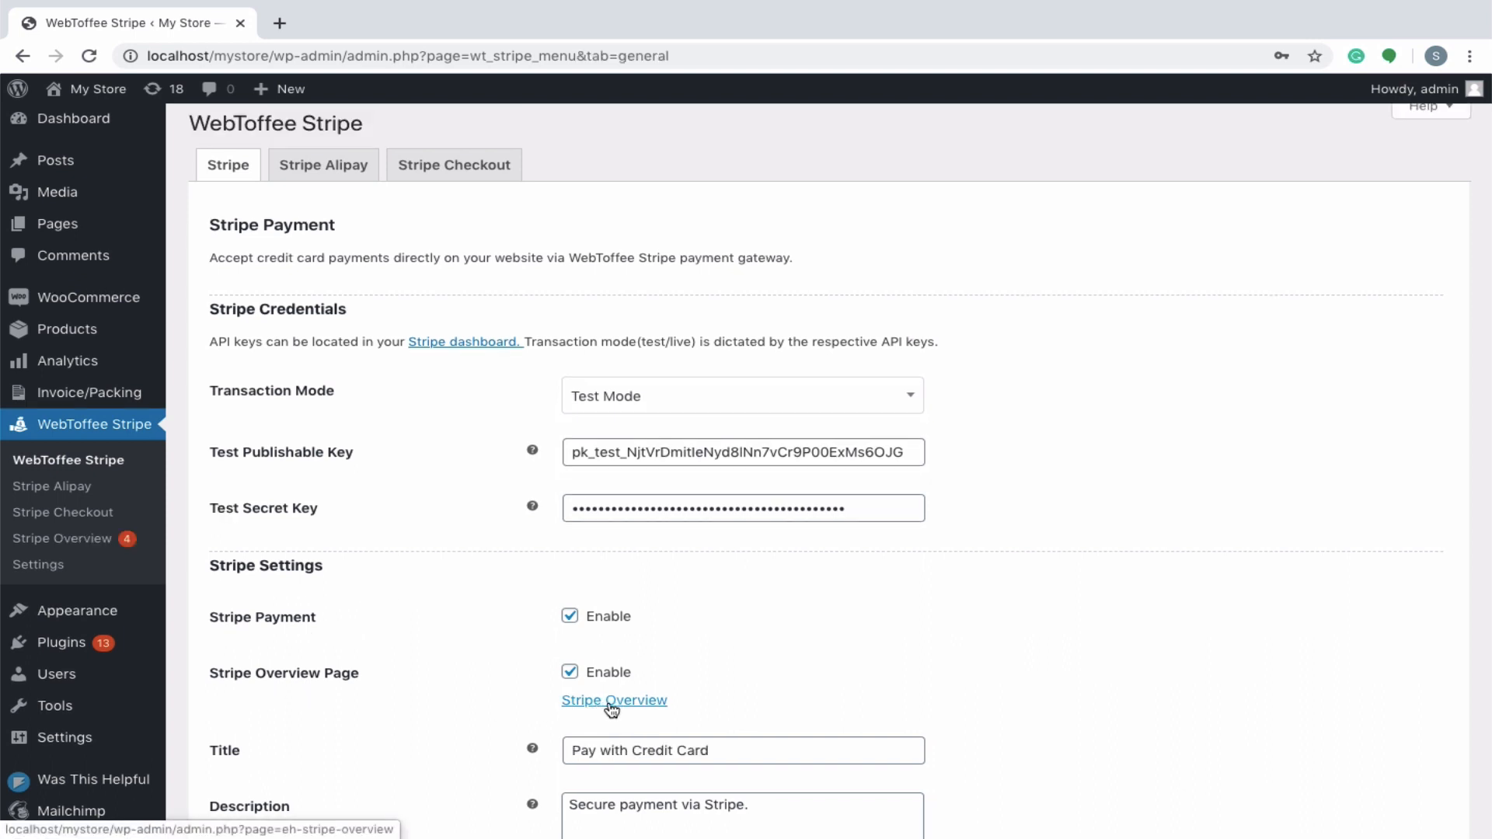
pyautogui.click(614, 700)
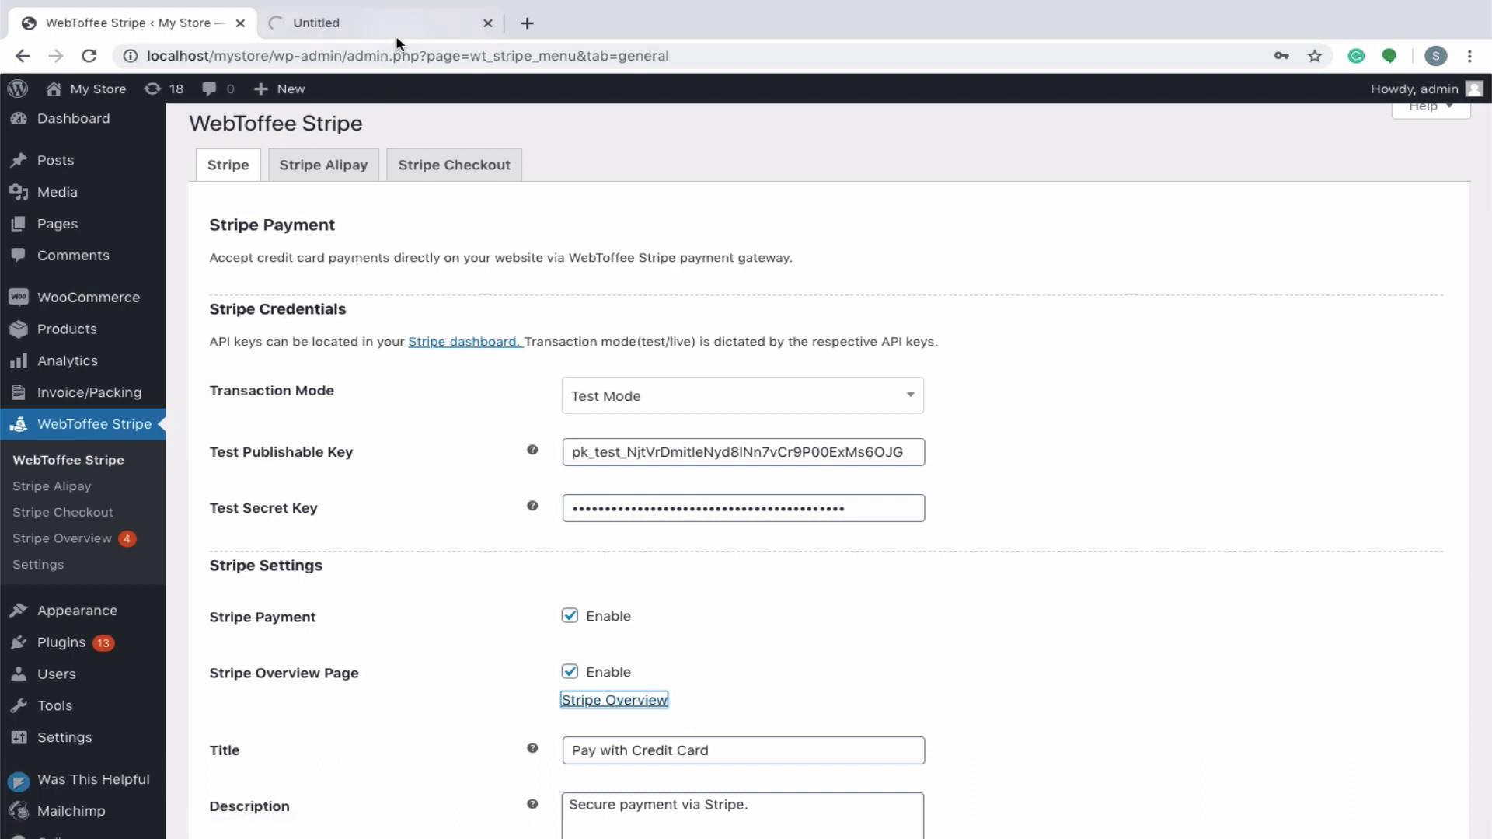
# - Review the Overview totals, date range options and the Order Details table
pyautogui.click(614, 700)
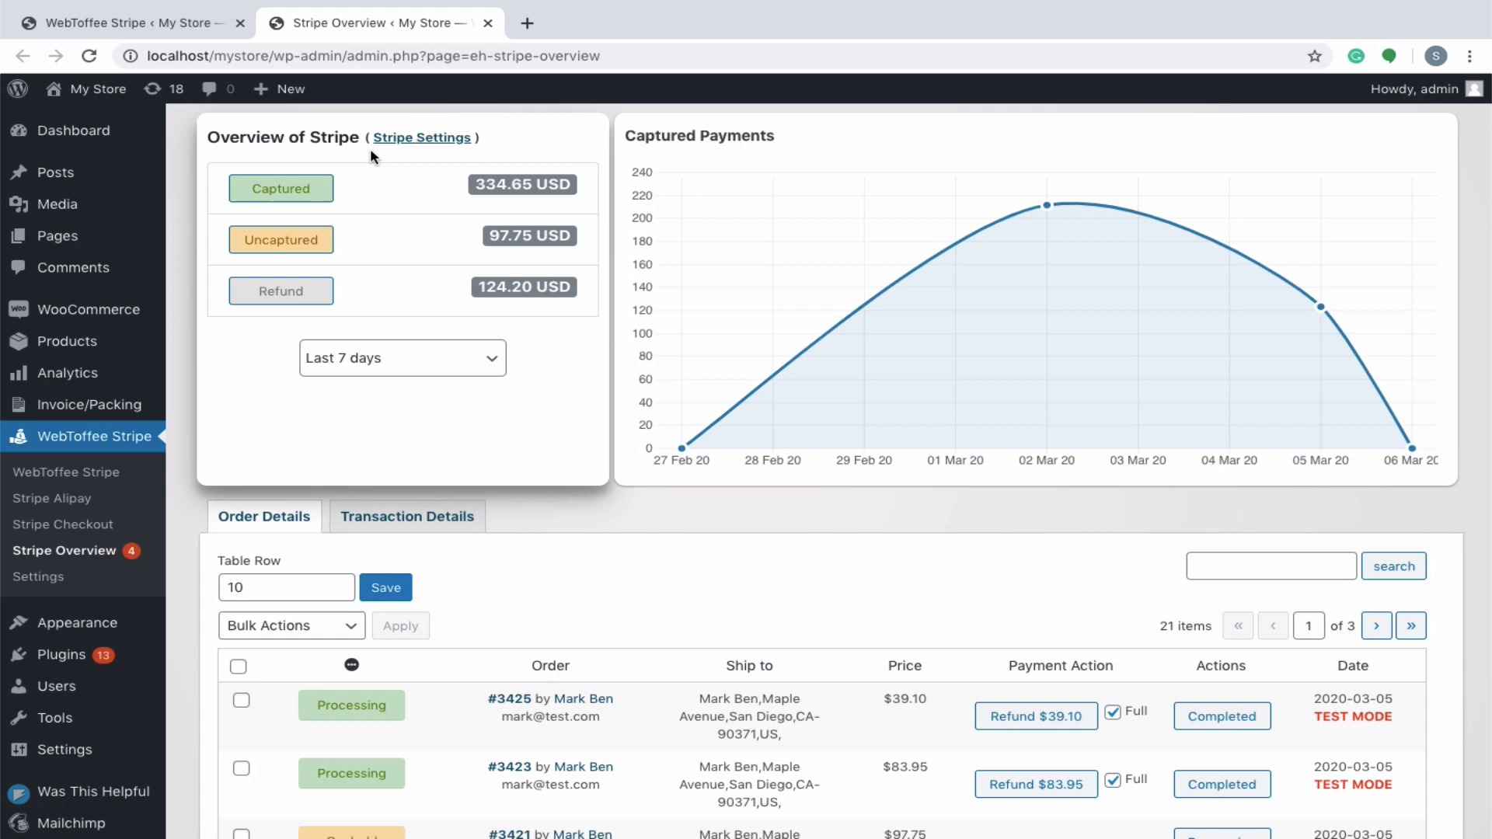
pyautogui.moveTo(370, 157)
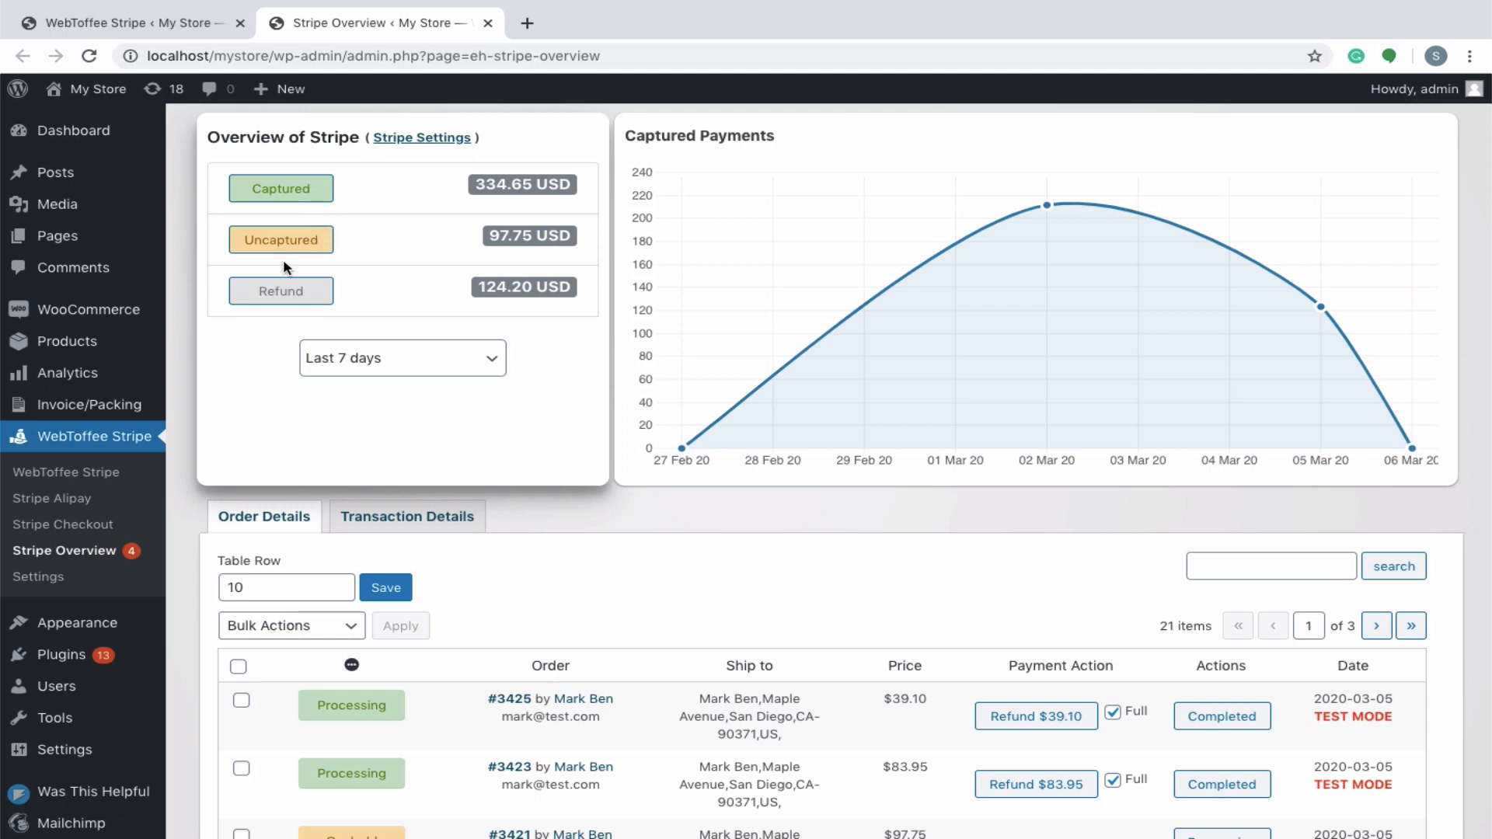
pyautogui.moveTo(352, 362)
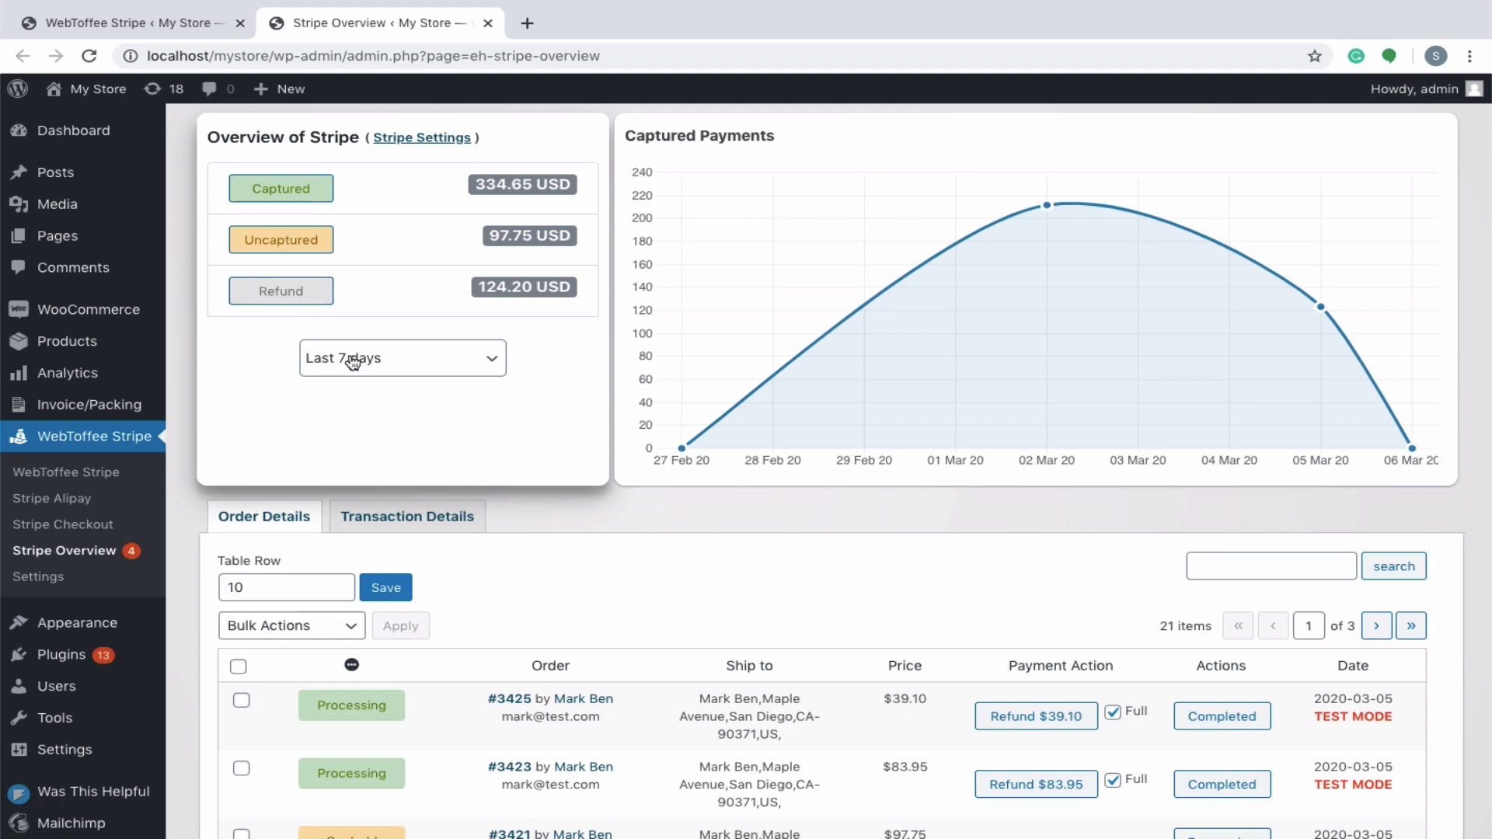
pyautogui.click(401, 358)
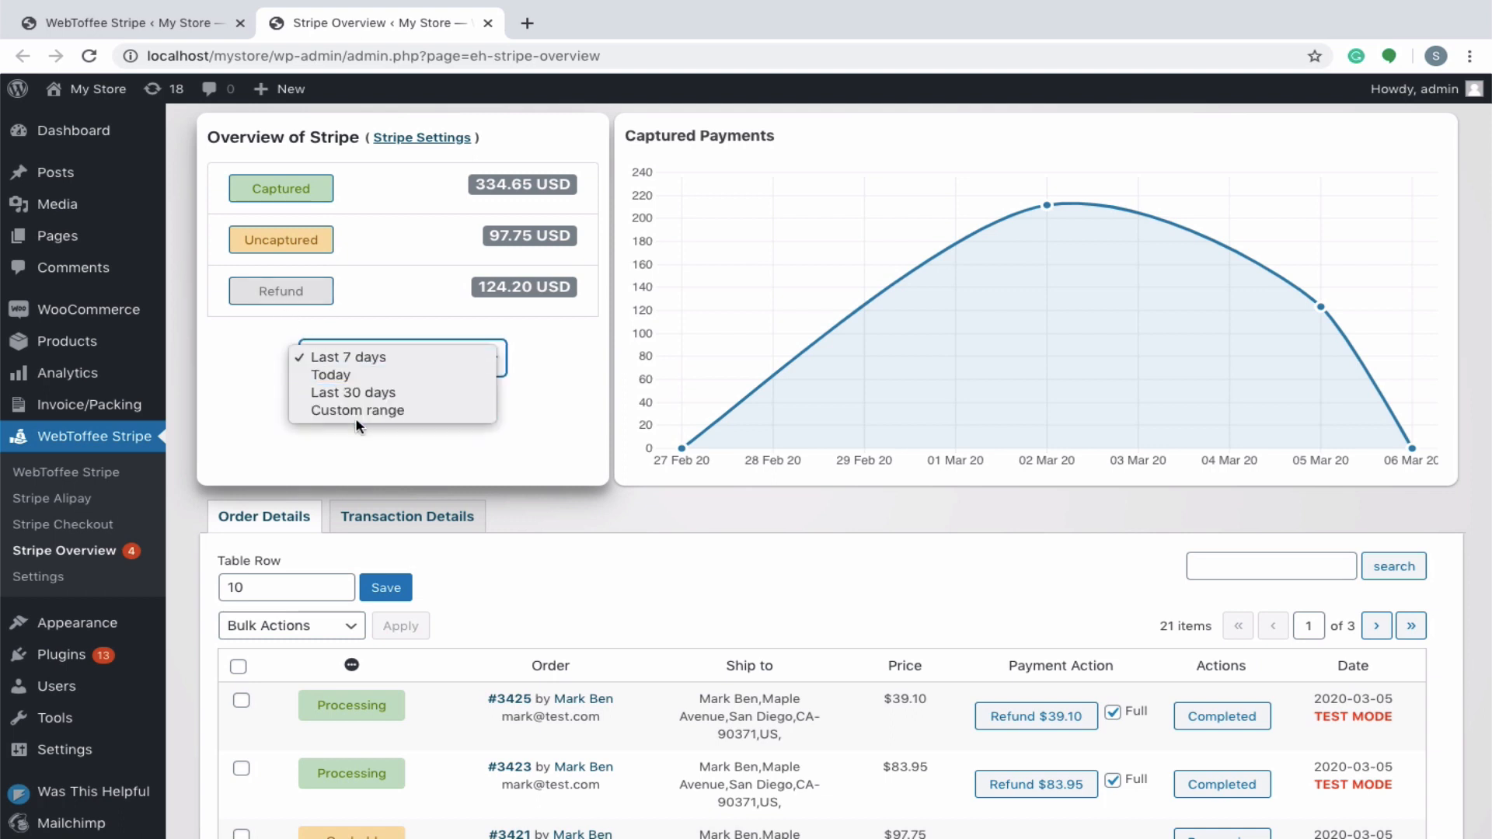
pyautogui.moveTo(719, 169)
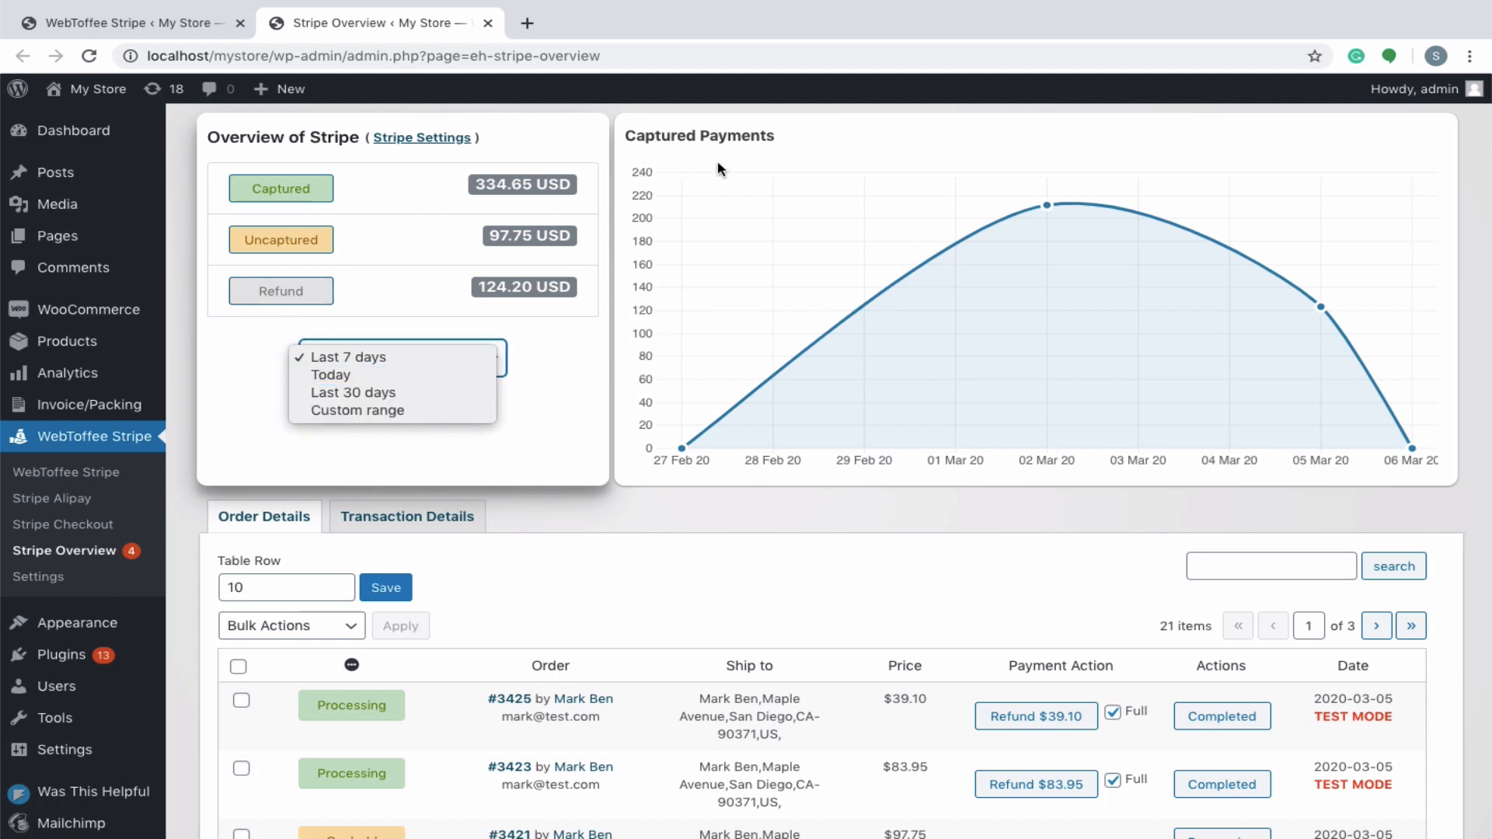
pyautogui.moveTo(1015, 378)
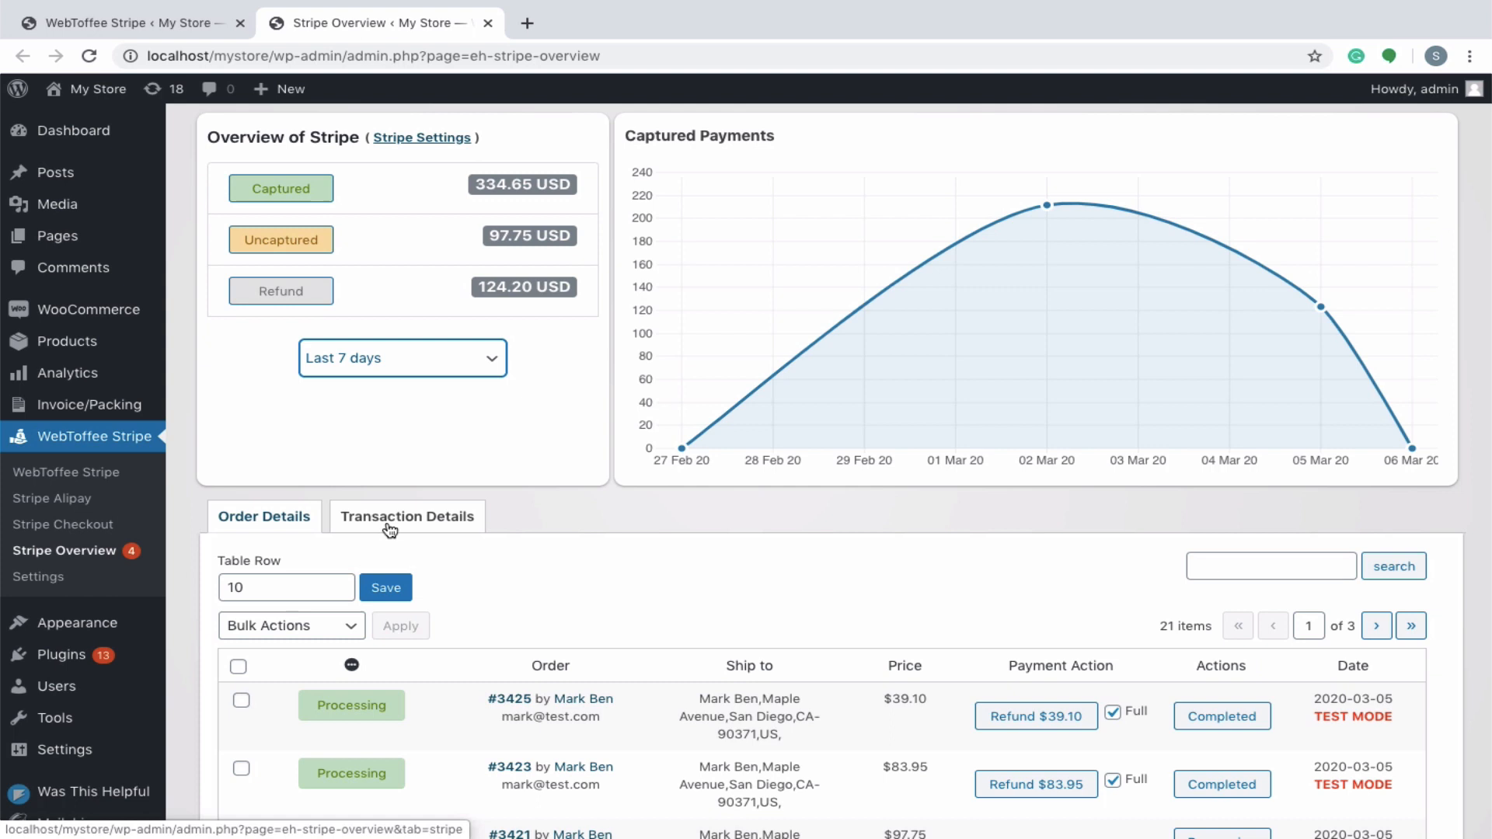
pyautogui.click(264, 517)
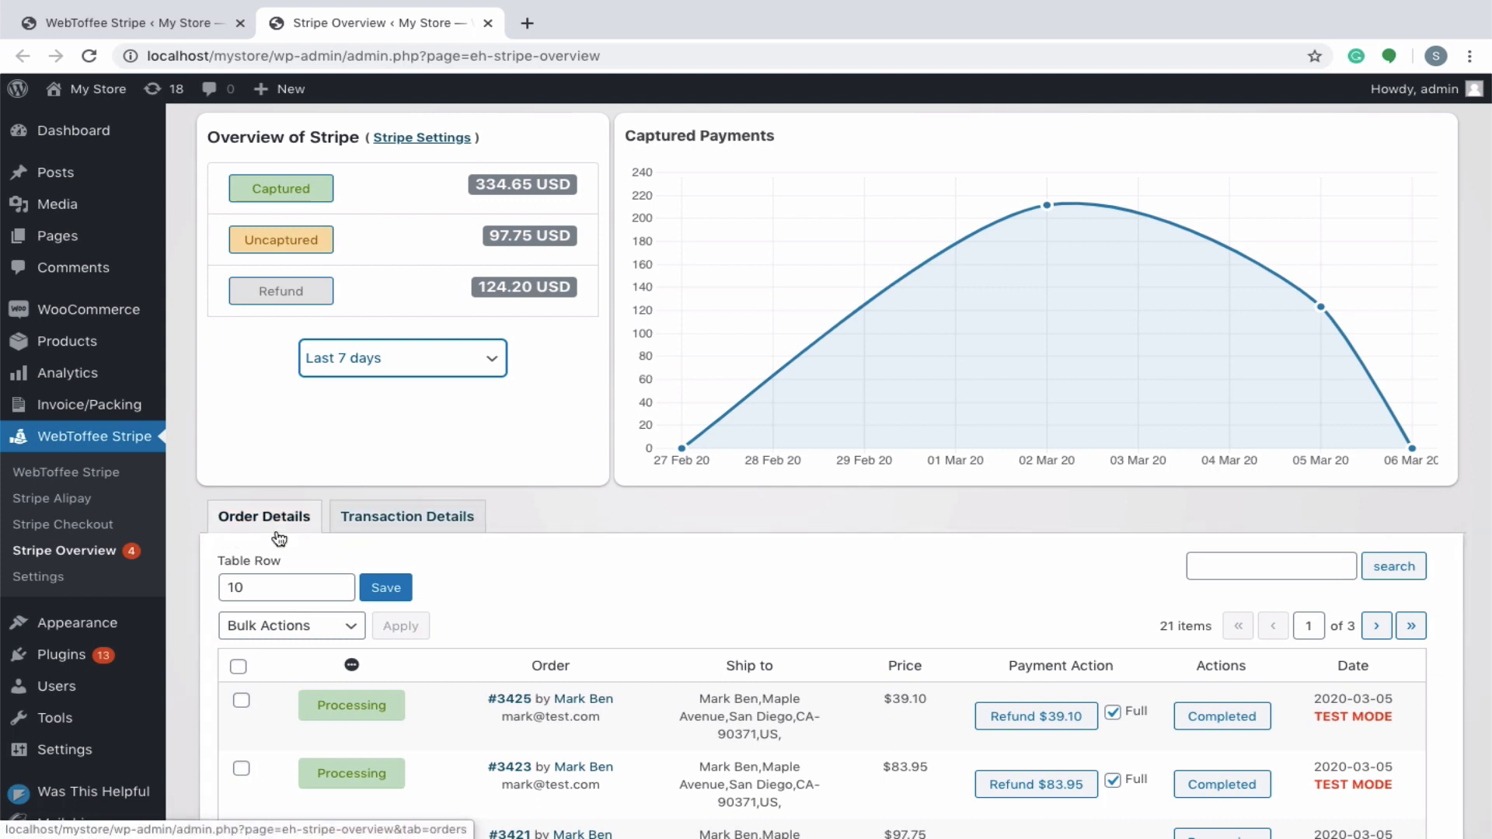
pyautogui.scroll(-3)
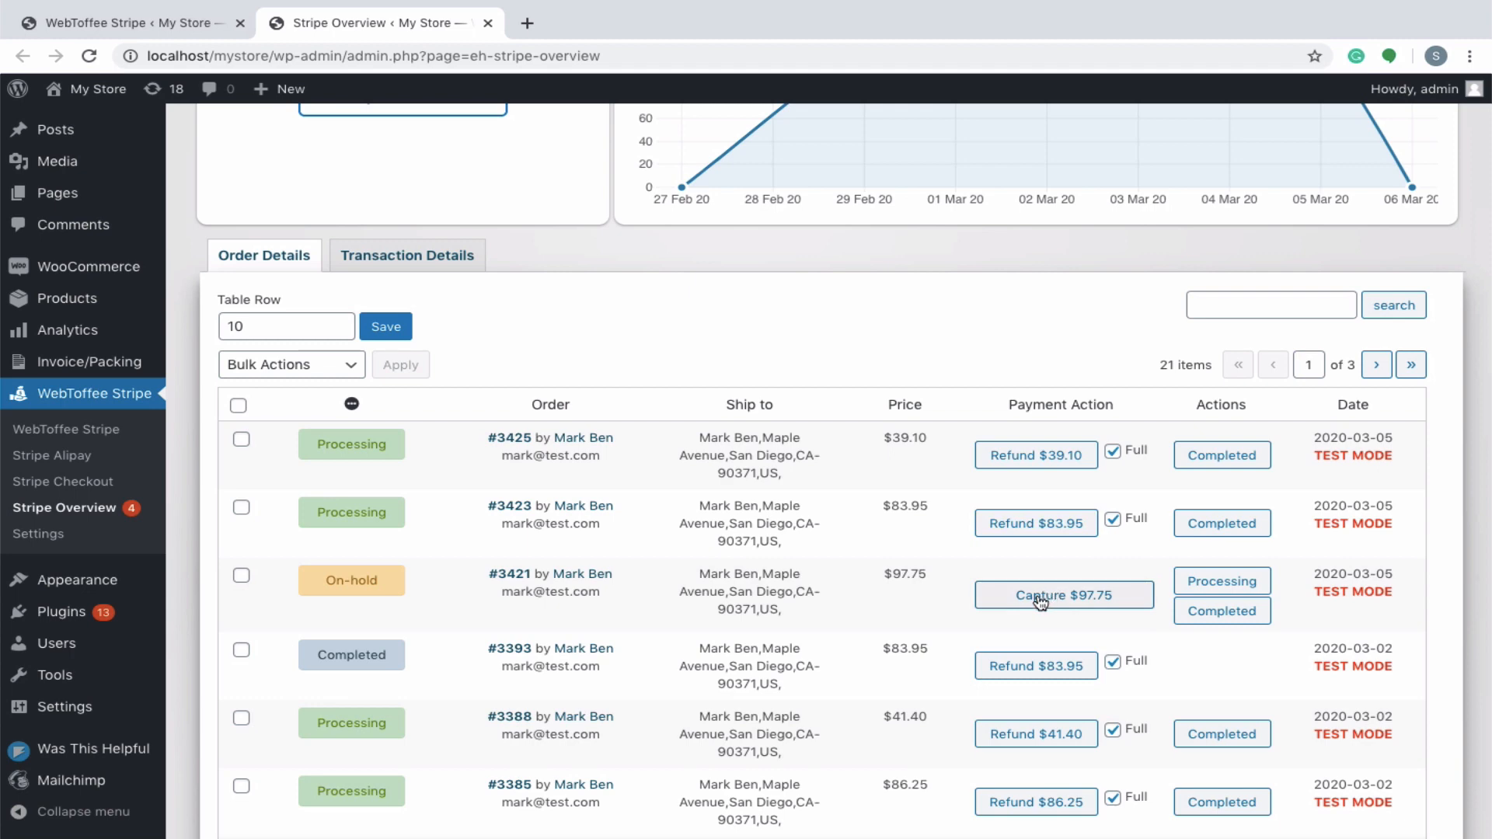
# - Capture order #3421's on-hold $97.75 card payment and confirm it
pyautogui.click(1063, 594)
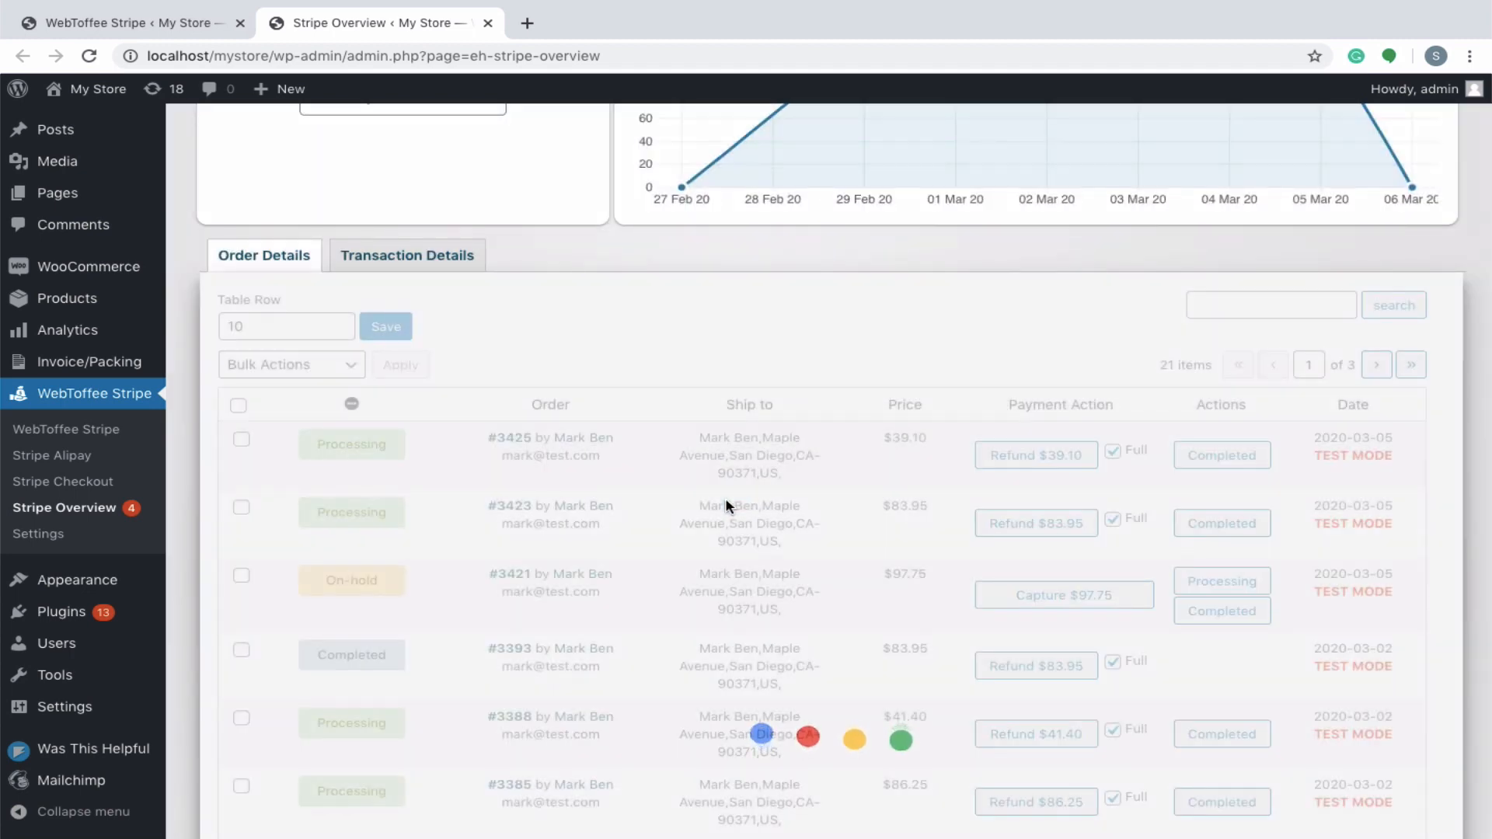
pyautogui.click(1064, 595)
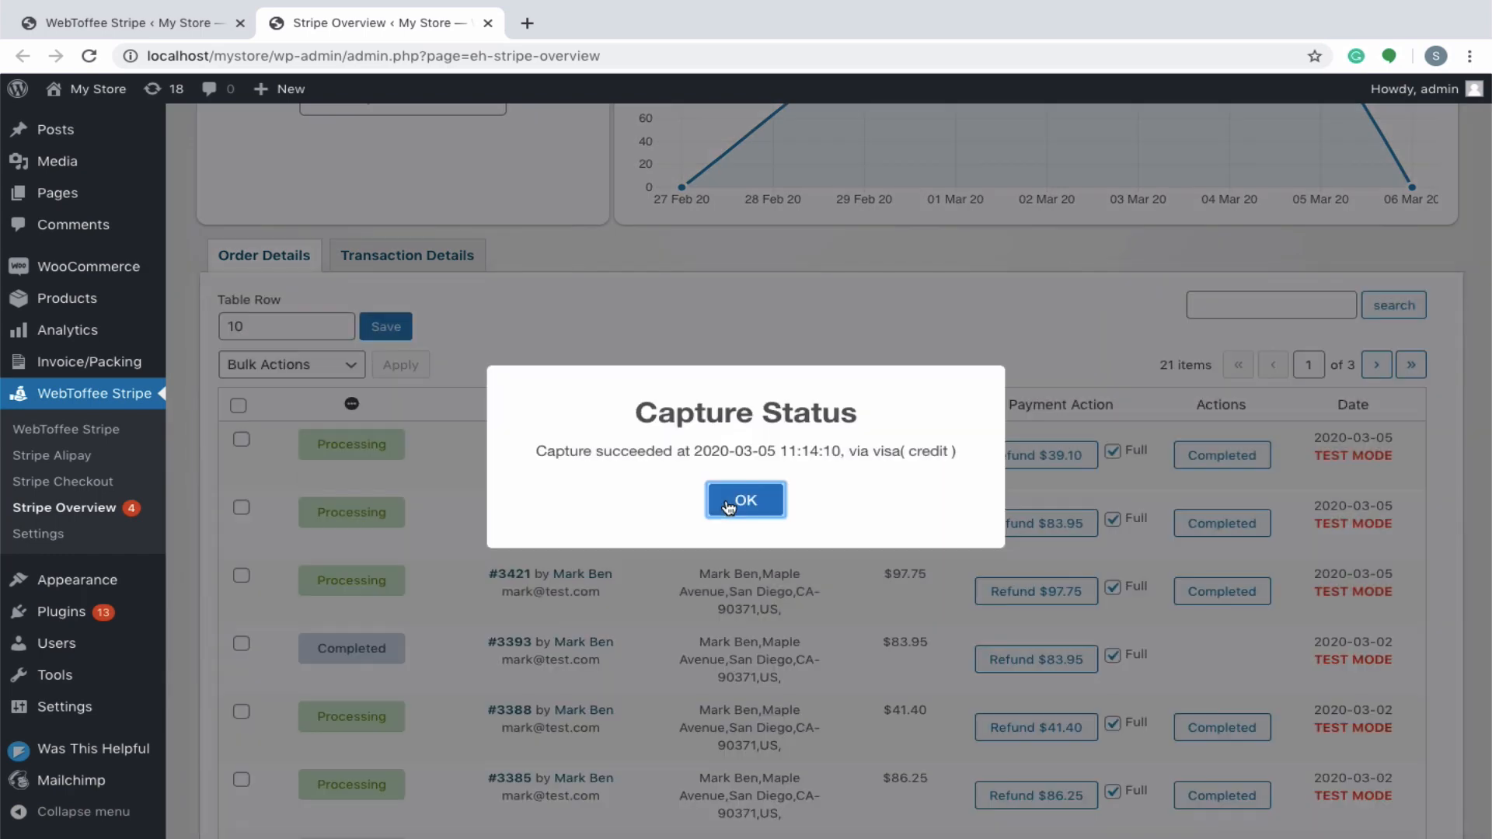
pyautogui.click(746, 500)
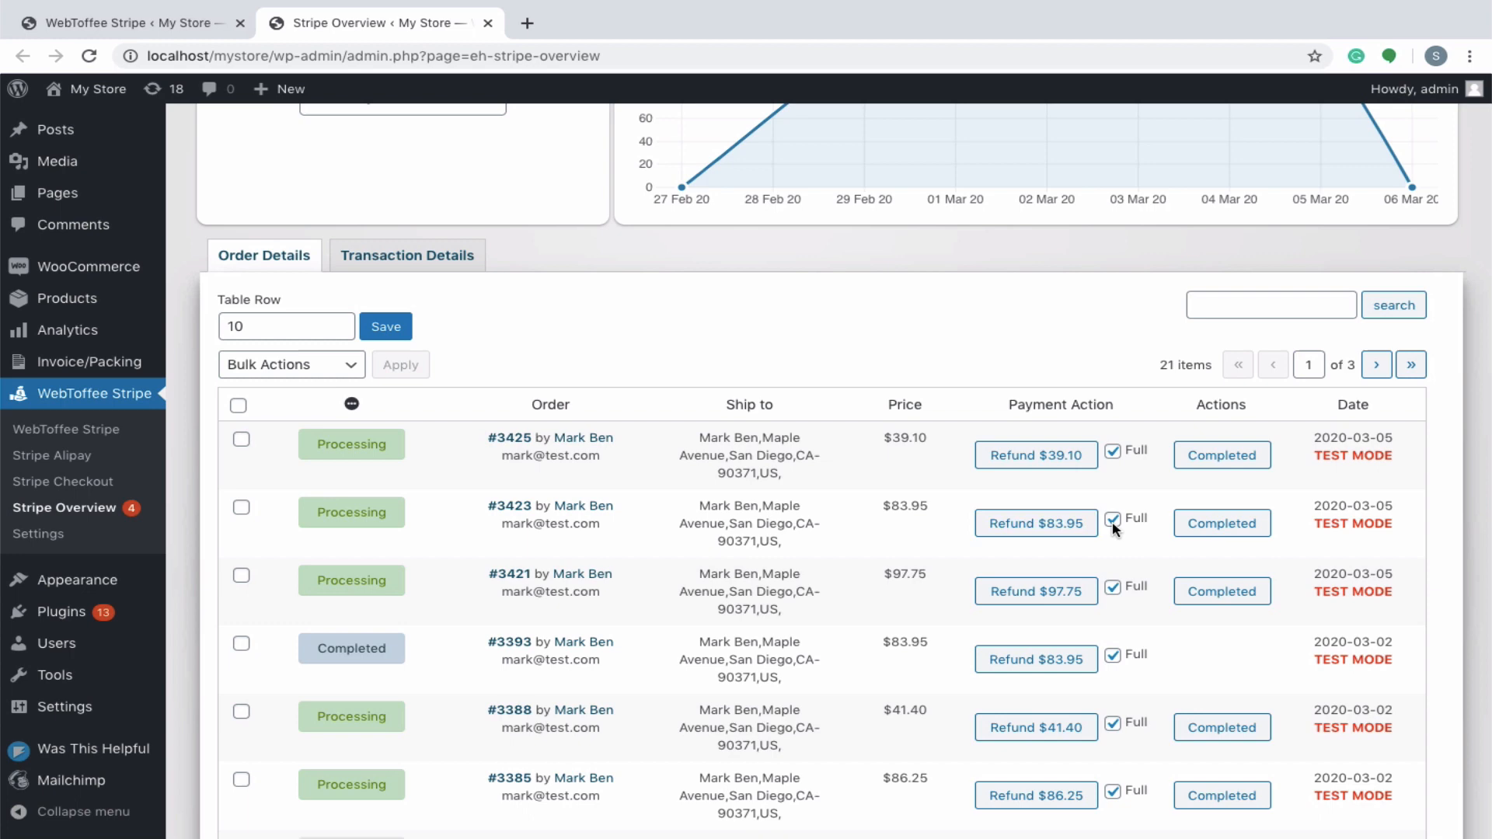
# - Partially refund $50 of order #3423, leaving $33.95 of $83.95 refundable
pyautogui.click(1112, 520)
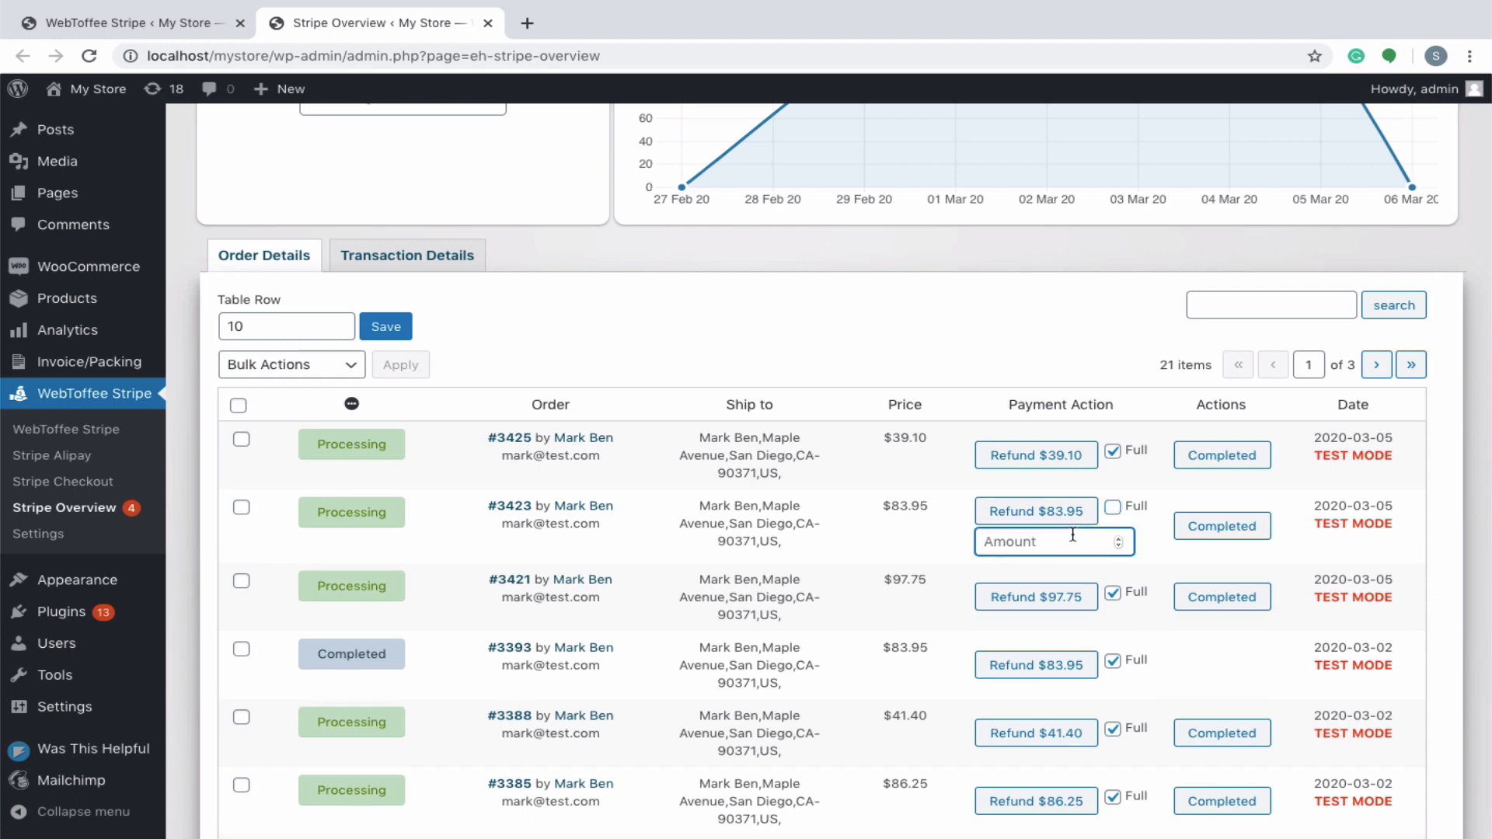
pyautogui.write('50')
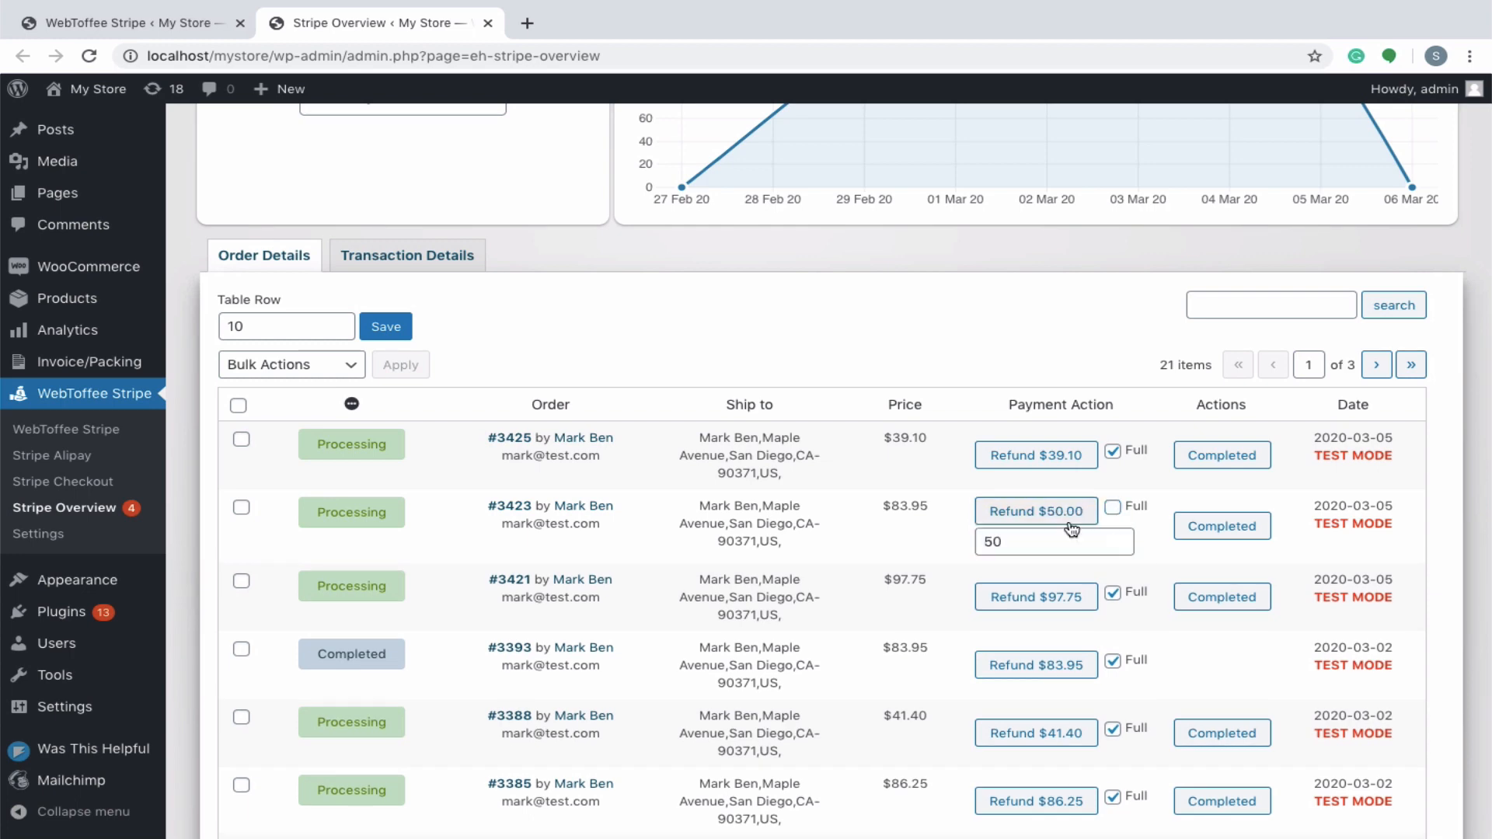
pyautogui.click(1035, 512)
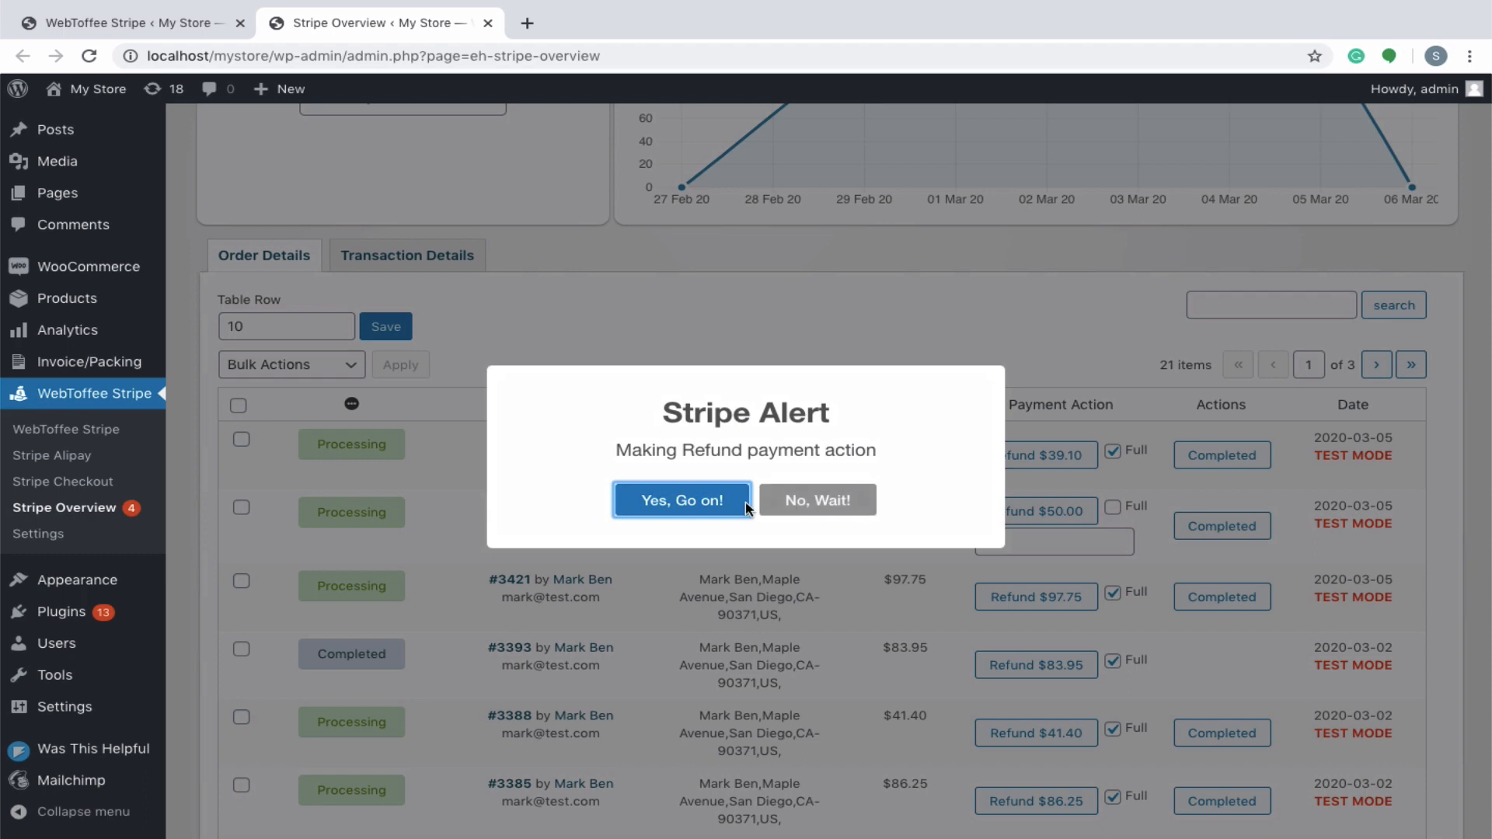
pyautogui.click(681, 499)
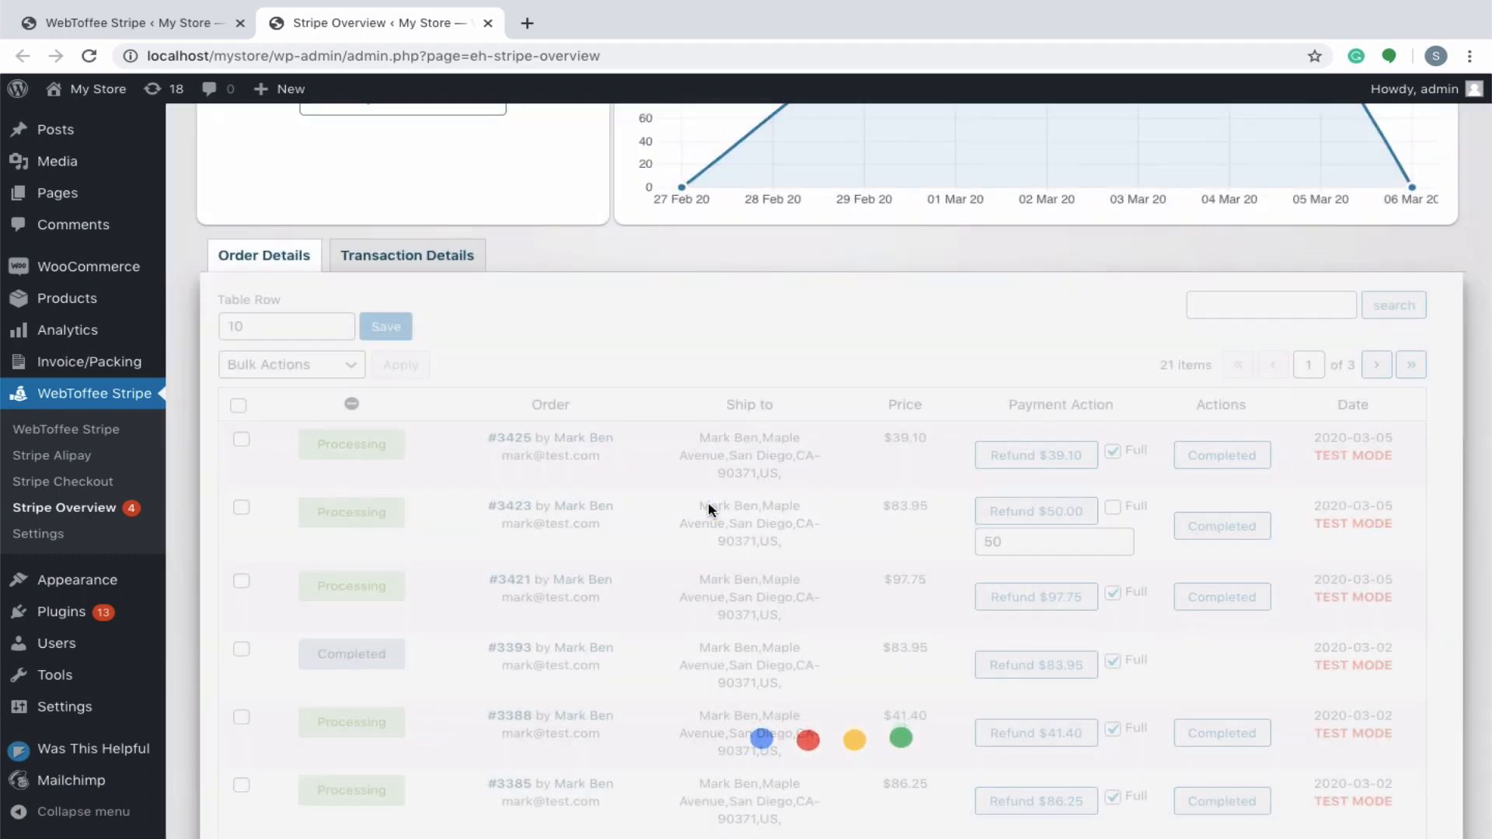
pyautogui.click(1035, 509)
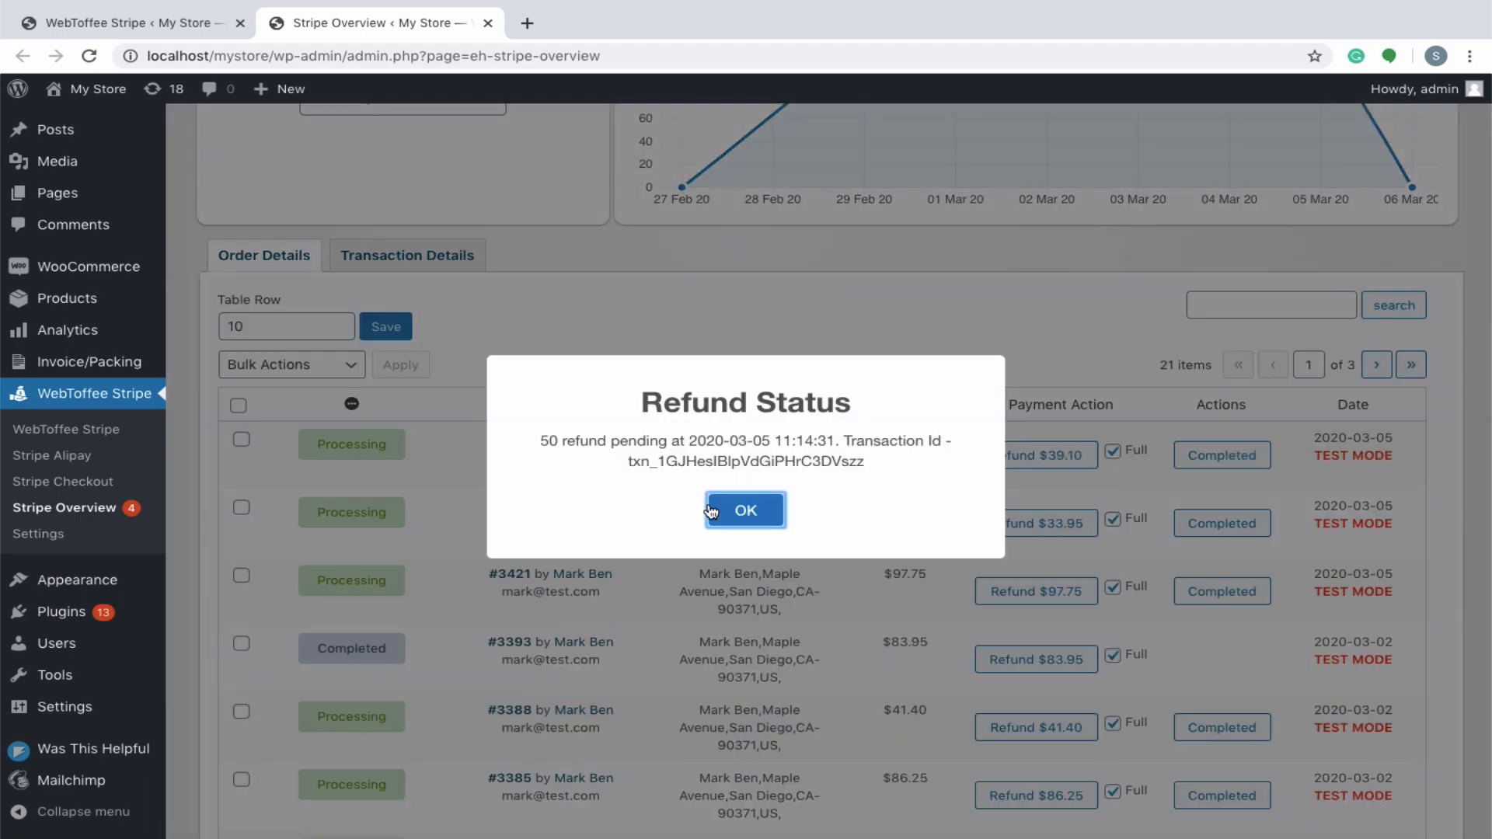
pyautogui.click(746, 509)
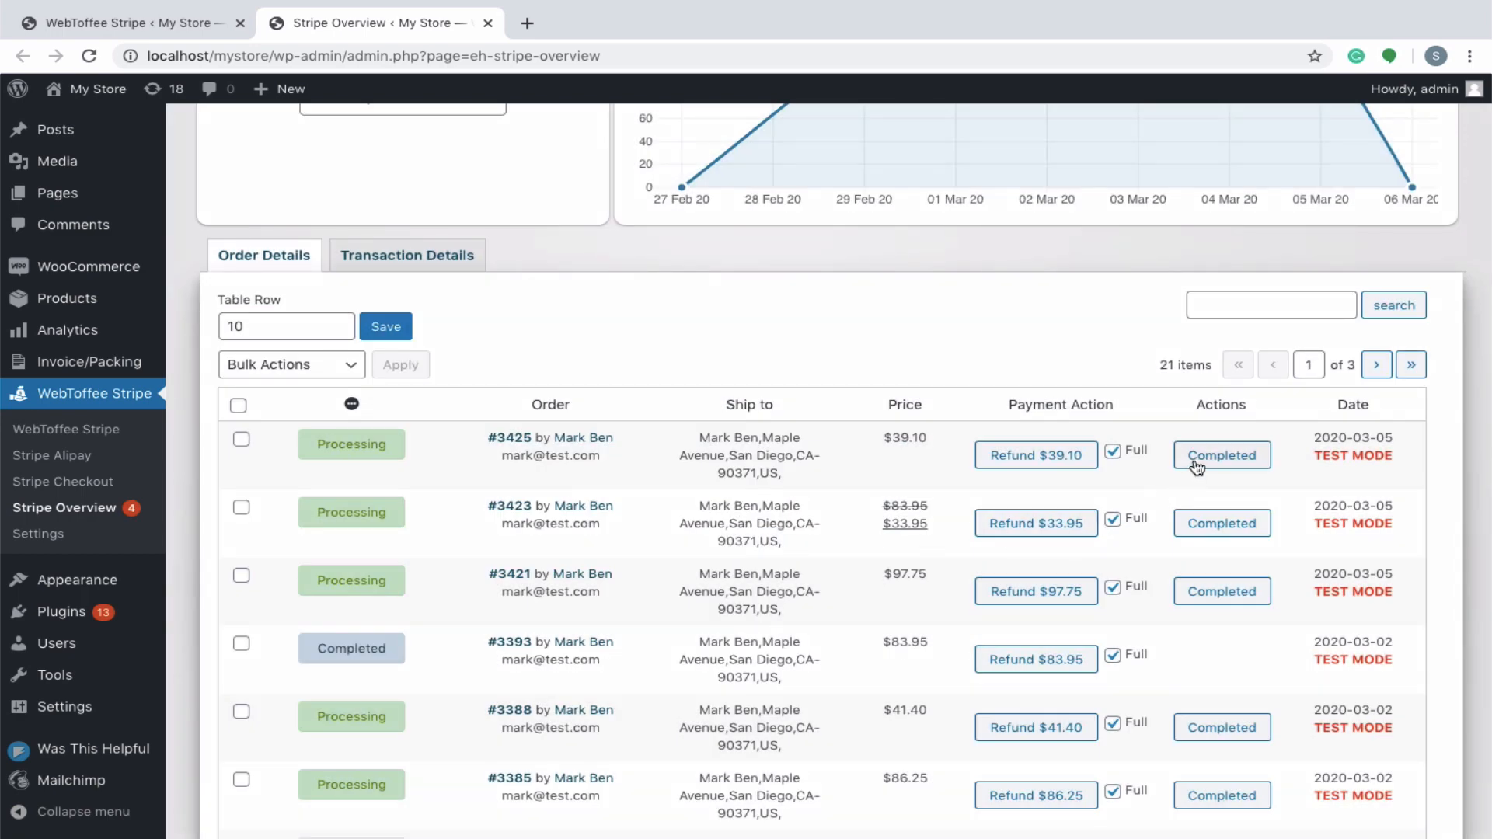
# - Set order #3425 to Completed using its Actions column button
pyautogui.click(1222, 455)
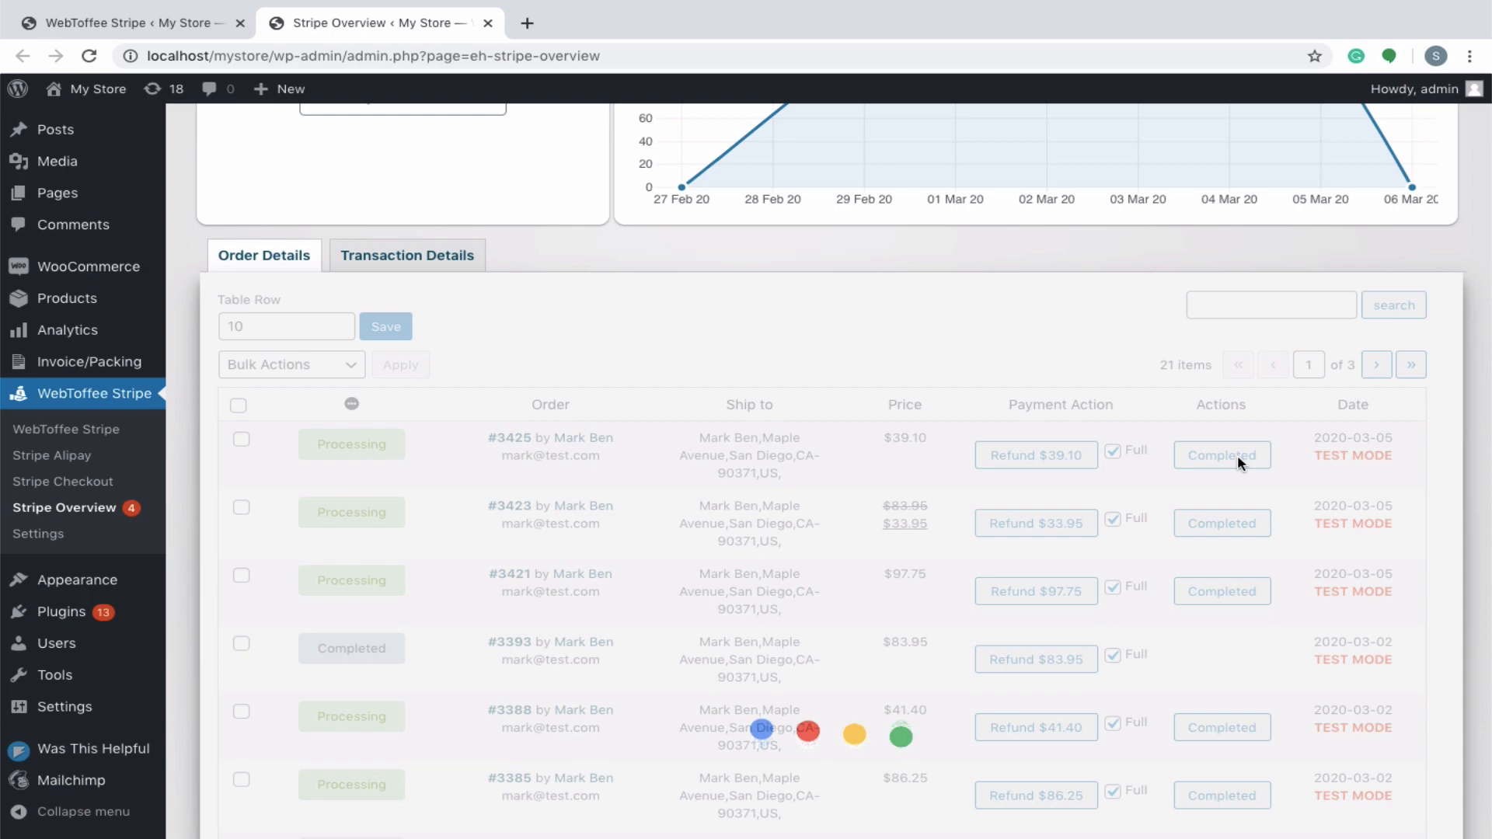
pyautogui.click(1221, 454)
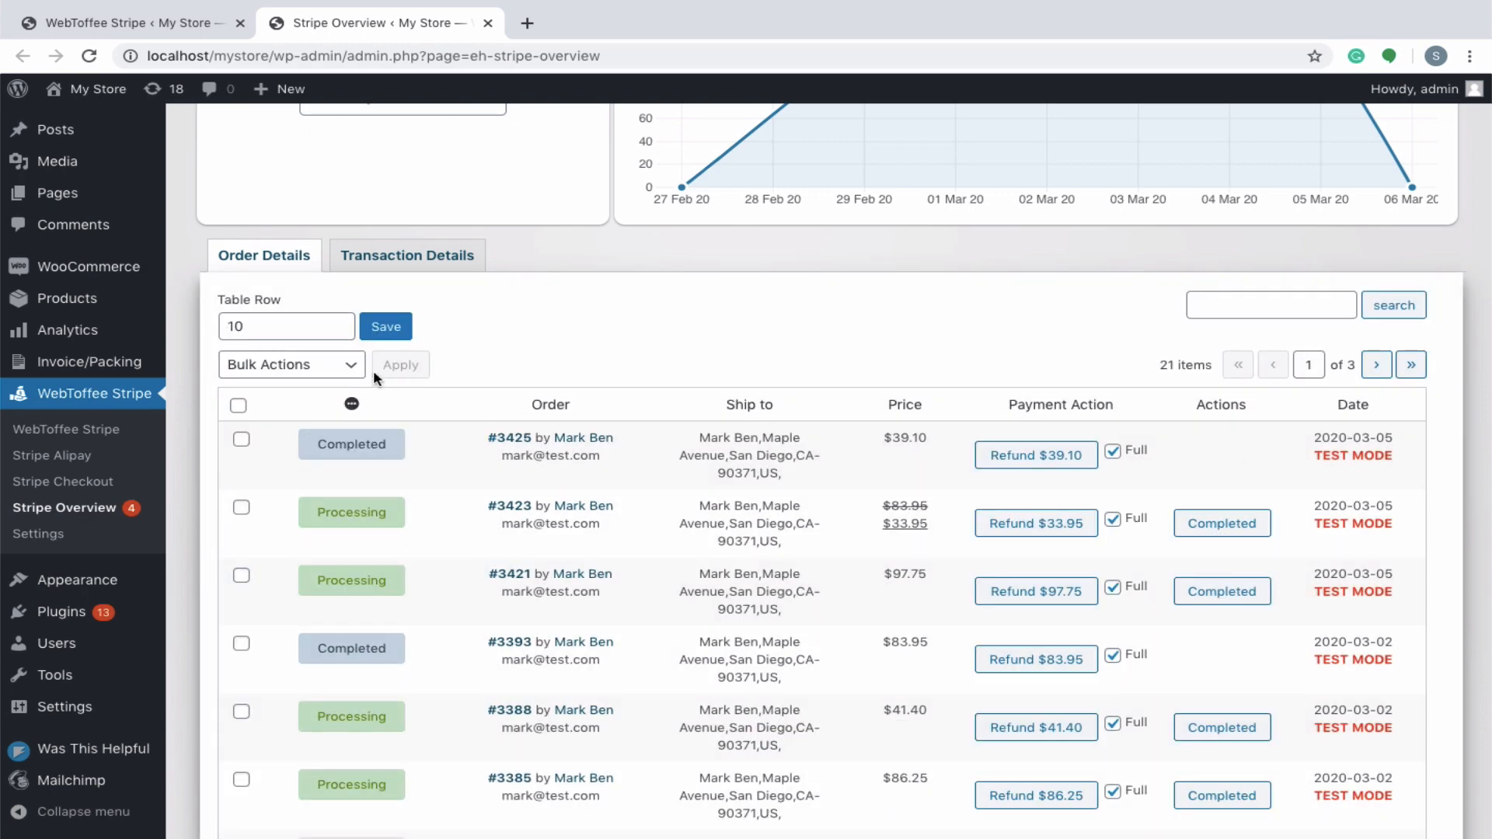
pyautogui.click(290, 364)
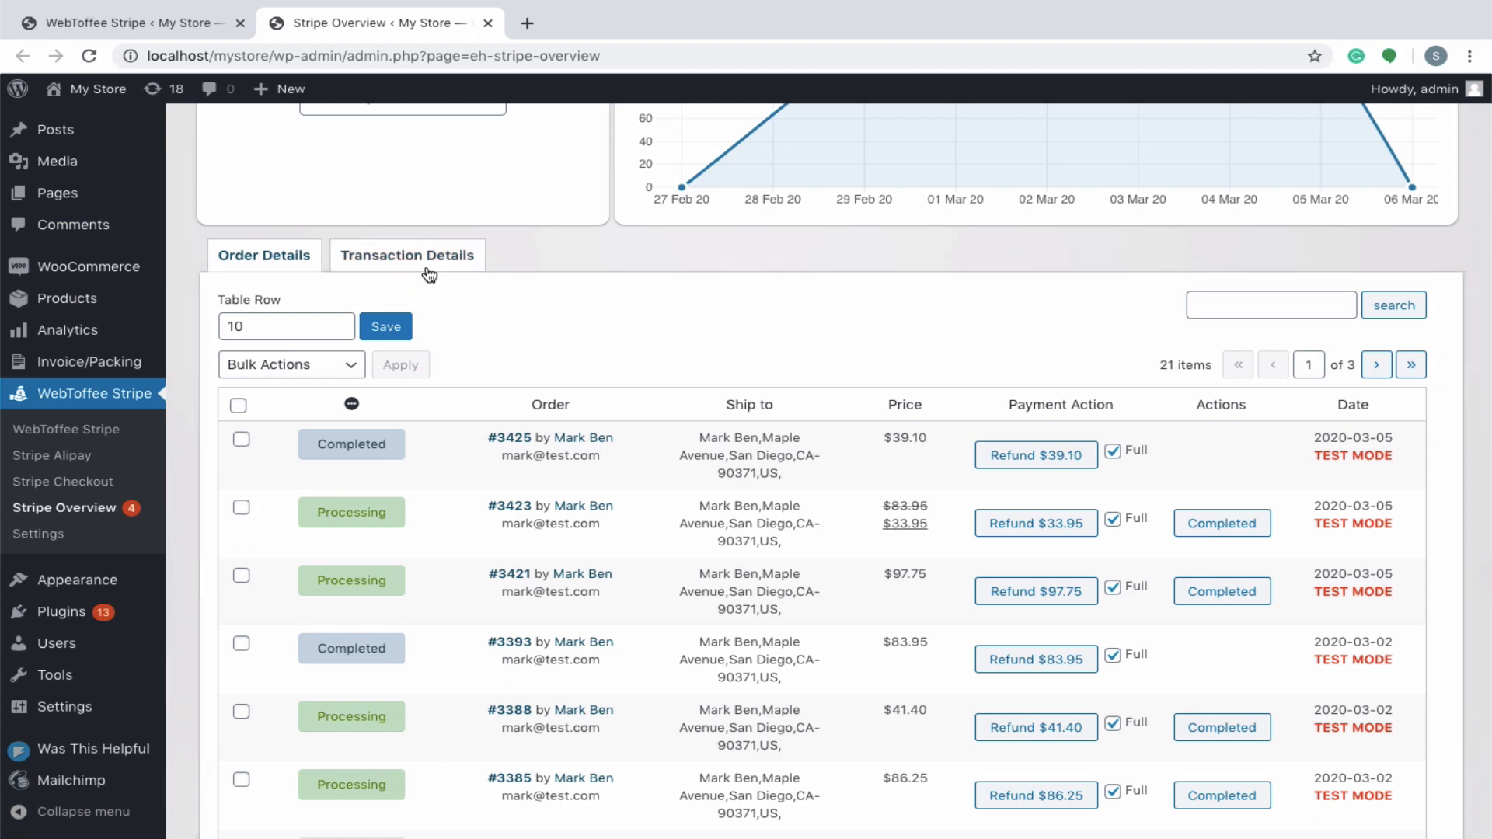
# - Refund order #3423's remaining $33.95 from the Transaction Details tab
pyautogui.click(408, 255)
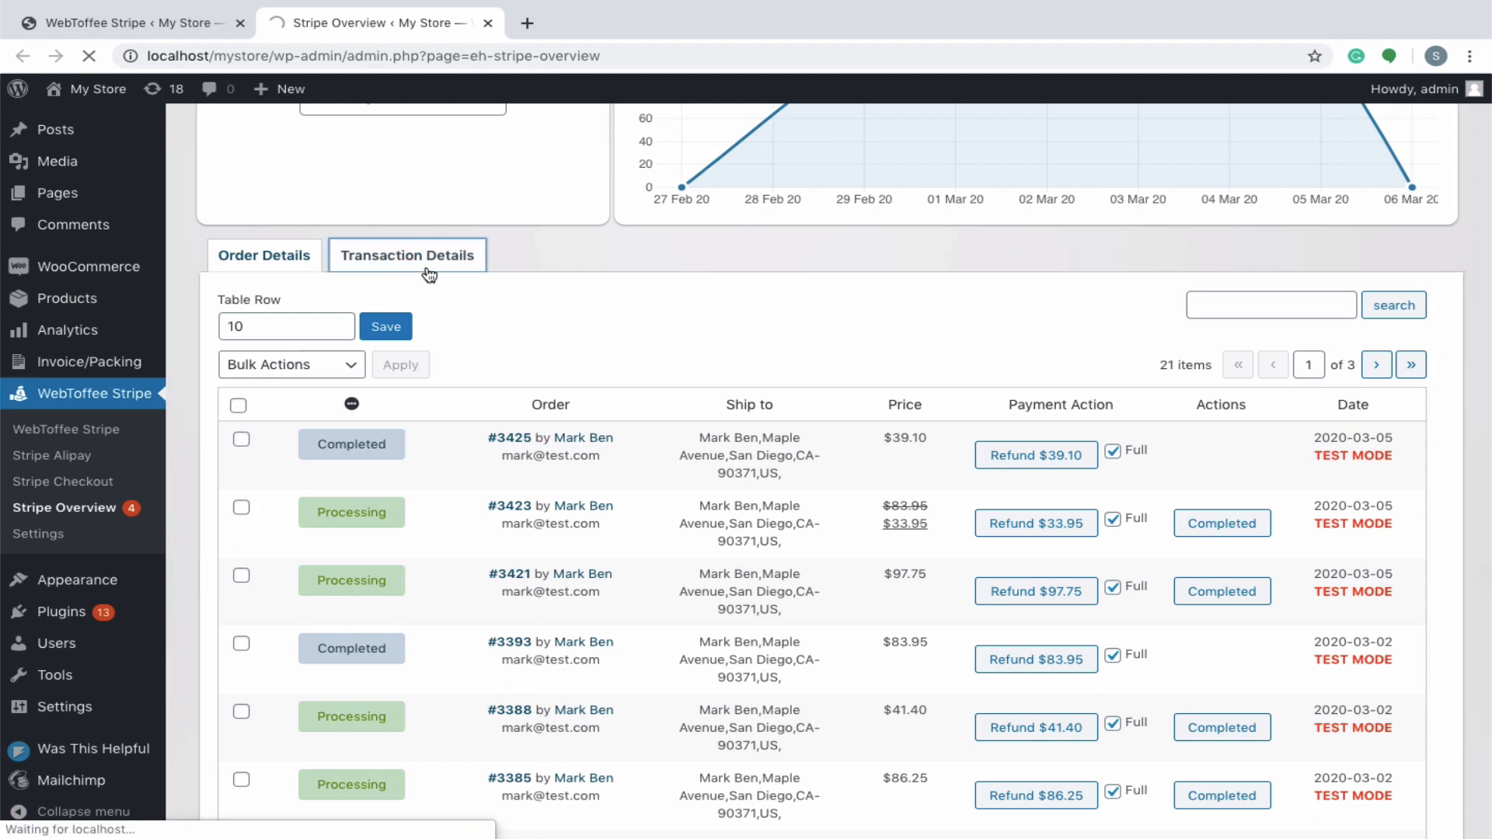
pyautogui.click(407, 255)
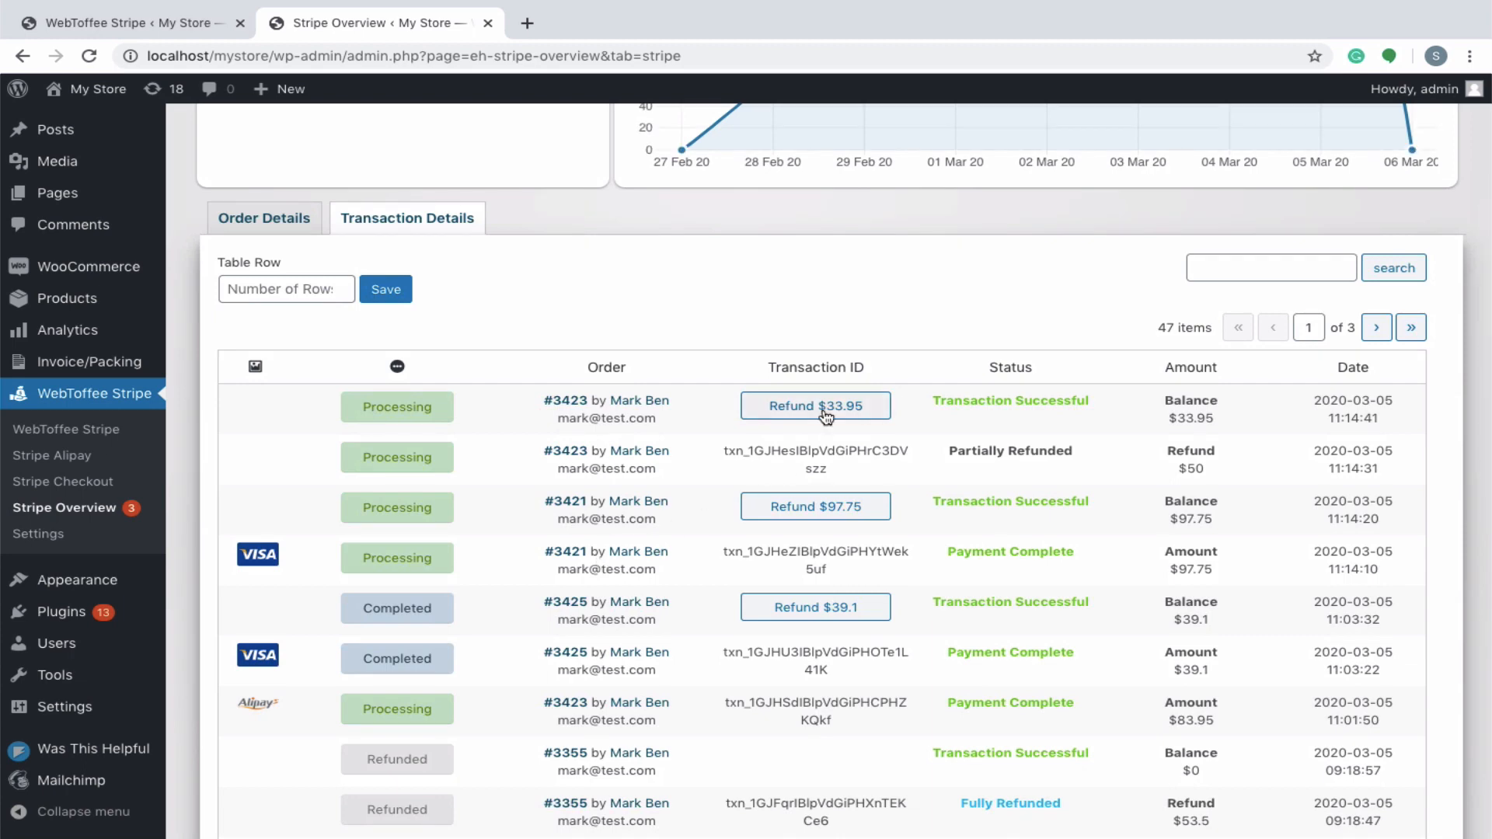
pyautogui.click(815, 405)
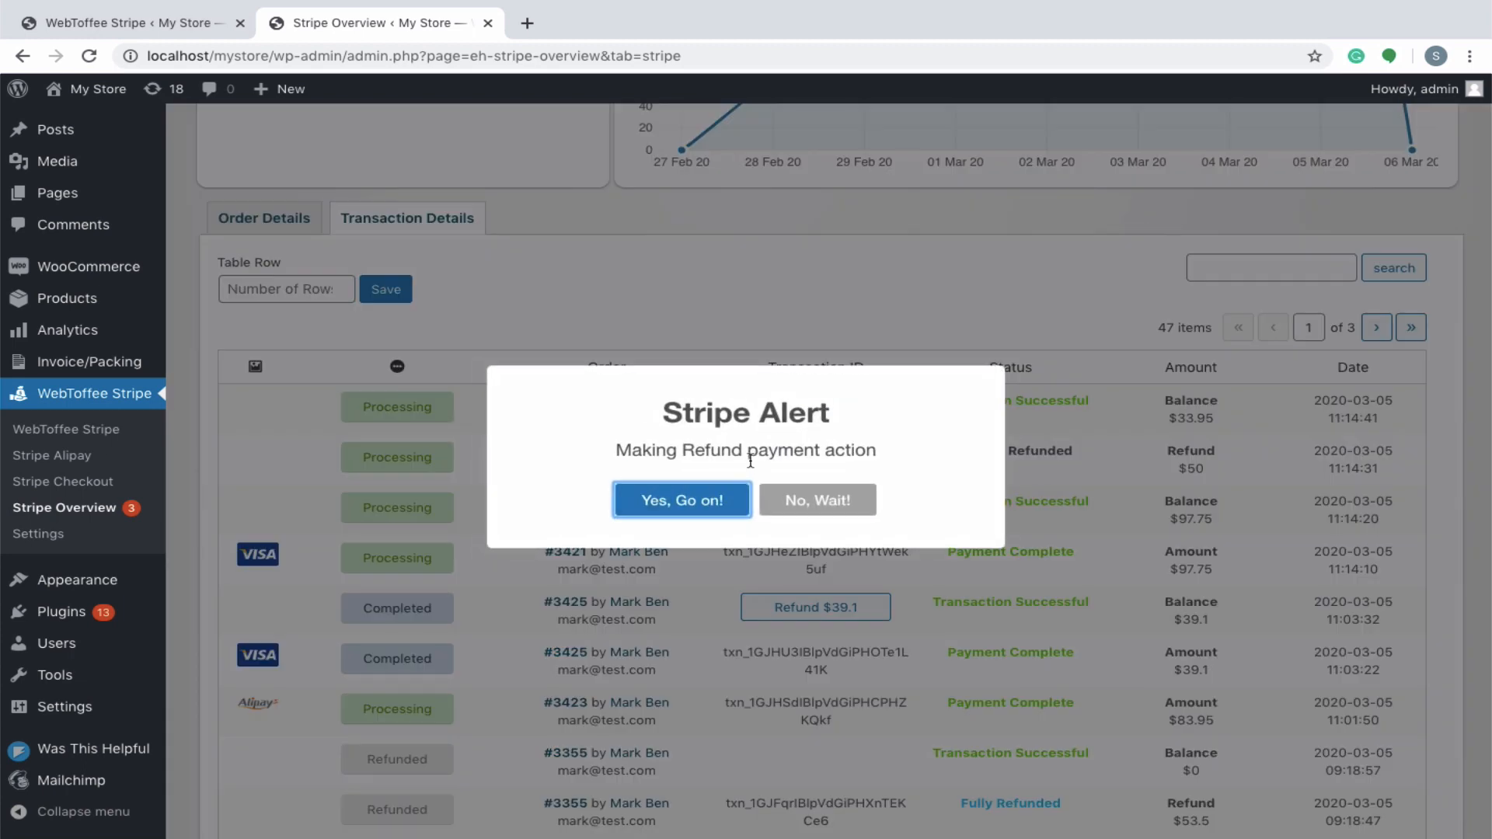
pyautogui.click(681, 500)
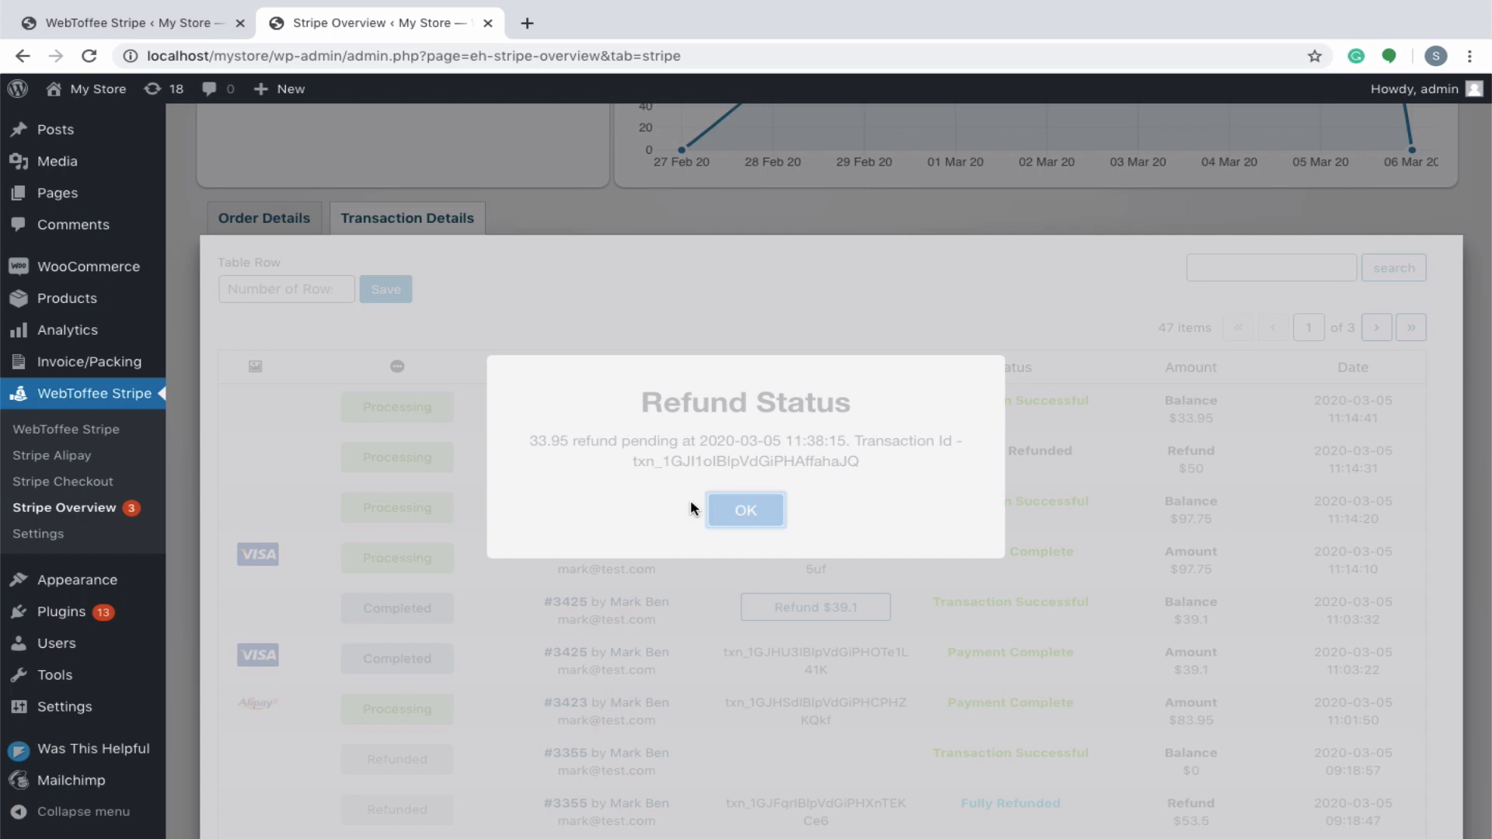
pyautogui.click(746, 509)
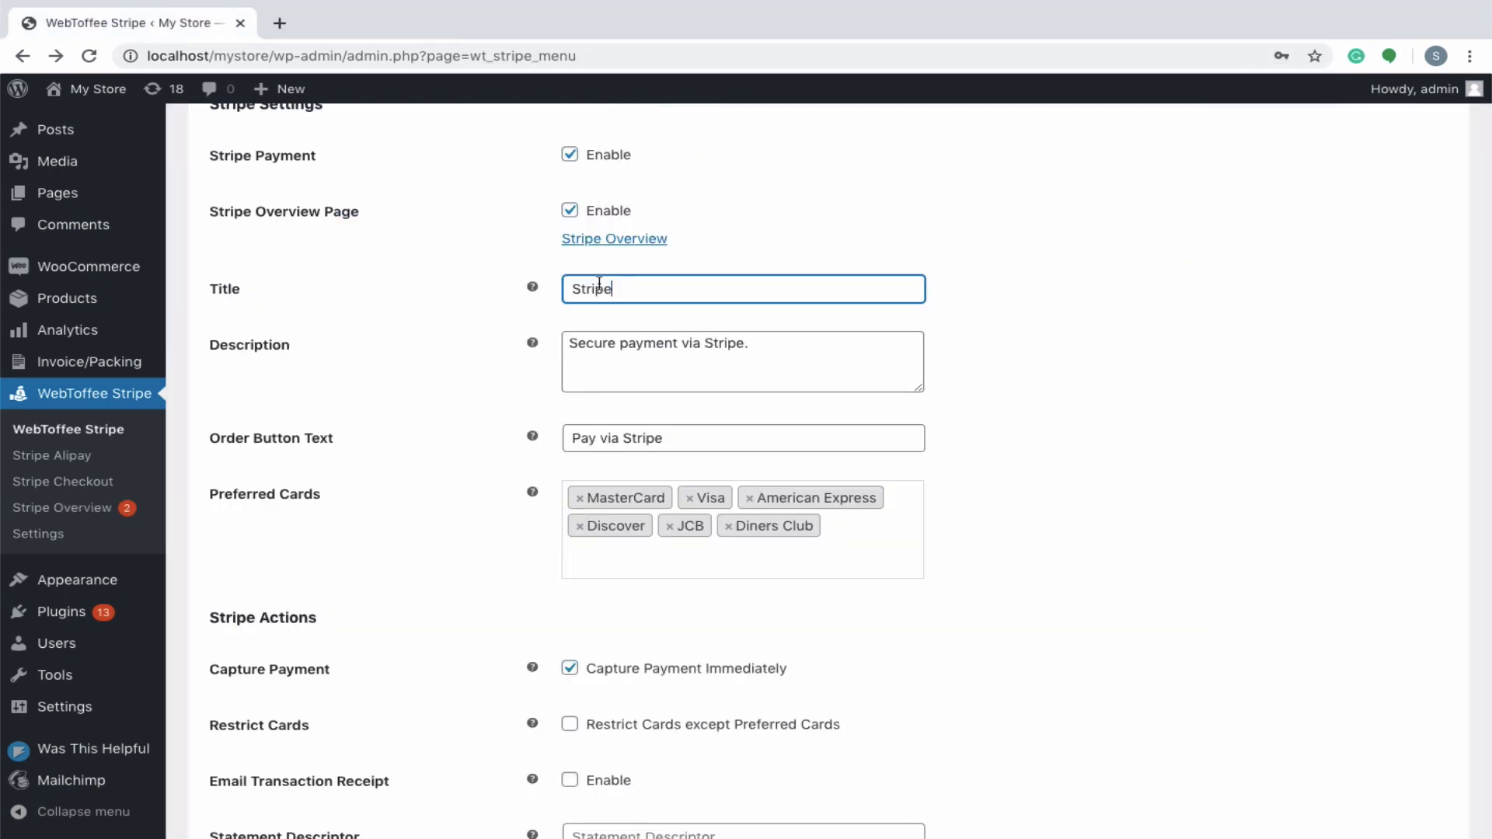
# - Enter 'Pay with Credit Card' as the title, leaving description and preferred cards unchanged
pyautogui.write('Pay with Credit Card')
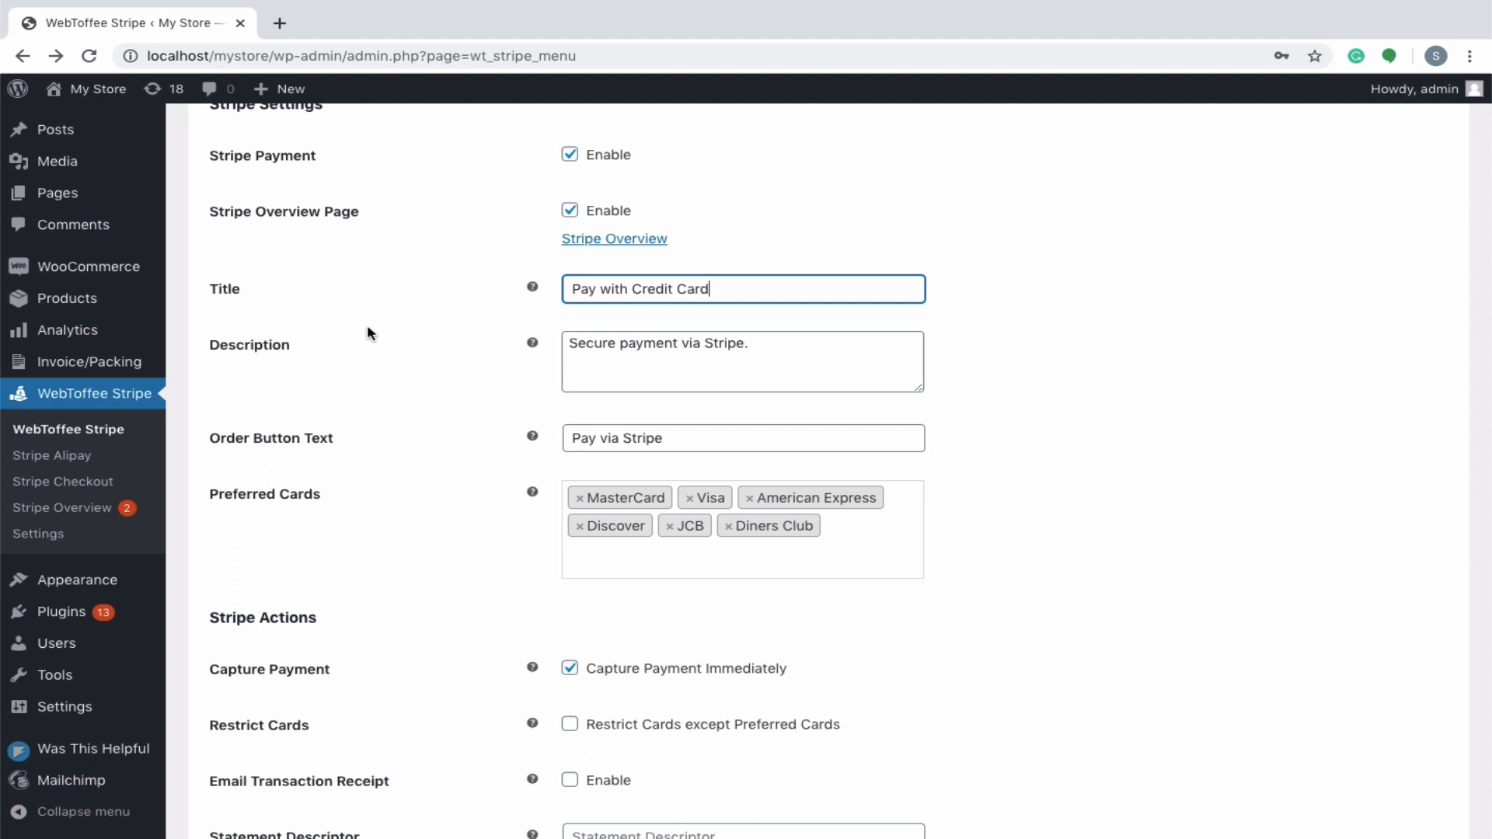
pyautogui.click(741, 361)
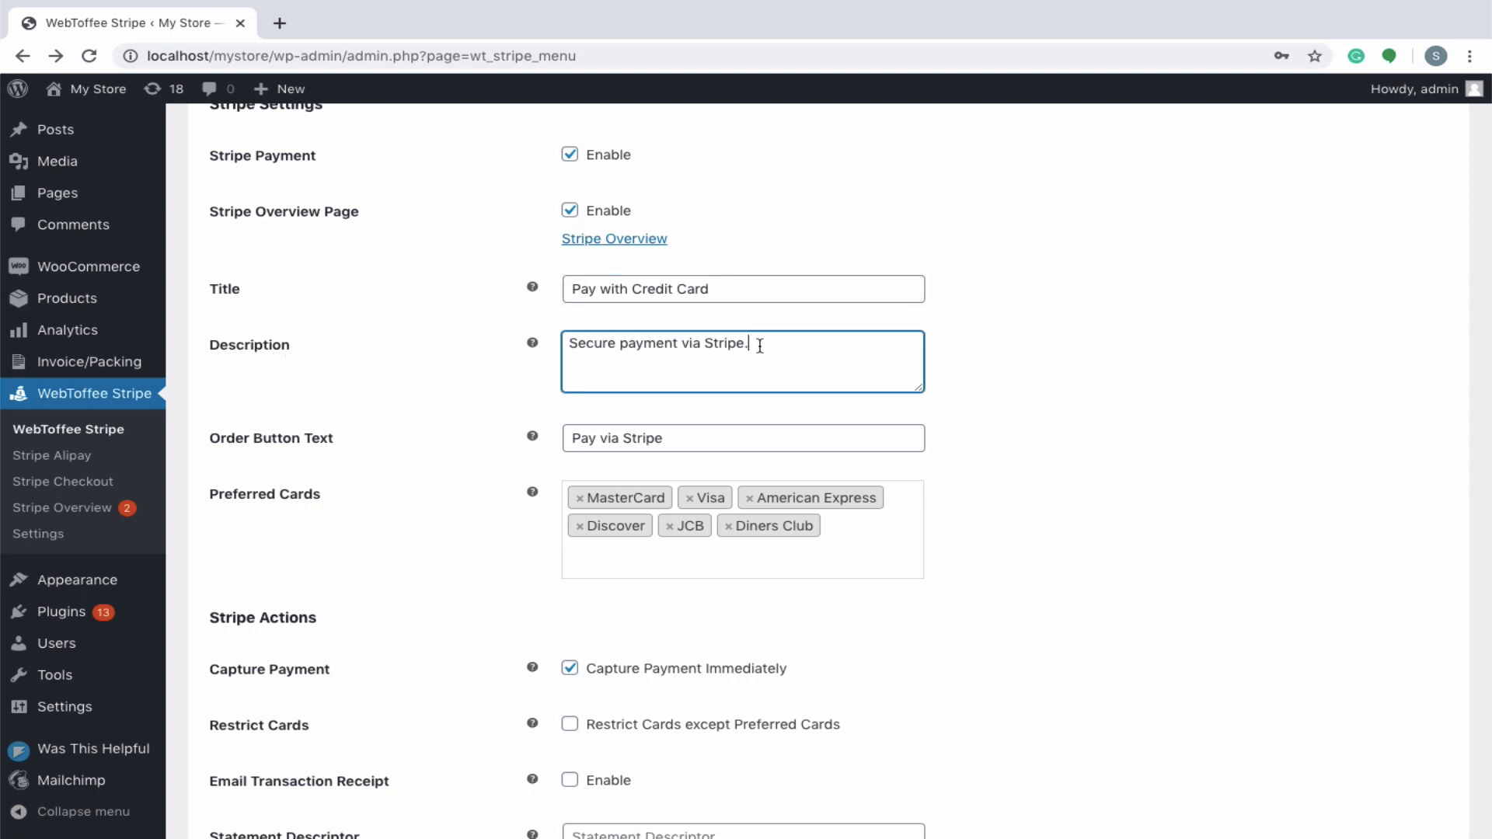
pyautogui.moveTo(639, 374)
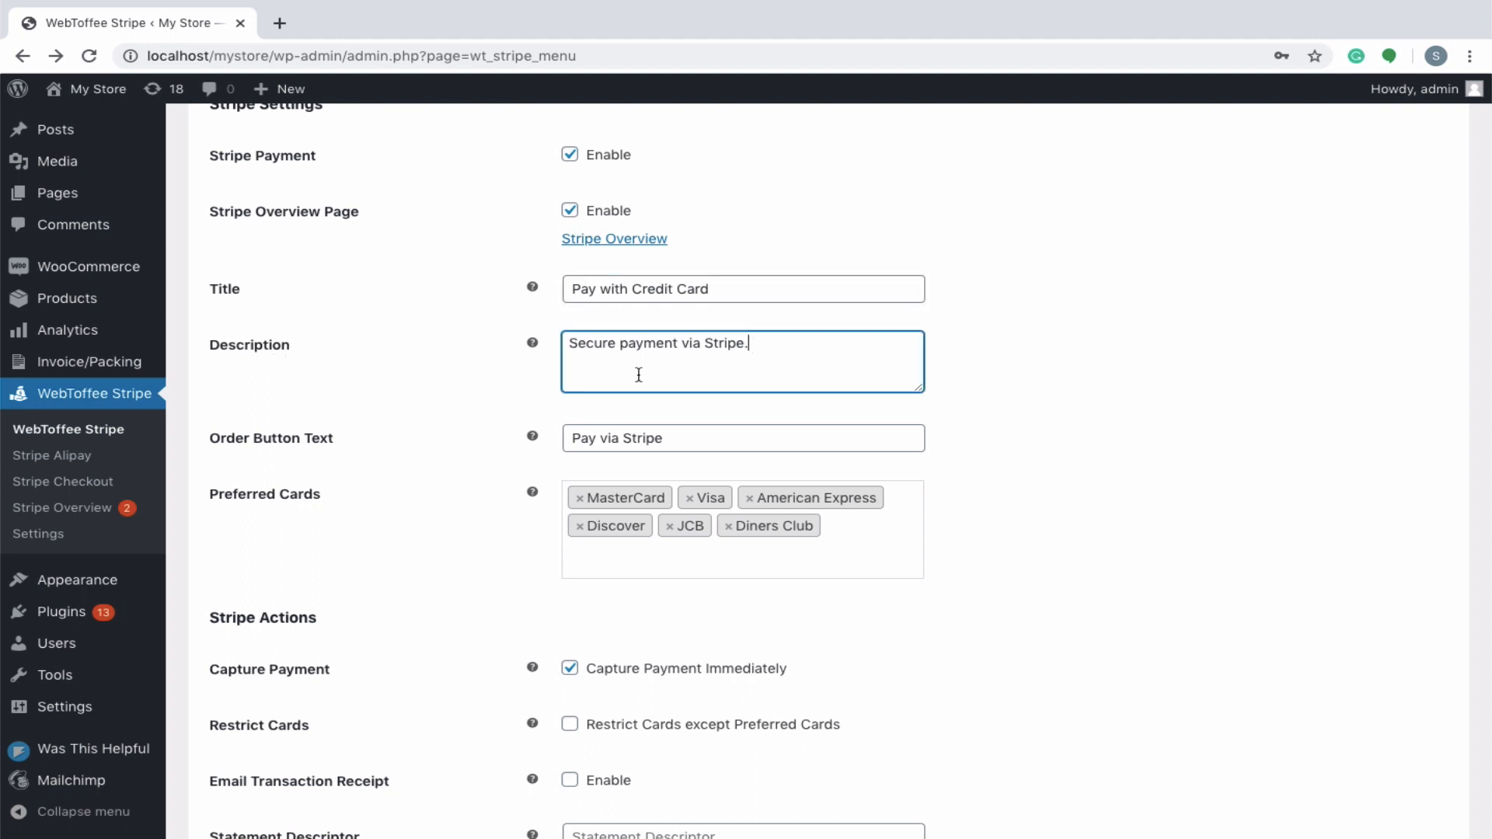
pyautogui.click(742, 438)
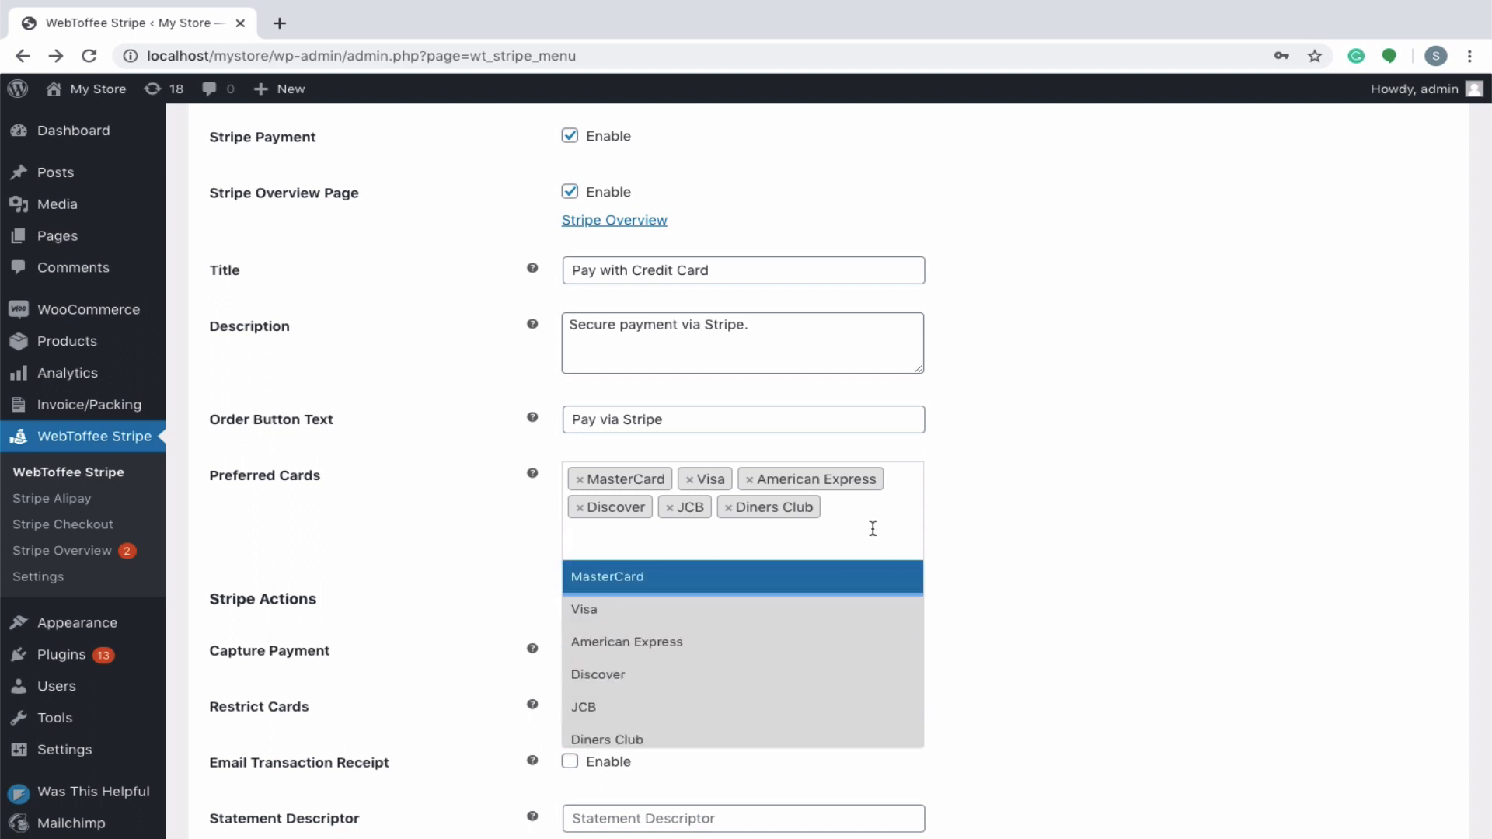
pyautogui.click(817, 530)
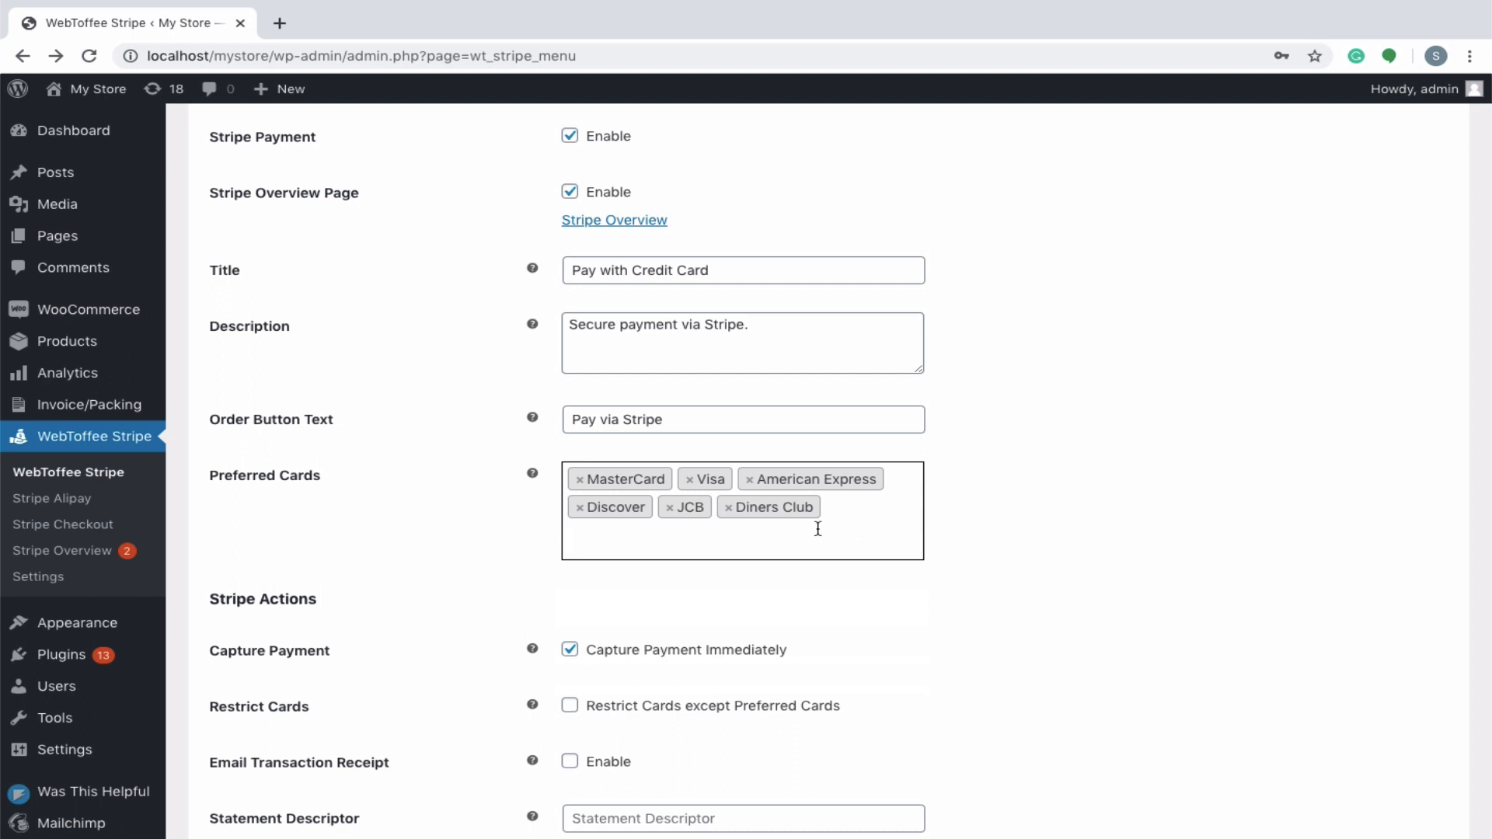
pyautogui.moveTo(232, 491)
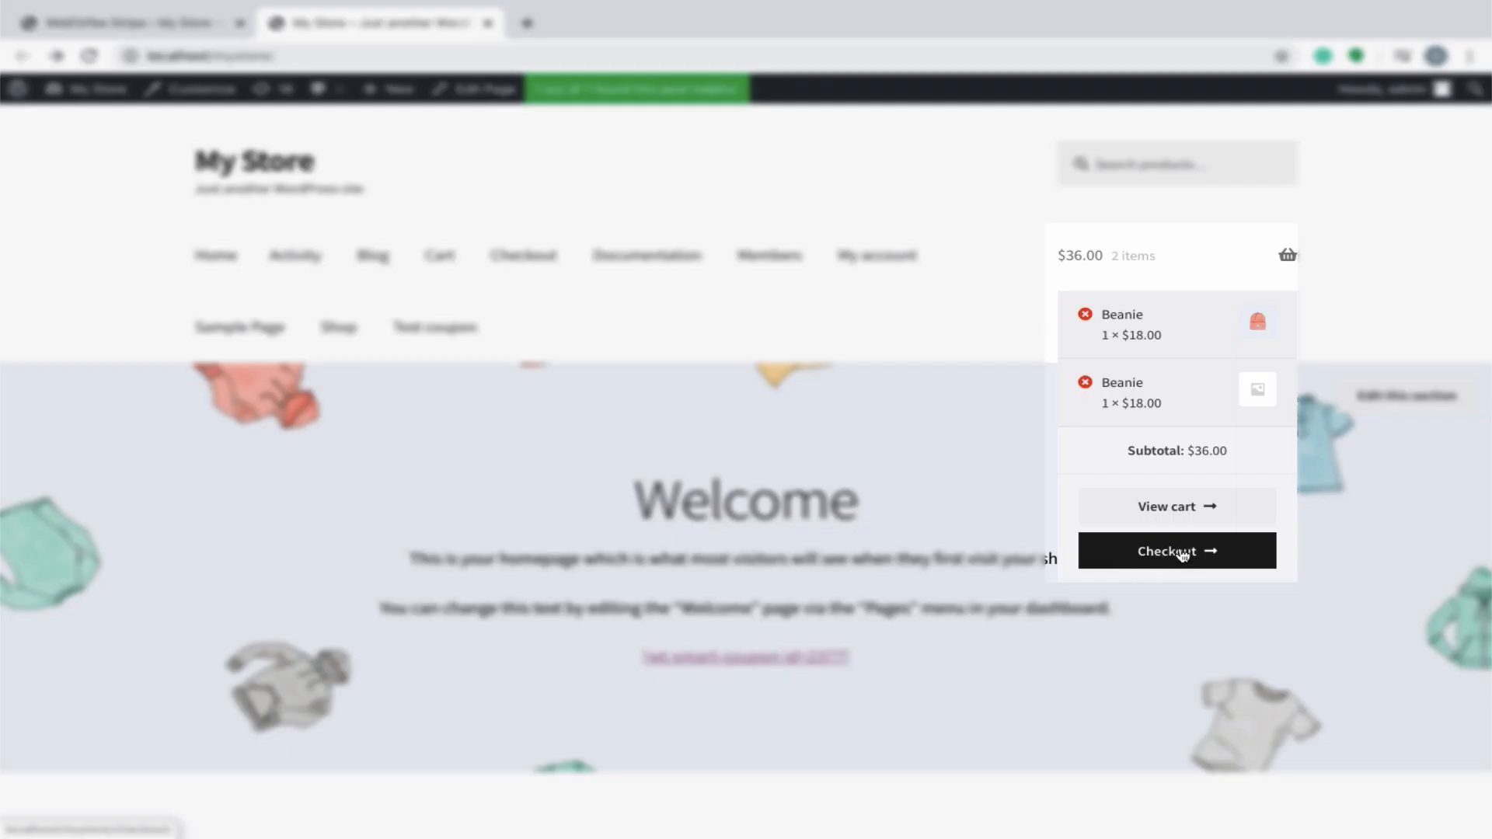
# - Check out from the cart mini-panel and scroll to the Pay with Credit Card option
pyautogui.click(1176, 551)
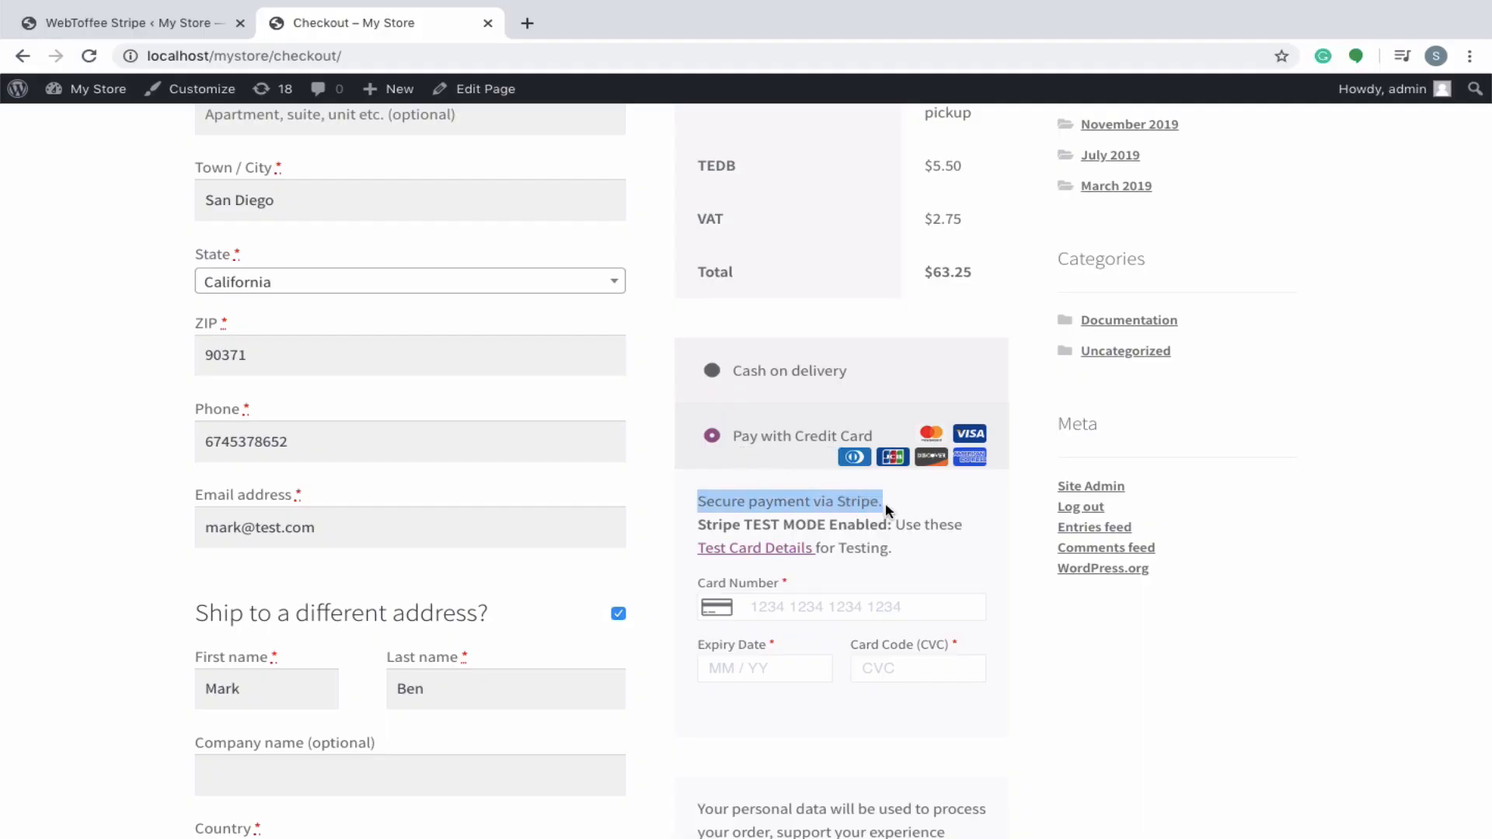
pyautogui.scroll(-3)
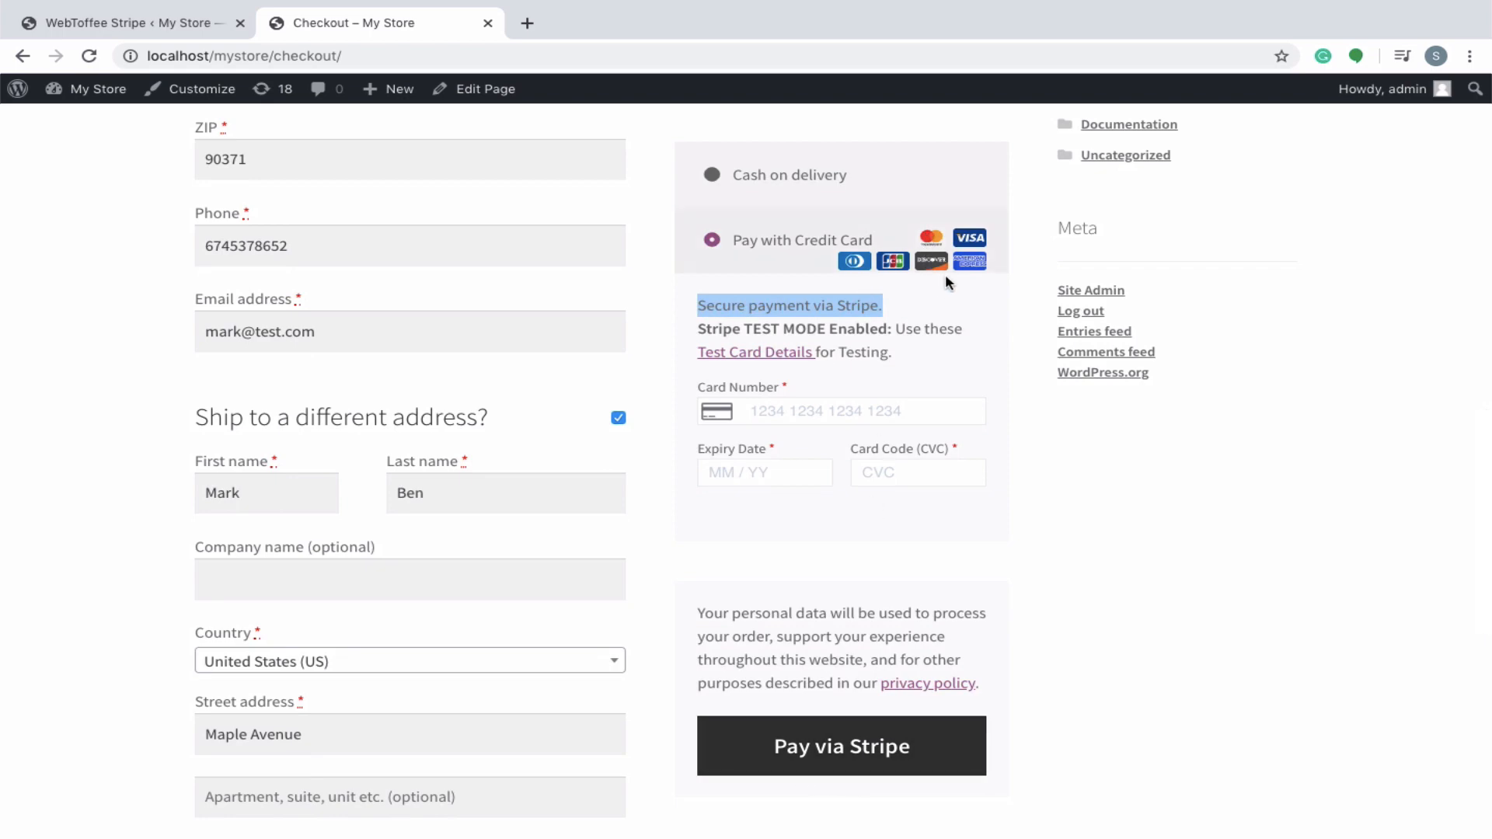
pyautogui.moveTo(955, 285)
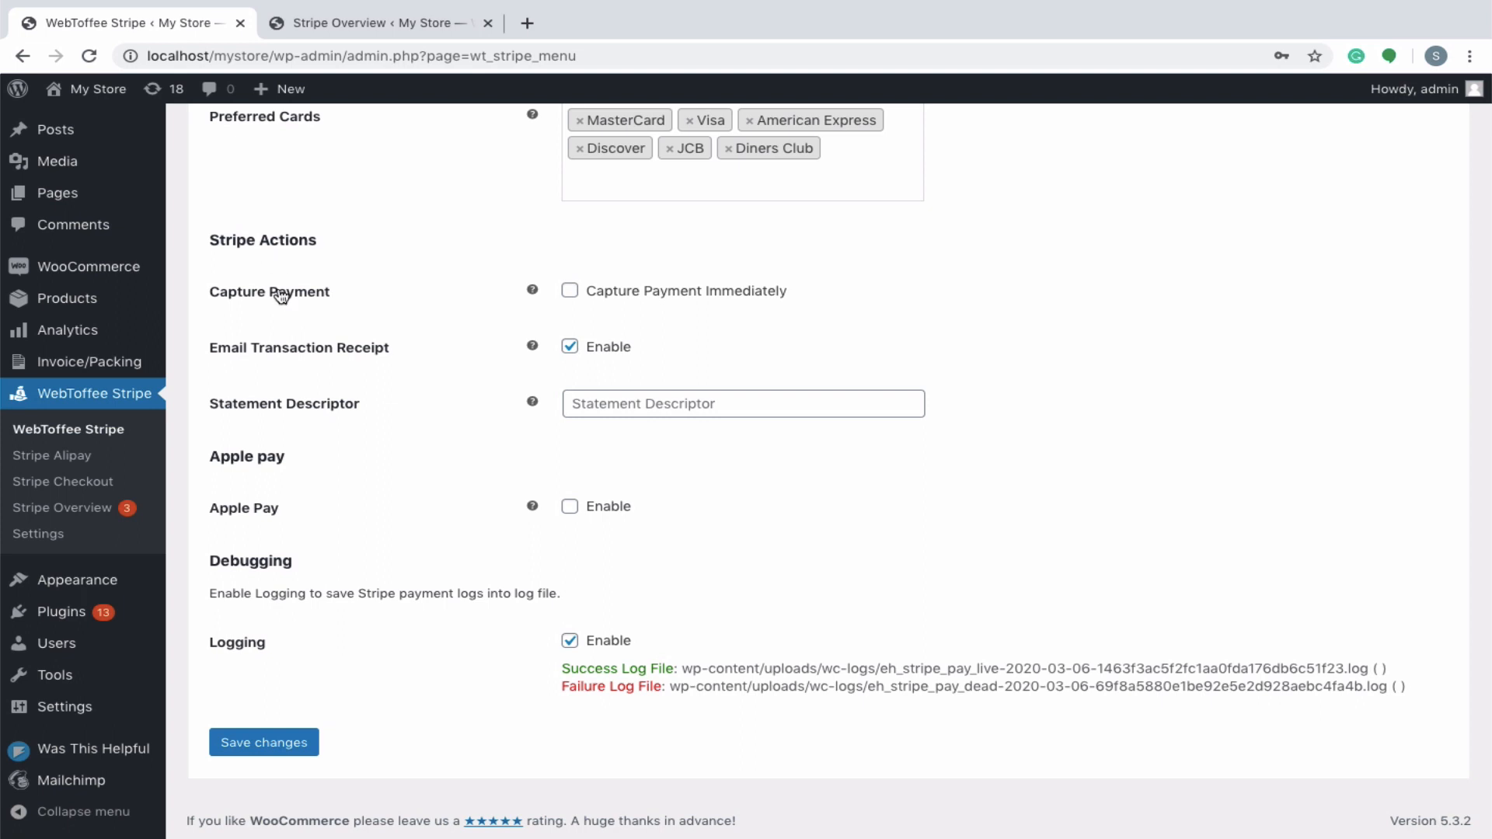
pyautogui.moveTo(296, 310)
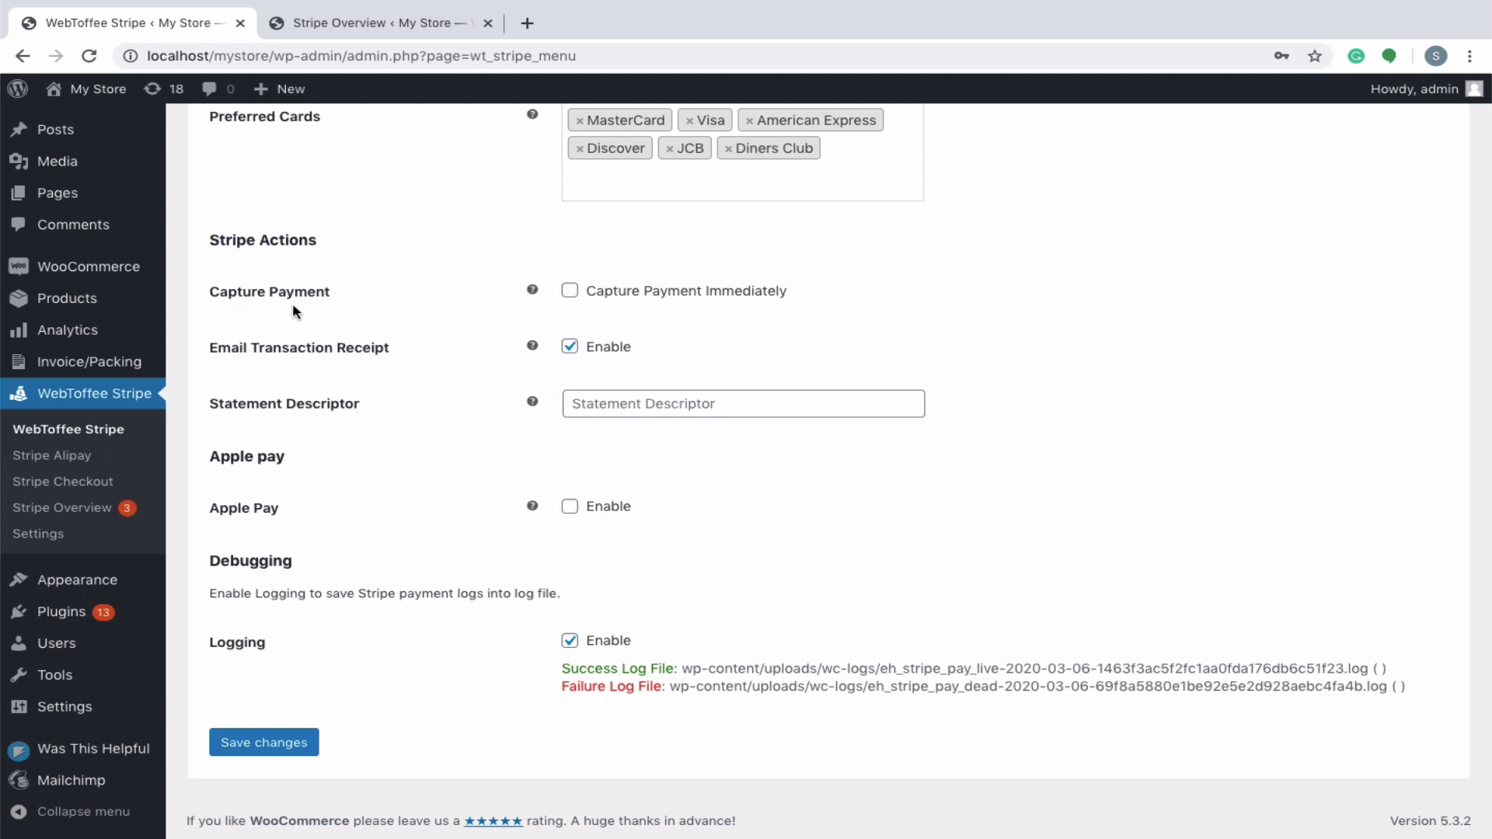
# - Uncheck Capture Payment Immediately and show the Stripe Overview, listing on-hold order #3338 ($63.25)
pyautogui.click(570, 290)
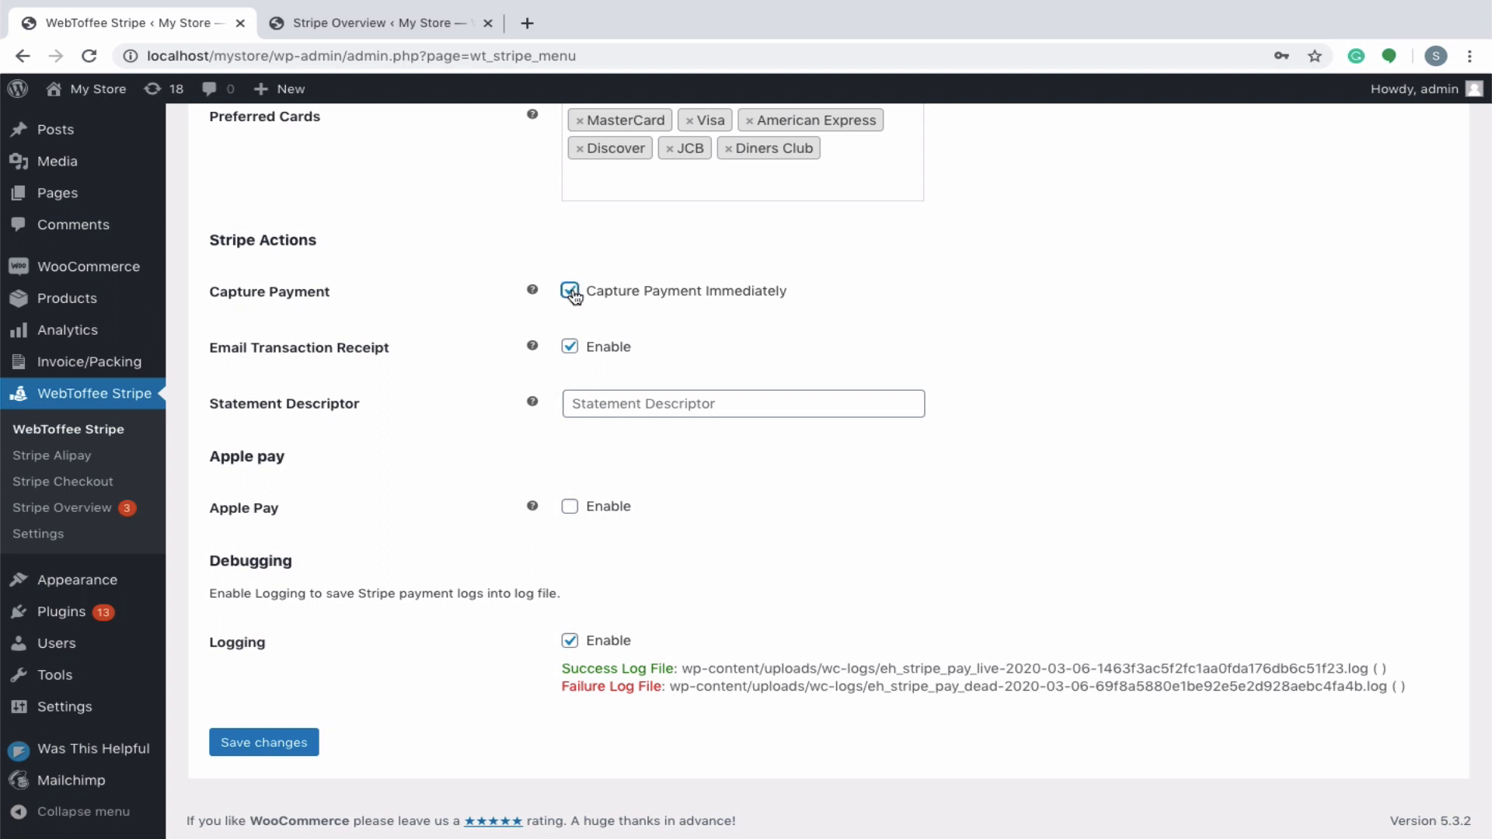
pyautogui.click(570, 292)
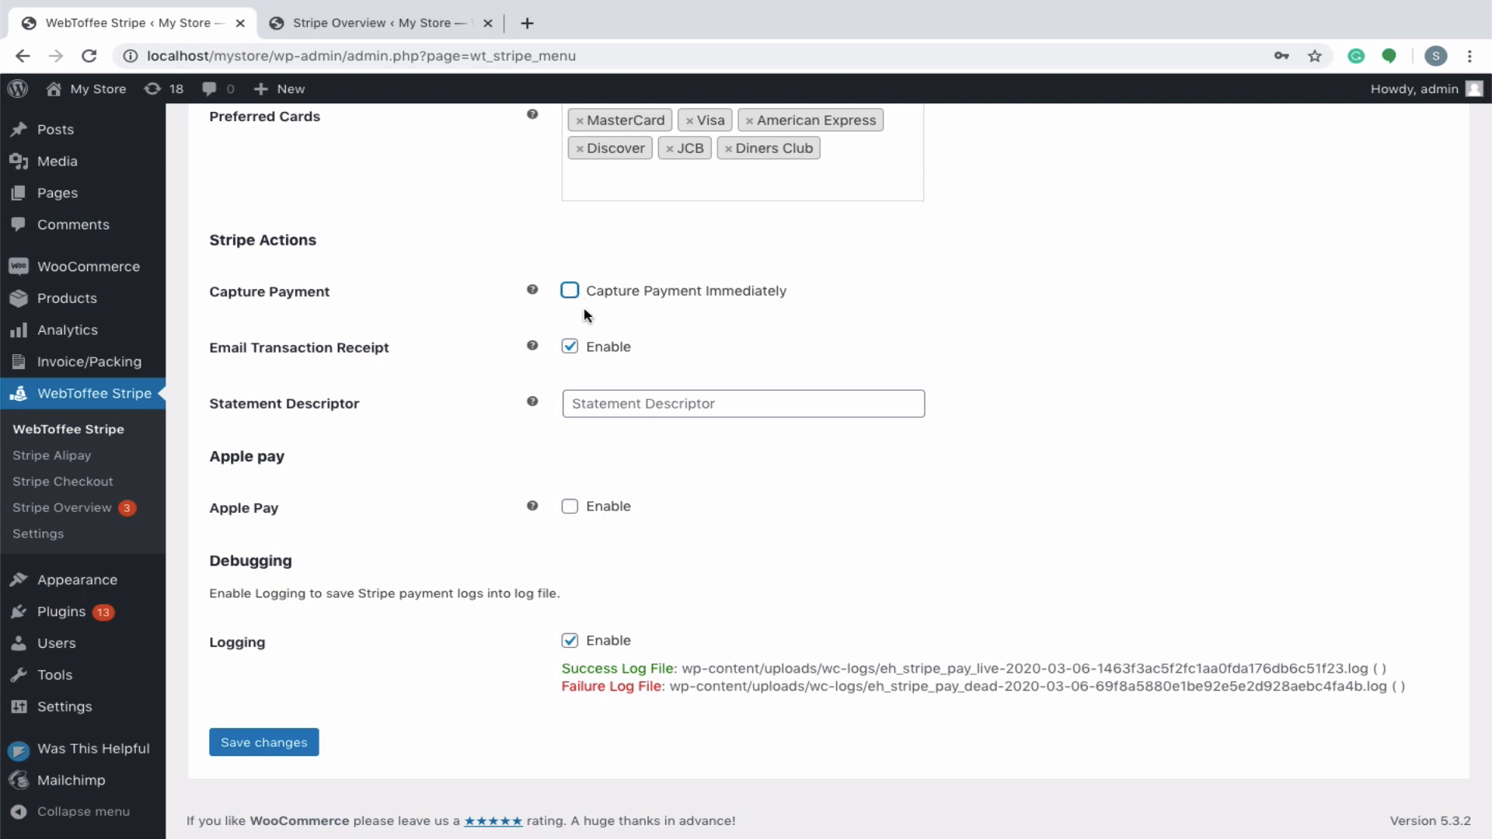
pyautogui.click(371, 23)
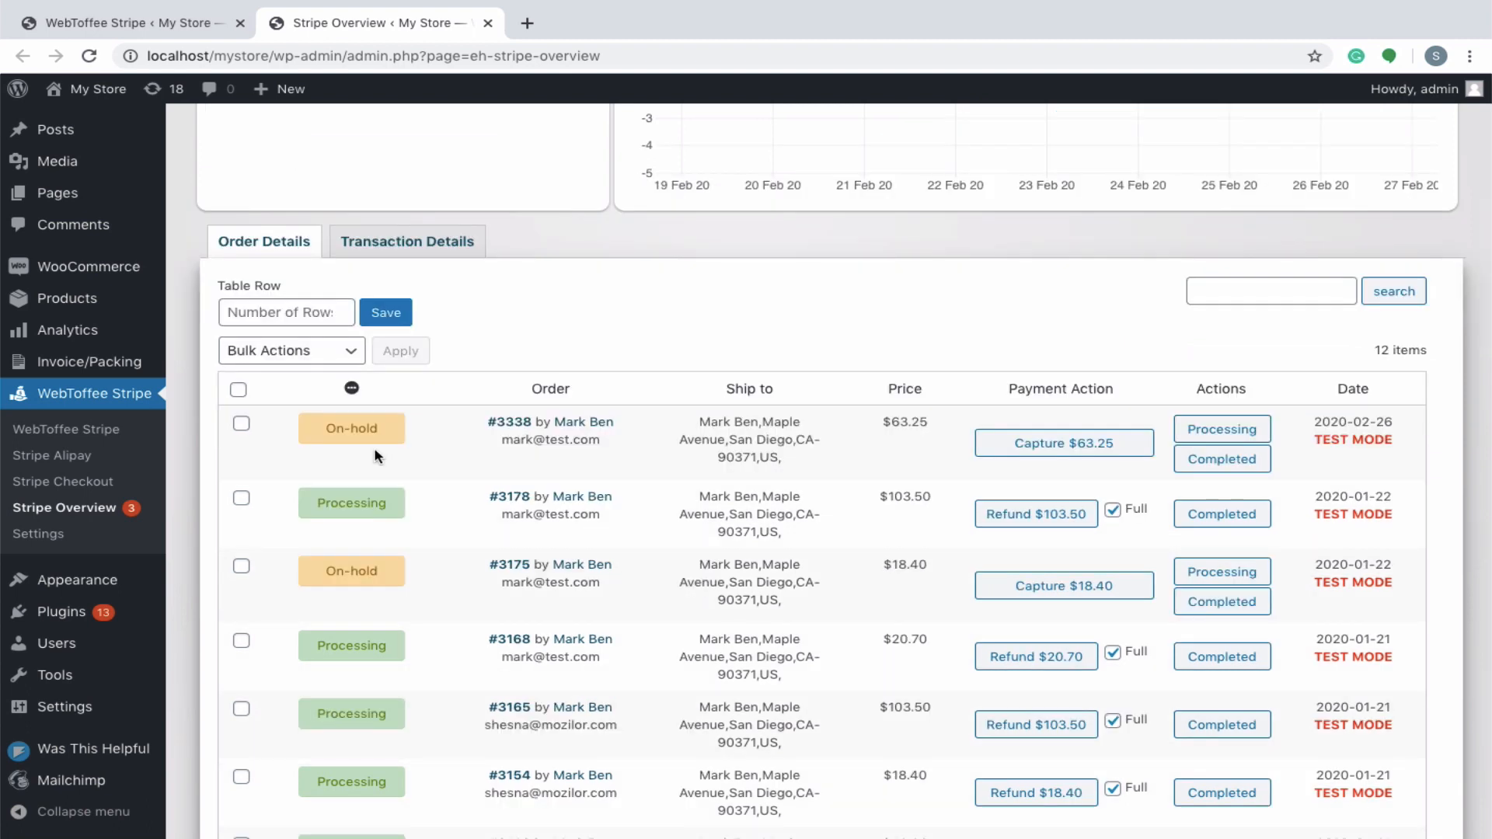
# - Capture $63.25 for order #3338, confirming the Stripe alert and dismissing the capture status
pyautogui.click(1063, 442)
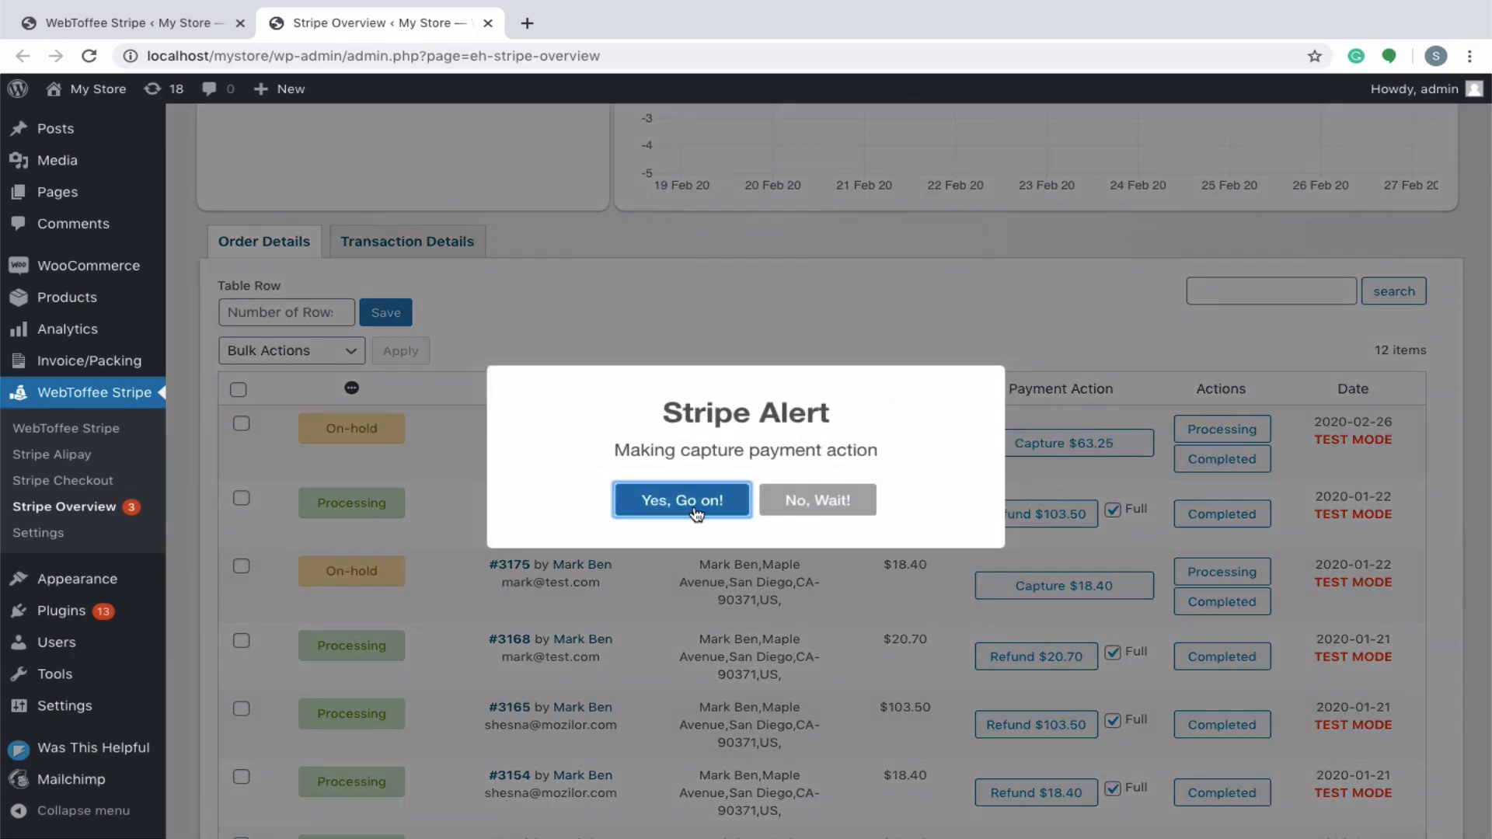
pyautogui.click(682, 499)
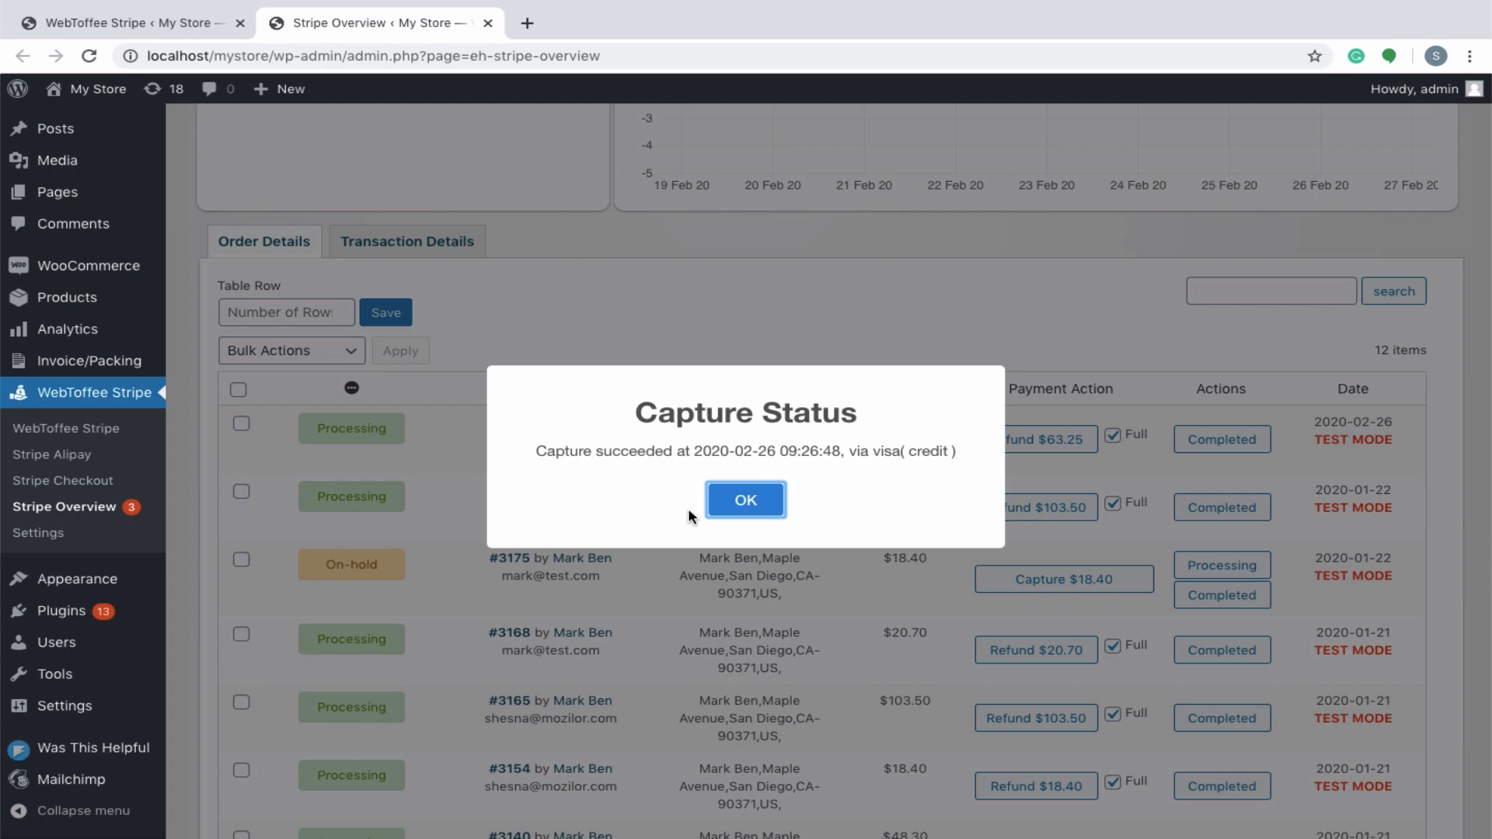
pyautogui.click(746, 500)
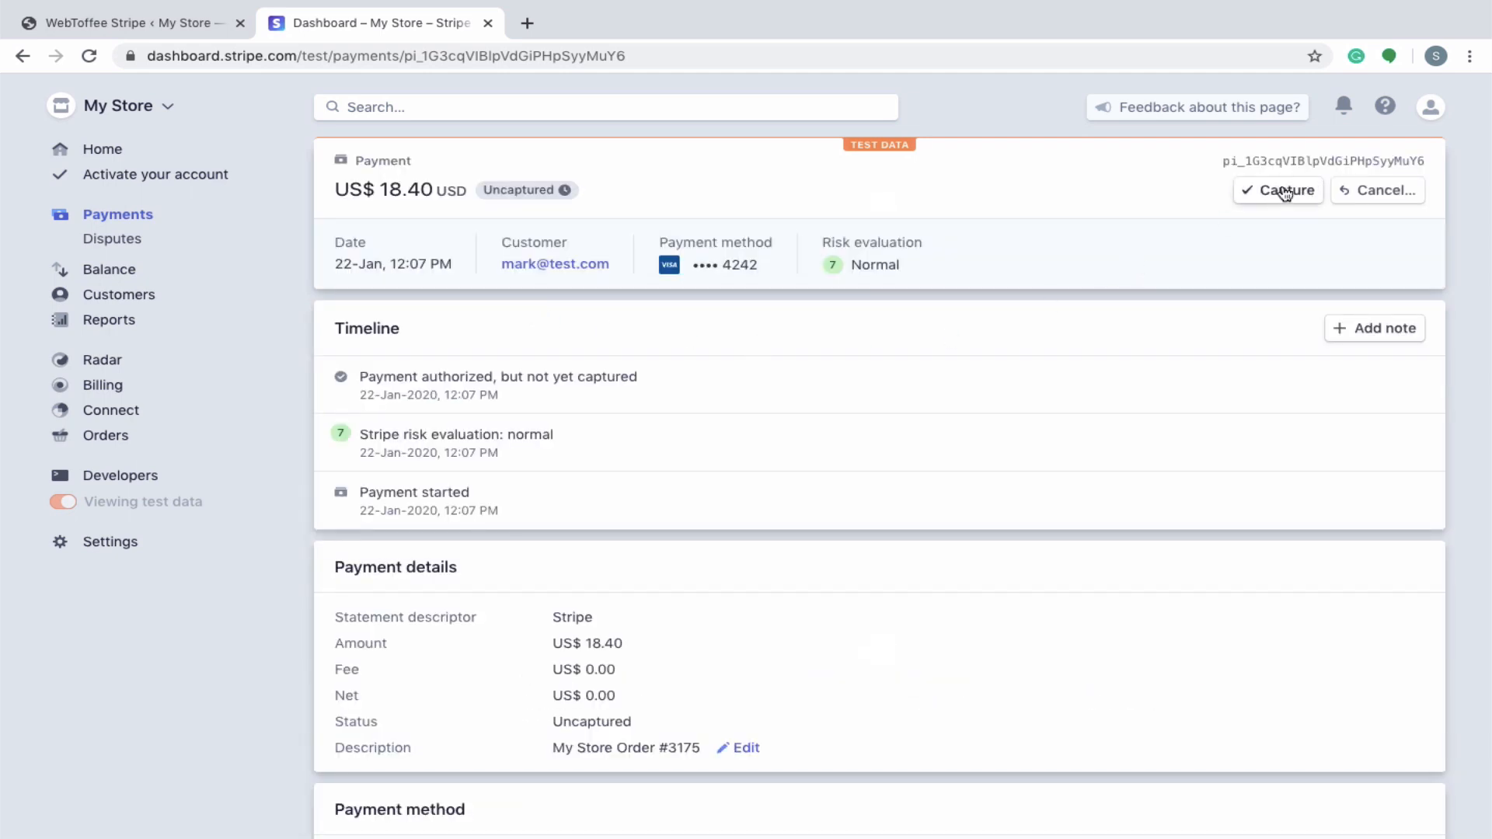
# - Capture order #3175 in Stripe Dashboard, keeping the full 18.40 amount in the dialog
pyautogui.click(1277, 189)
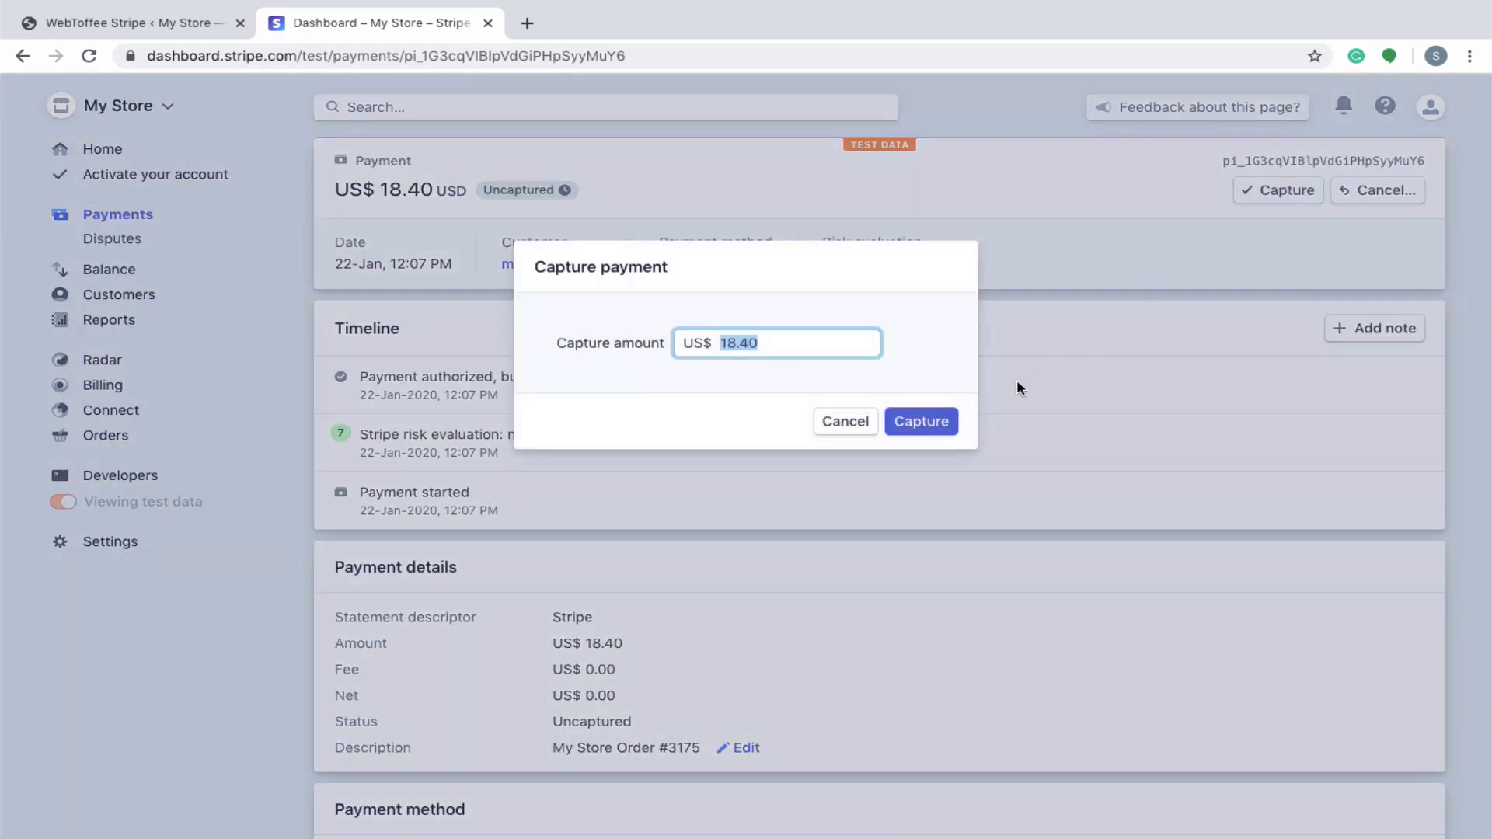
pyautogui.click(919, 421)
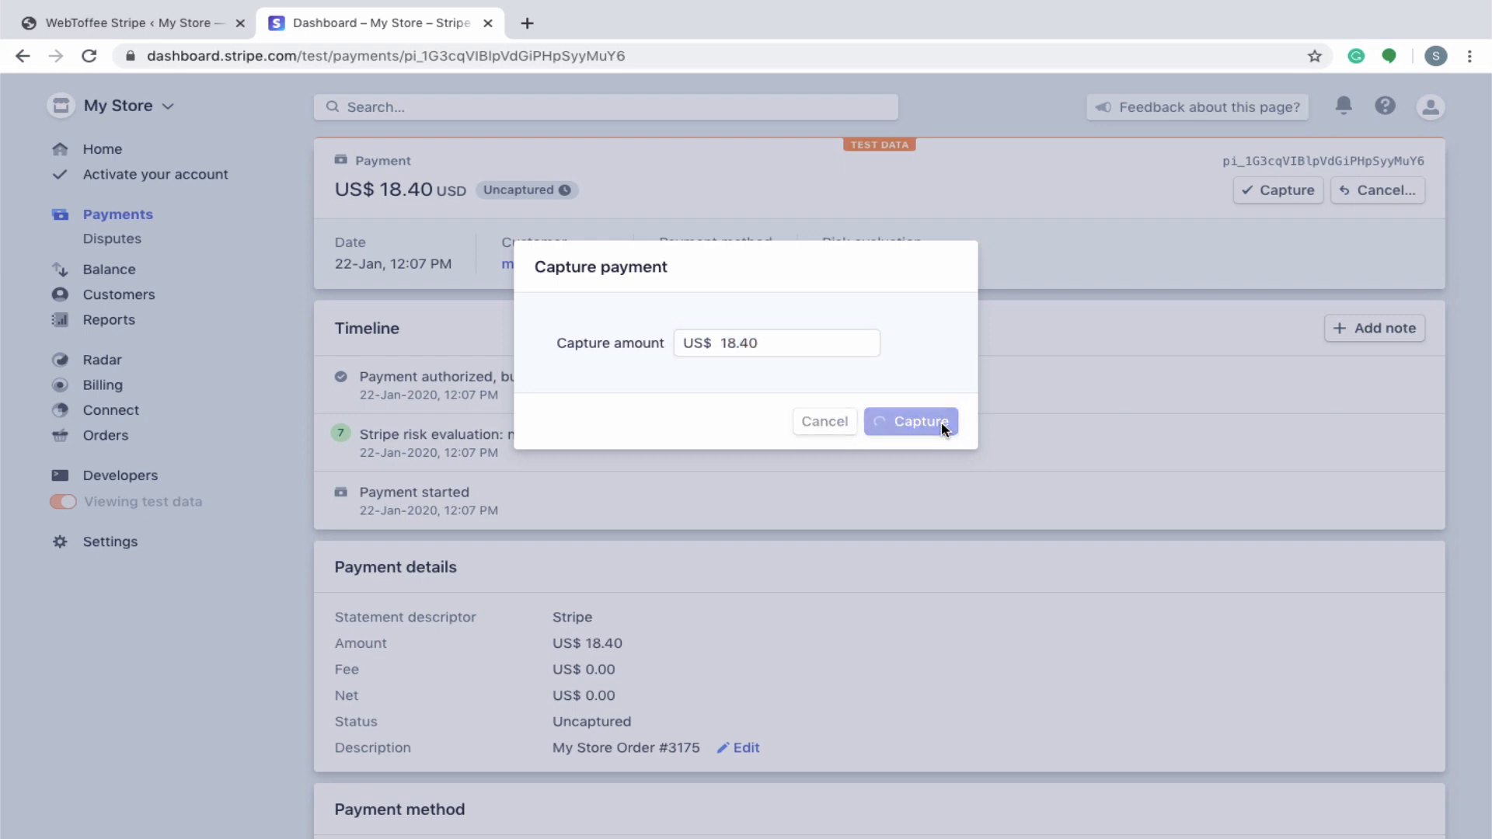
pyautogui.click(911, 421)
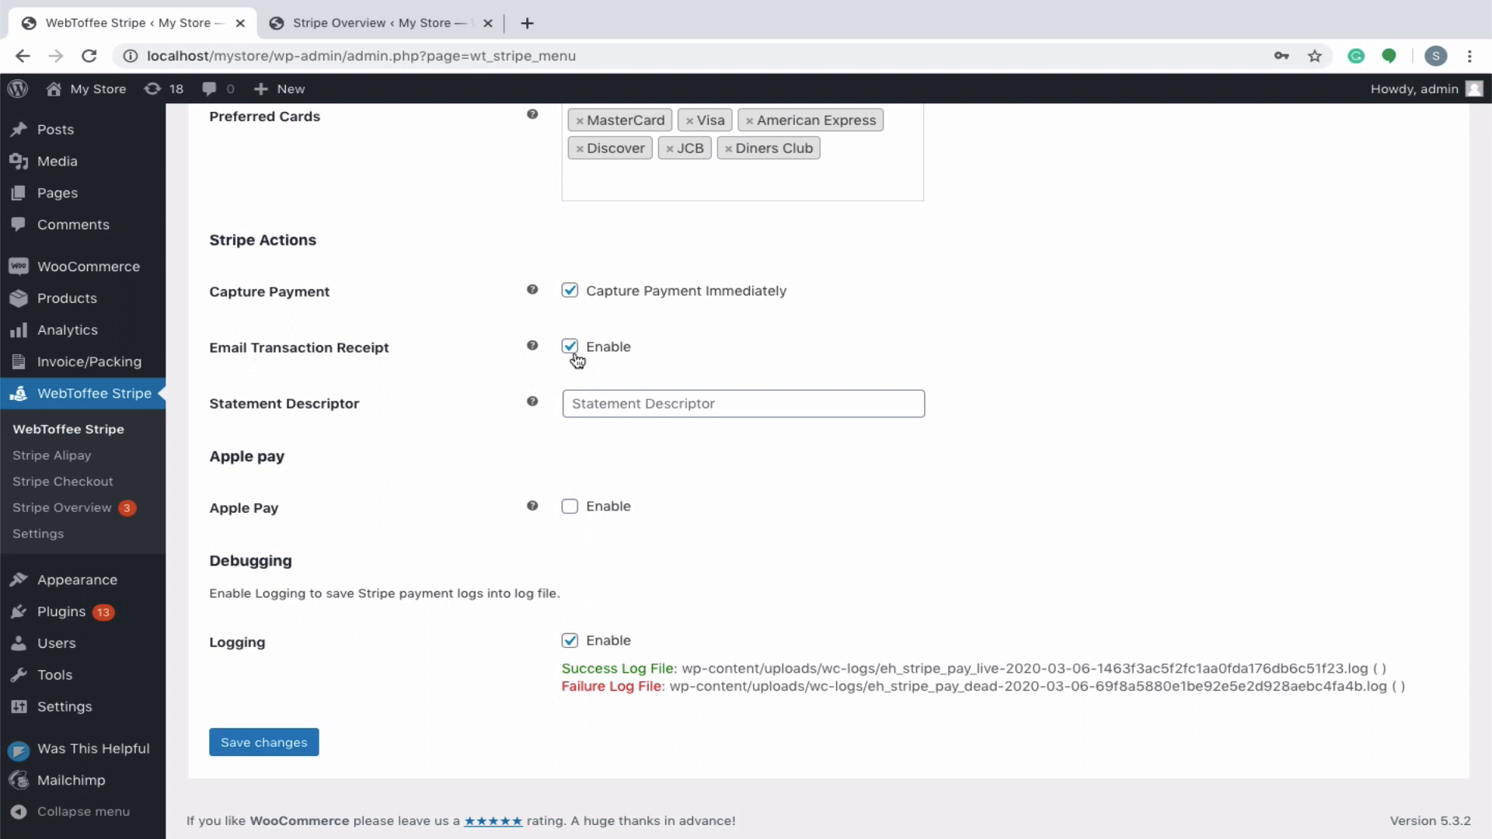
# - Keep email transaction receipts enabled and leave the statement descriptor empty
pyautogui.click(569, 346)
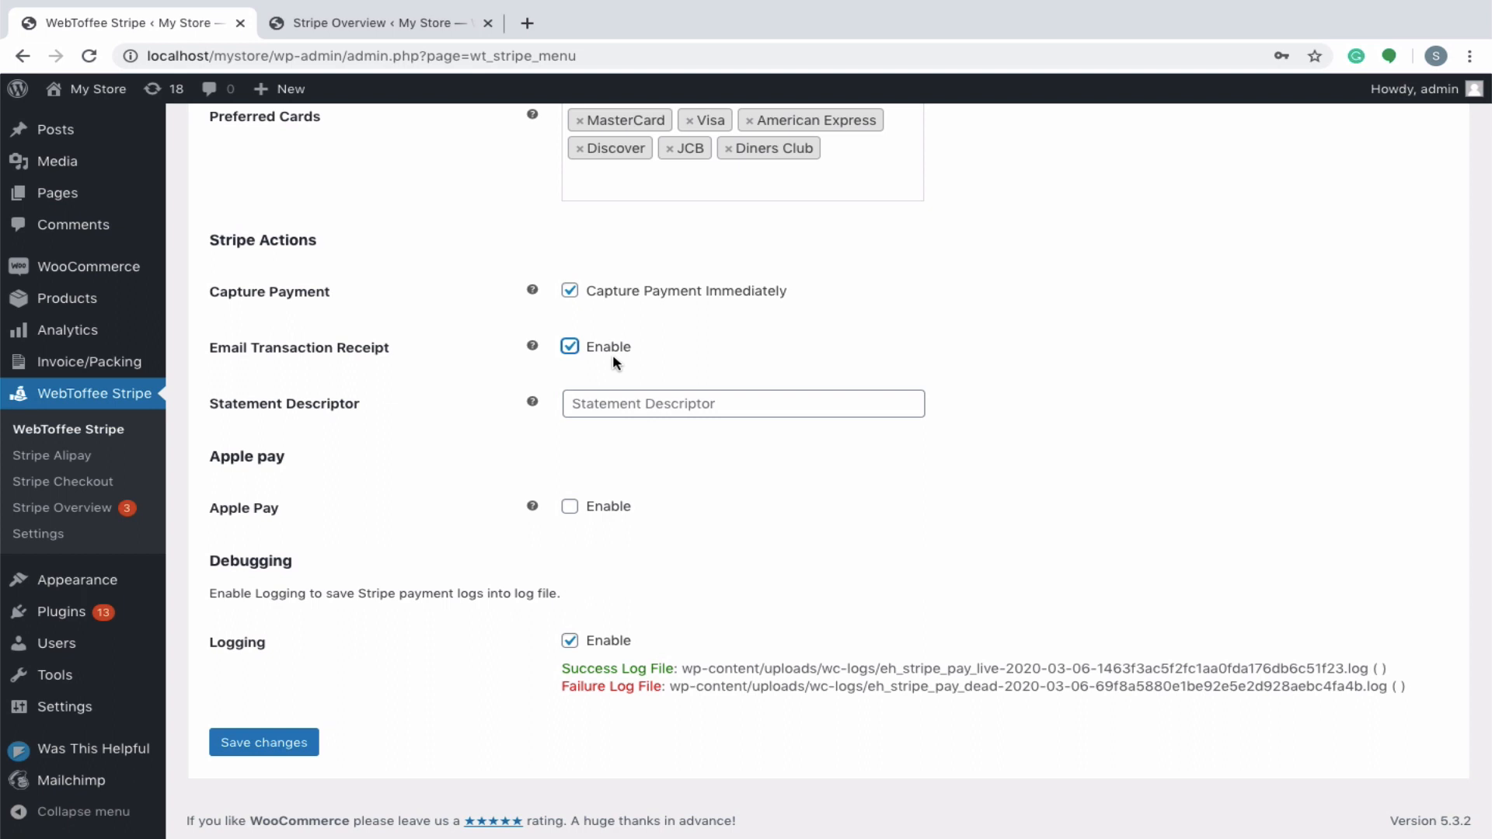
pyautogui.moveTo(290, 419)
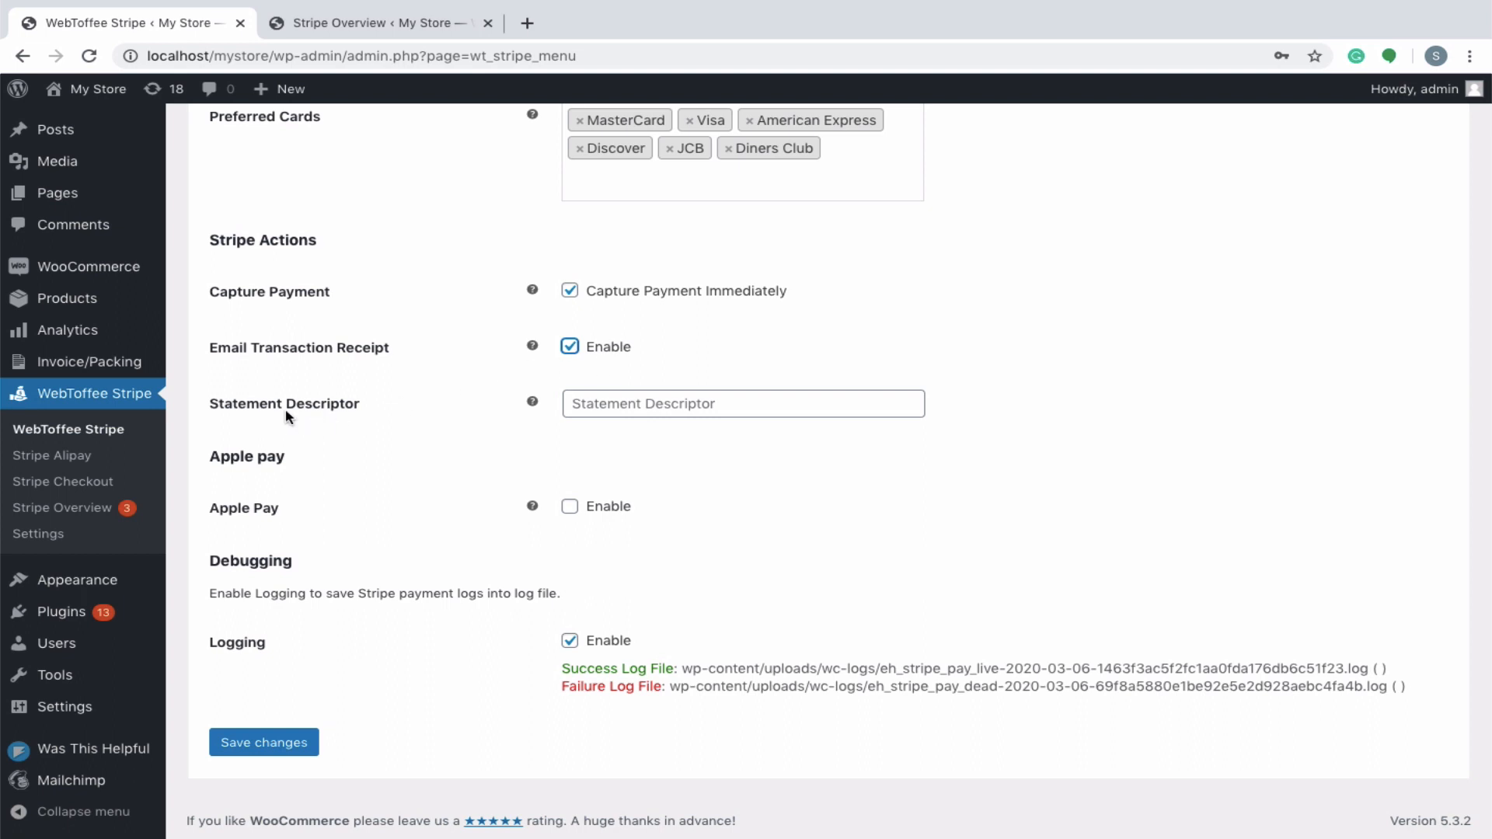
pyautogui.click(742, 403)
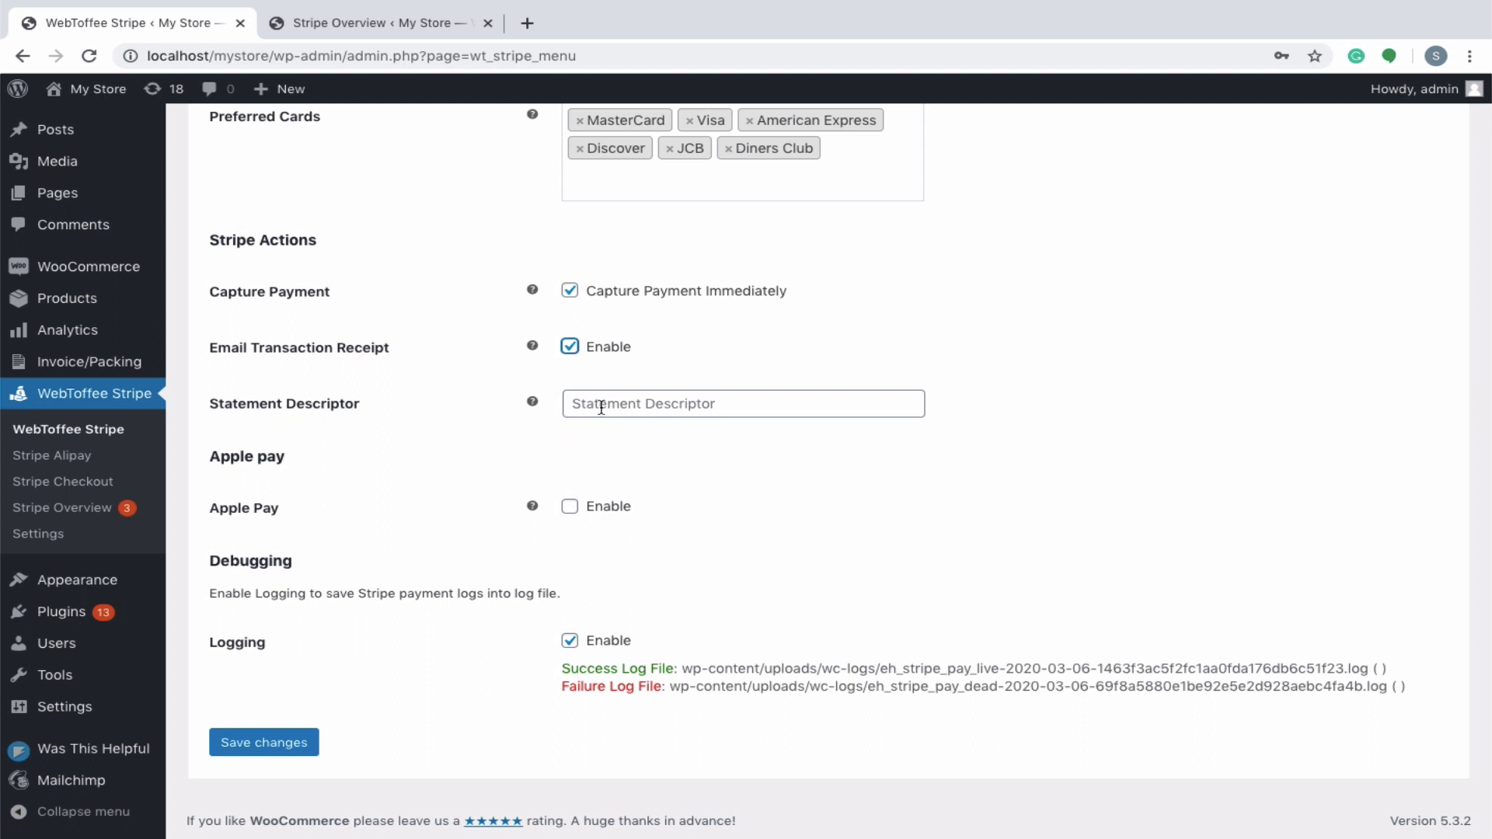
pyautogui.click(742, 404)
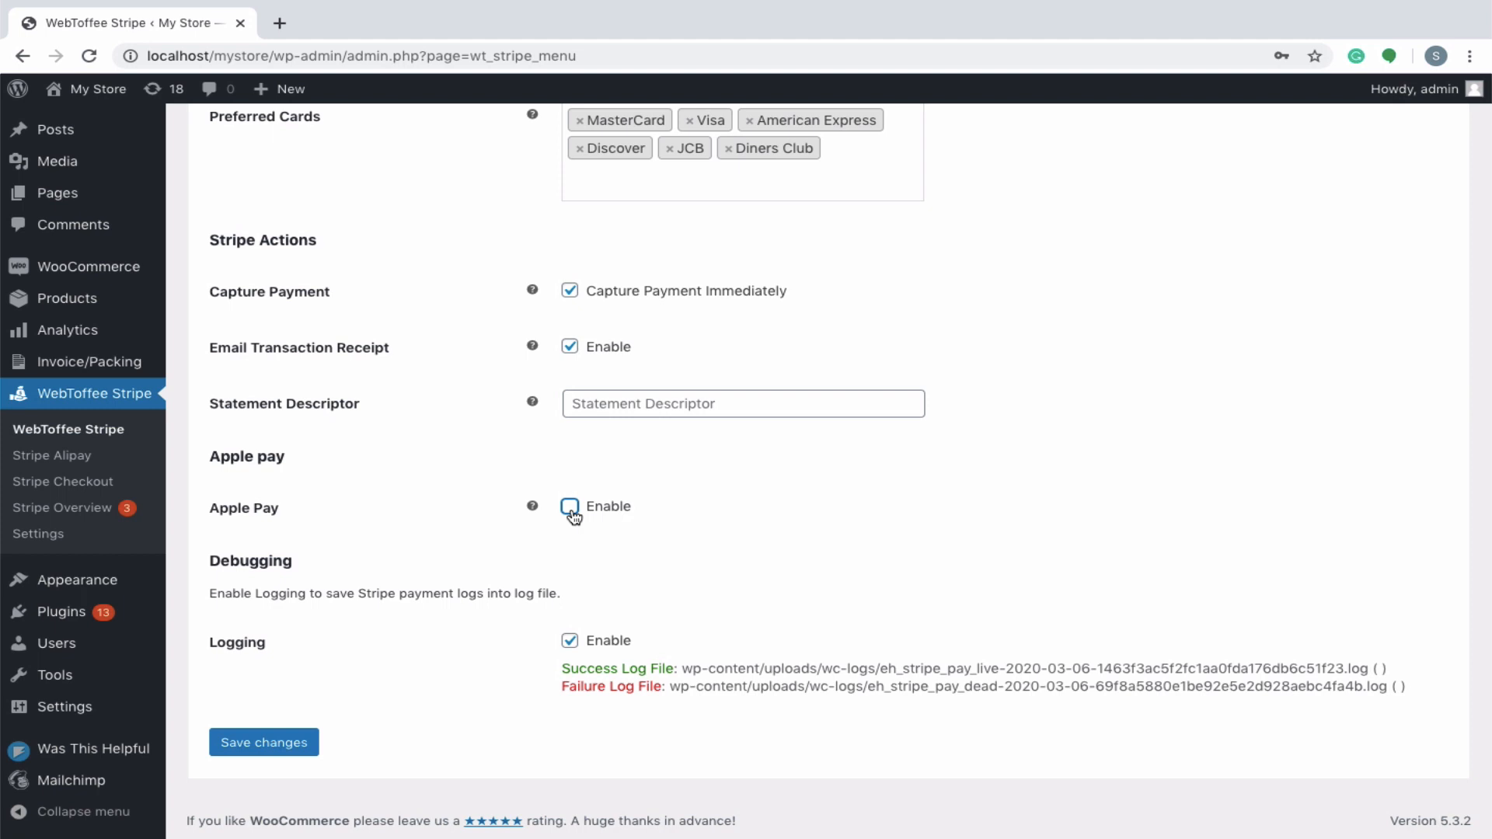
# - Enable Apple Pay on cart and checkout with a black 'Apple Pay' button above
pyautogui.click(568, 505)
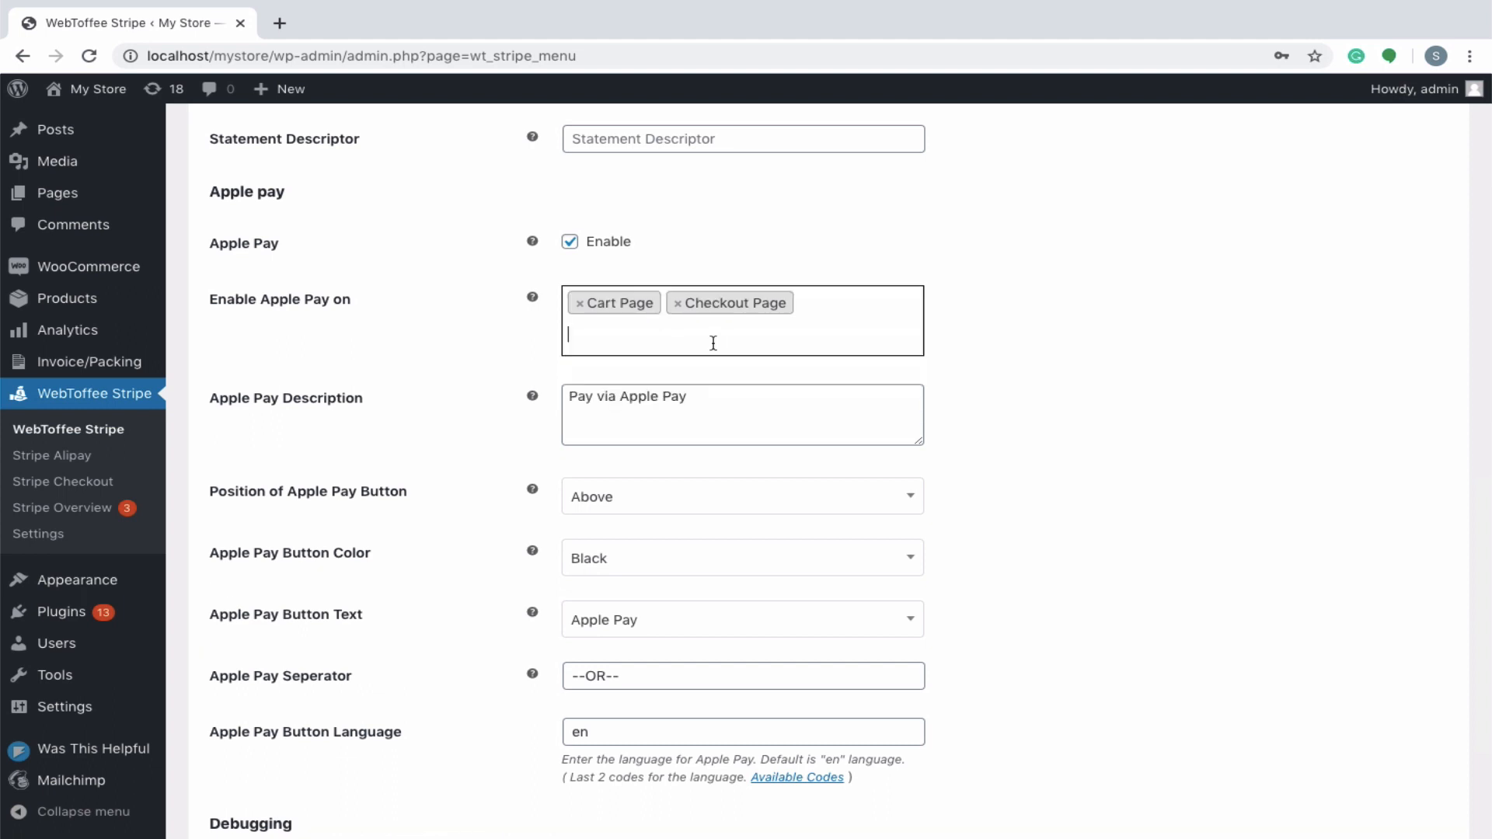
pyautogui.moveTo(386, 408)
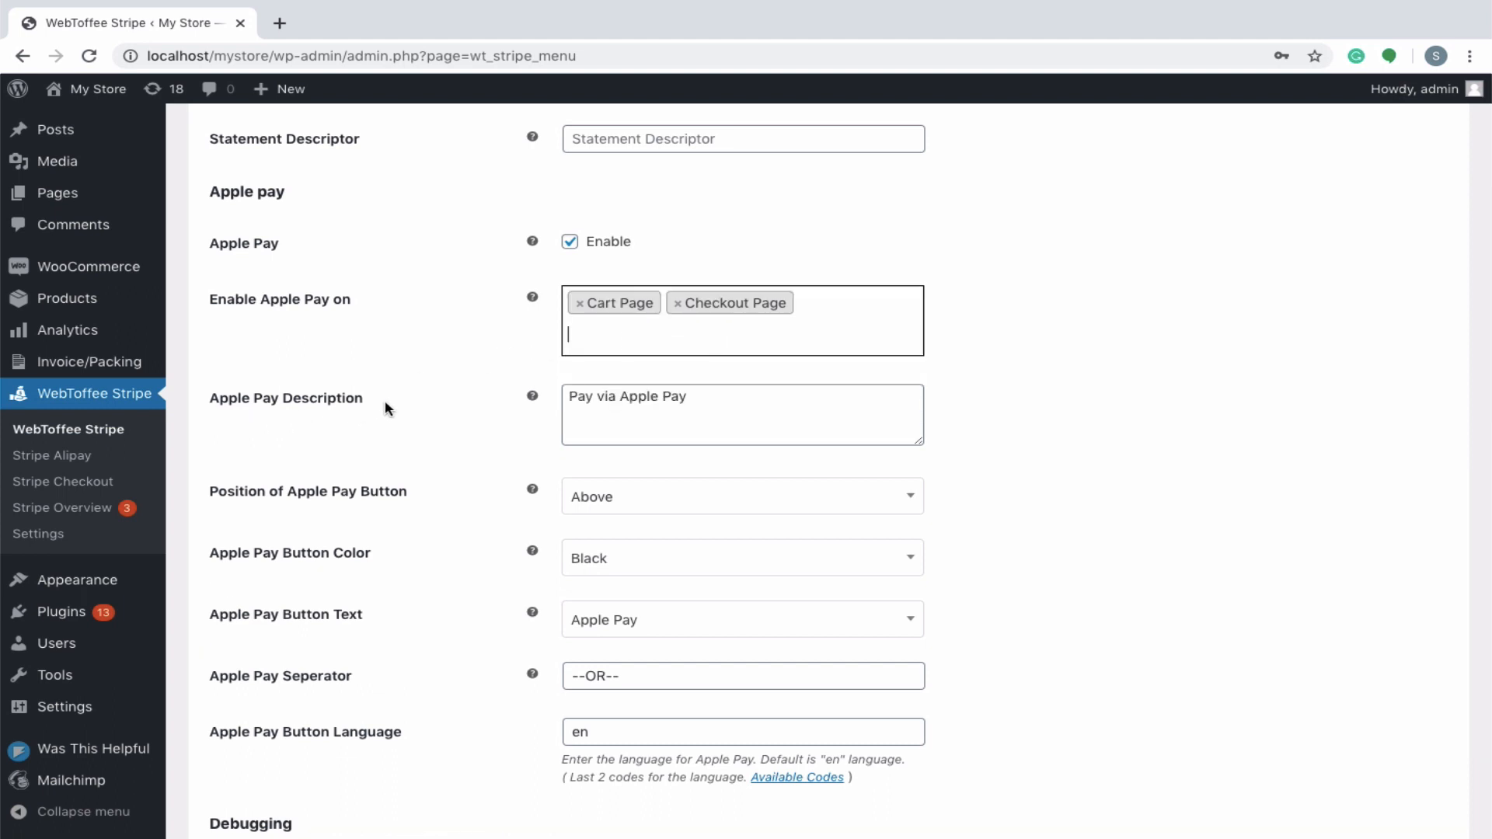
pyautogui.click(741, 414)
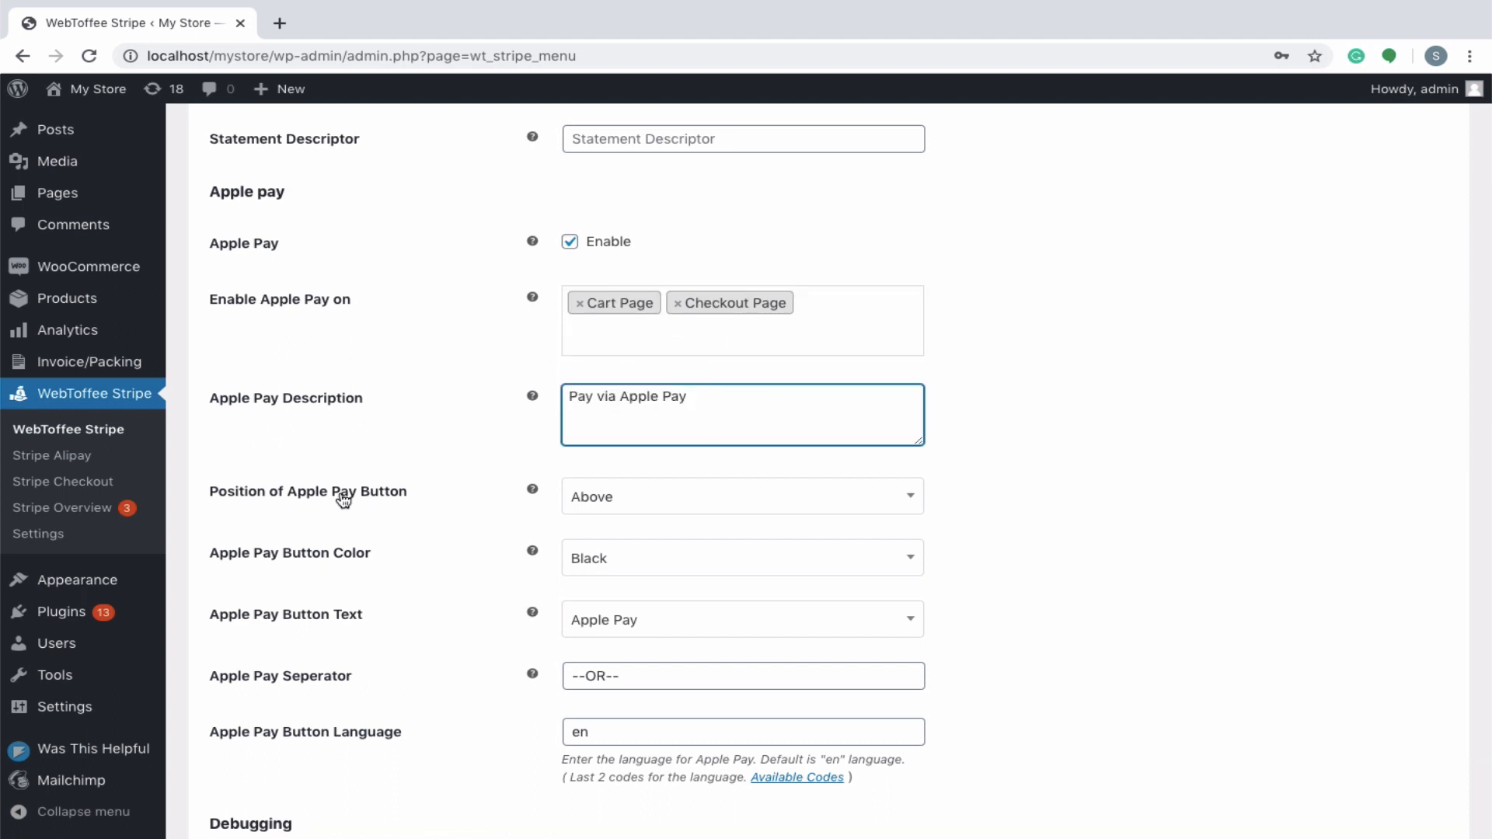
pyautogui.click(741, 495)
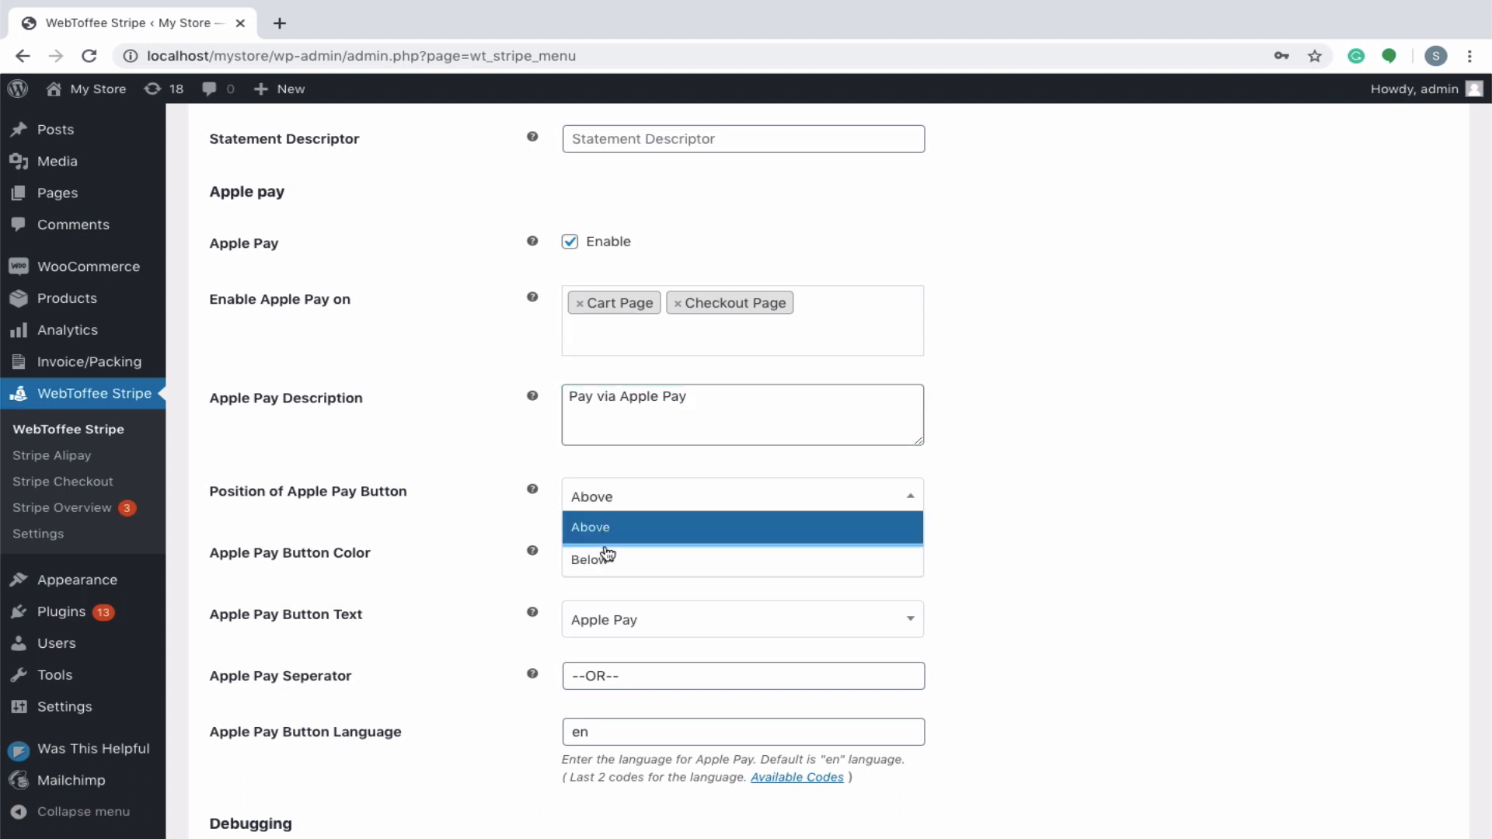
pyautogui.click(590, 527)
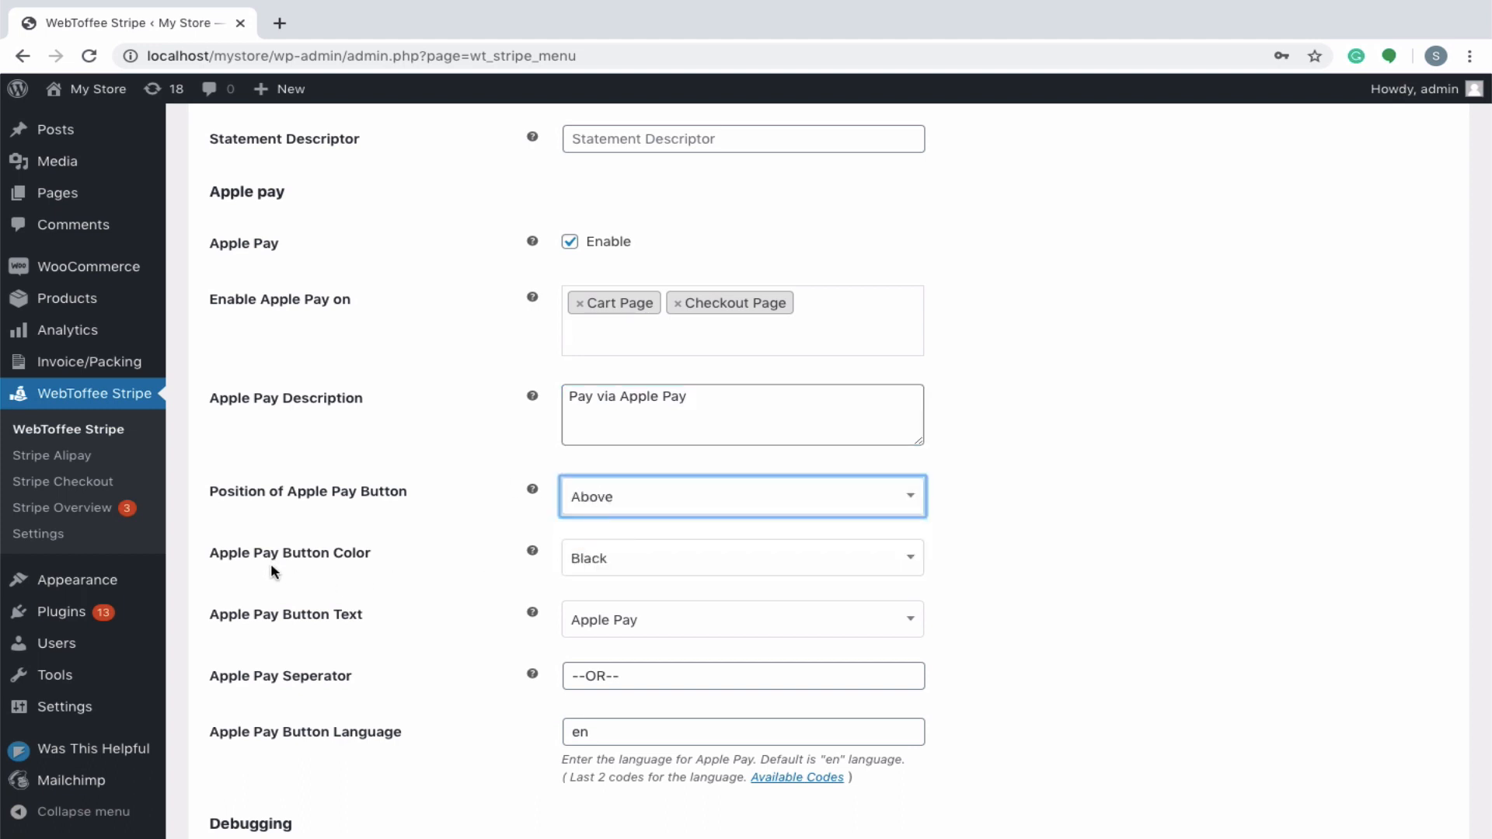
pyautogui.click(742, 556)
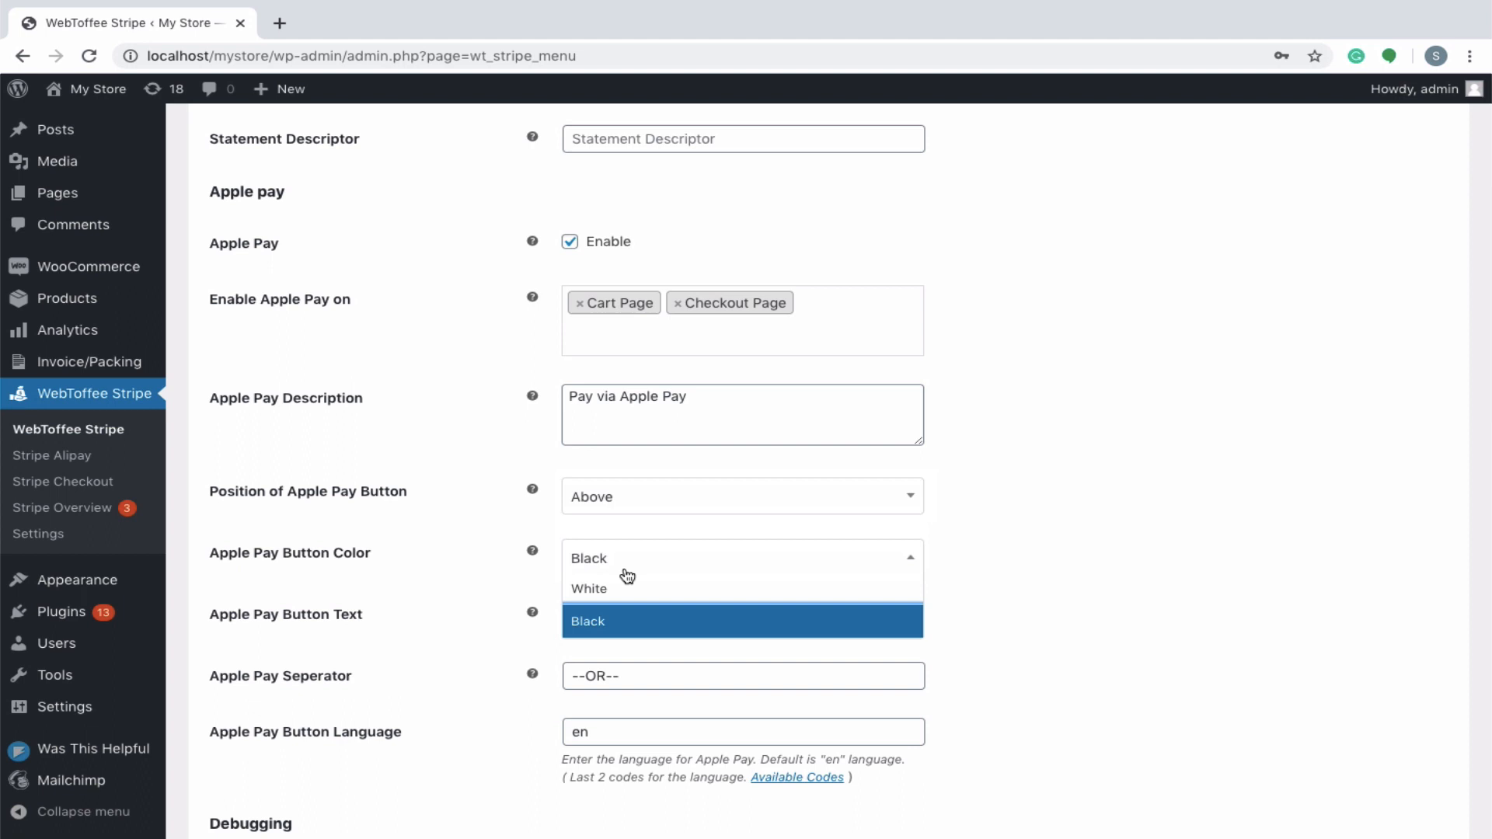
pyautogui.click(587, 620)
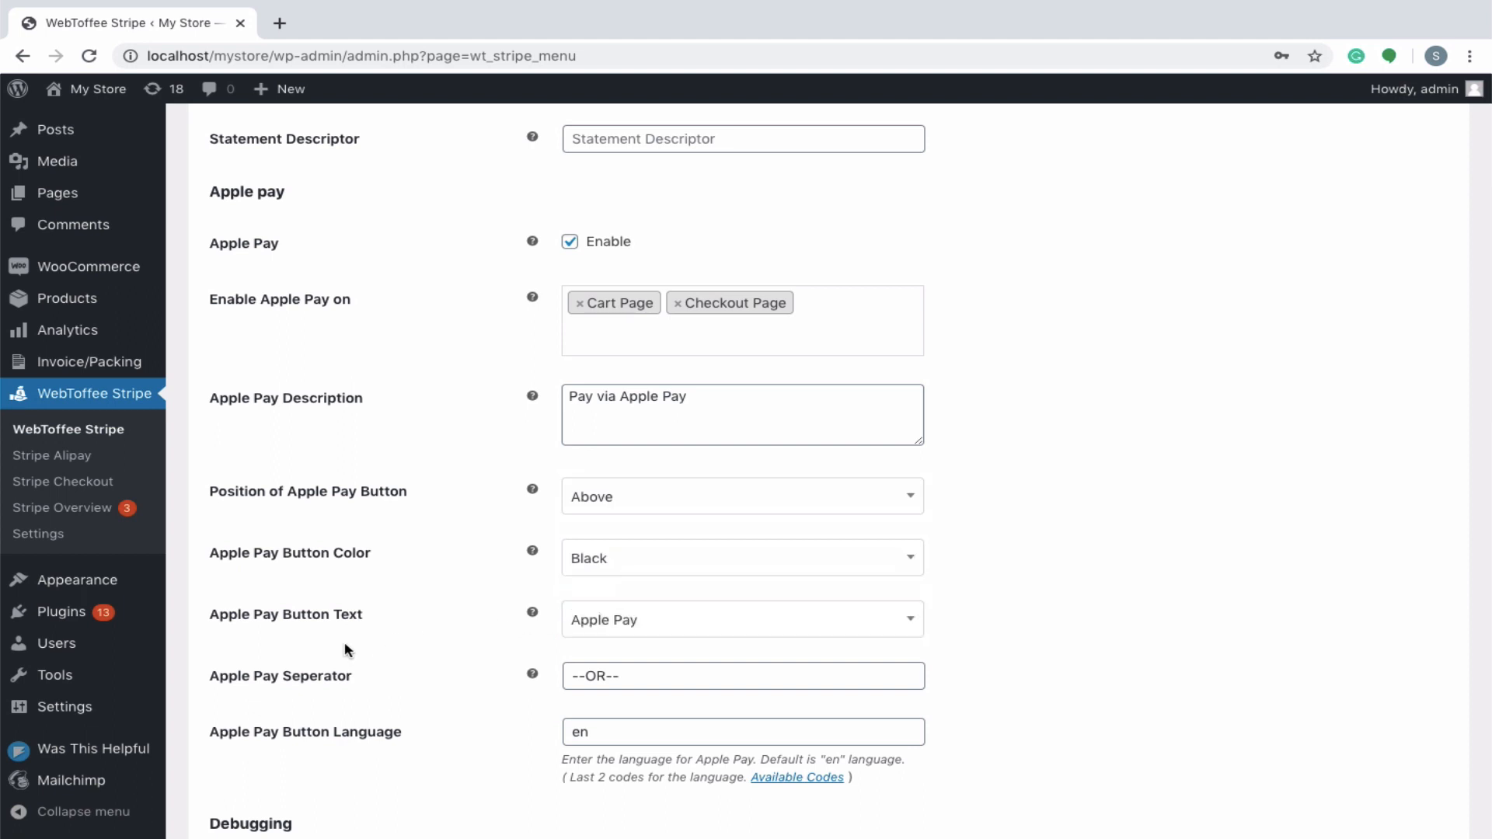
pyautogui.click(741, 619)
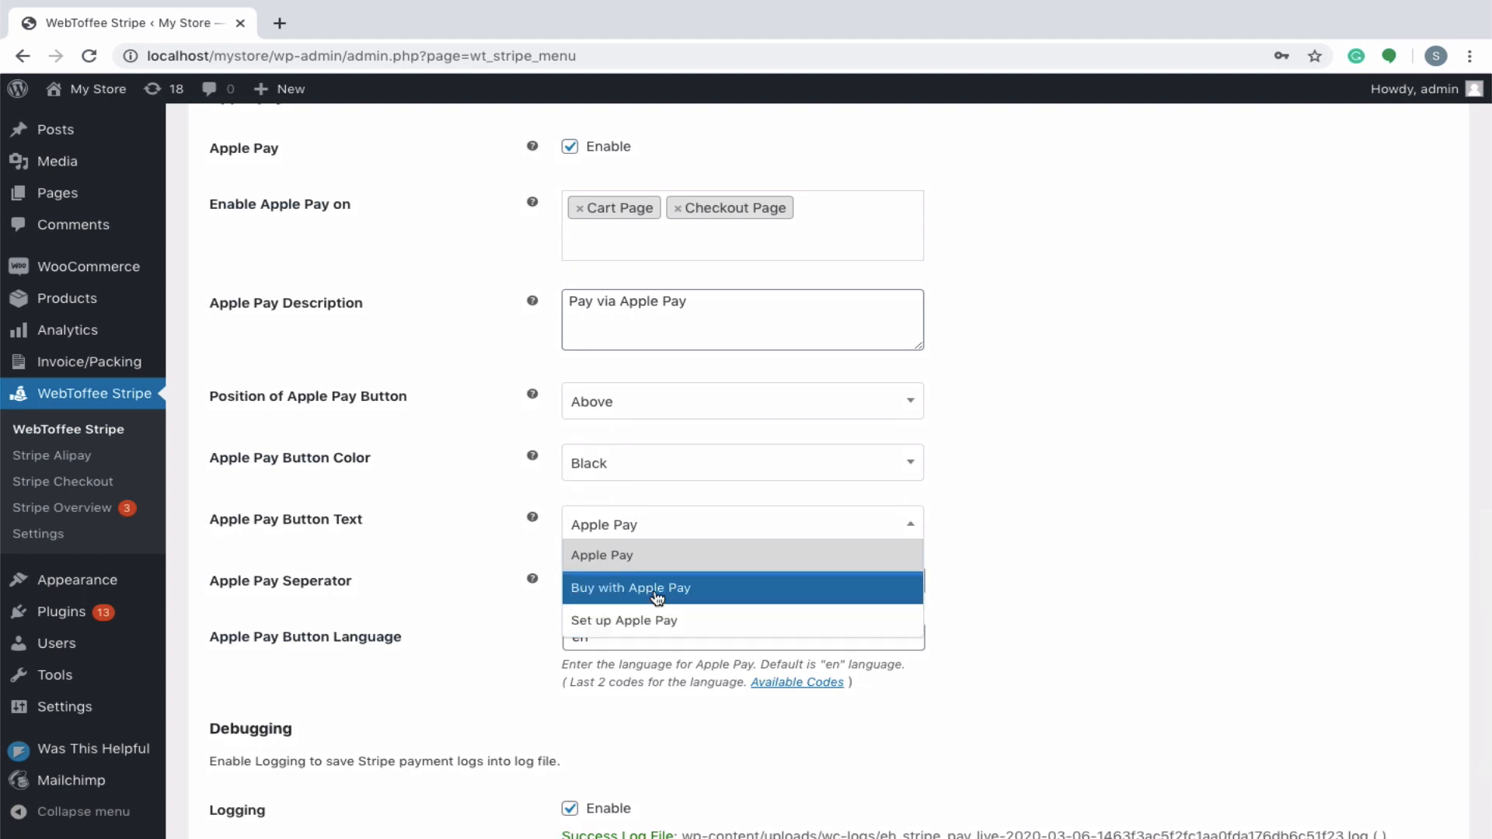
pyautogui.click(603, 554)
pyautogui.write('--OR--')
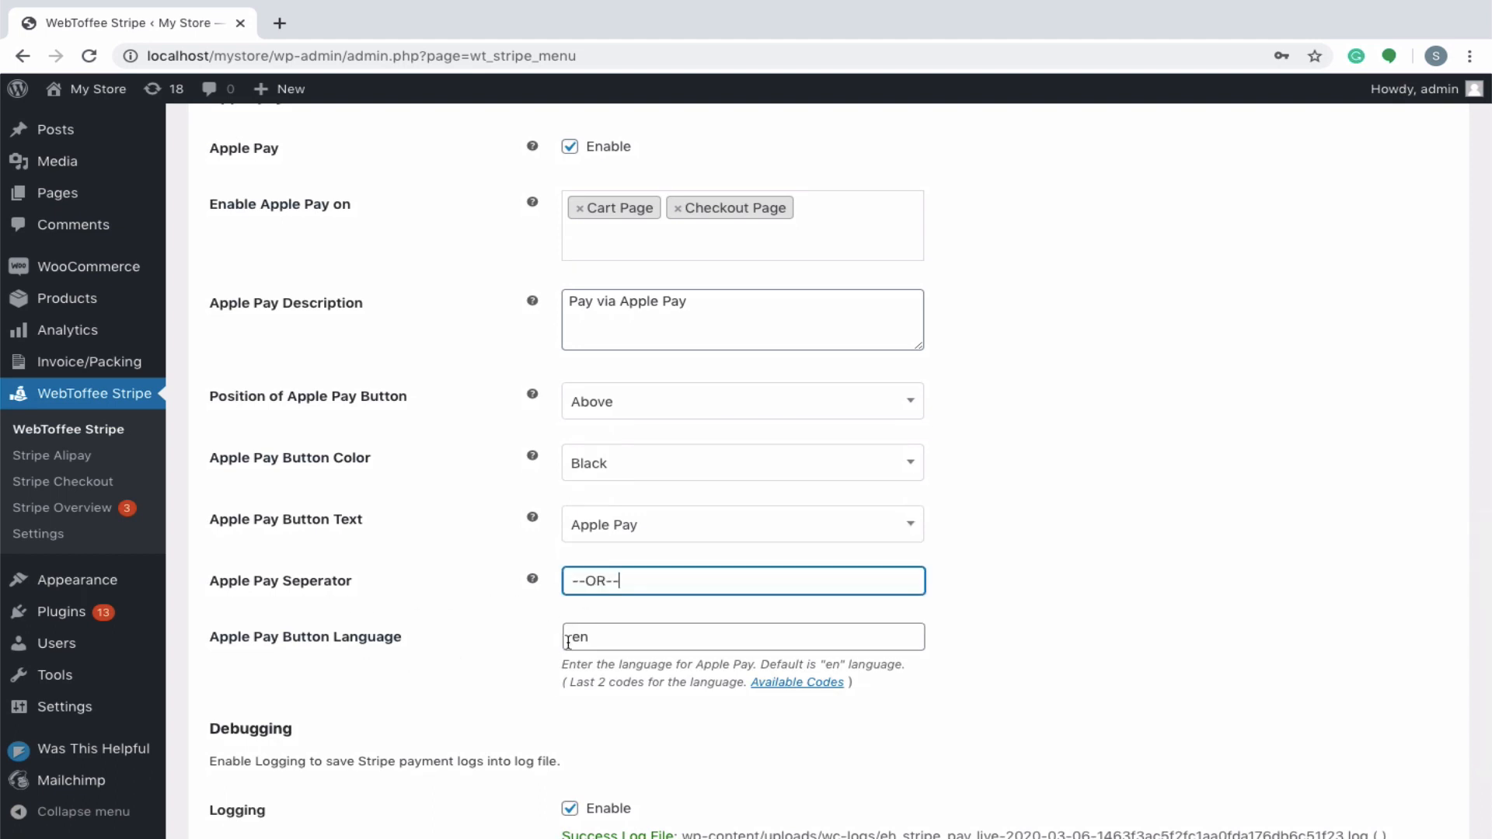
pyautogui.click(742, 637)
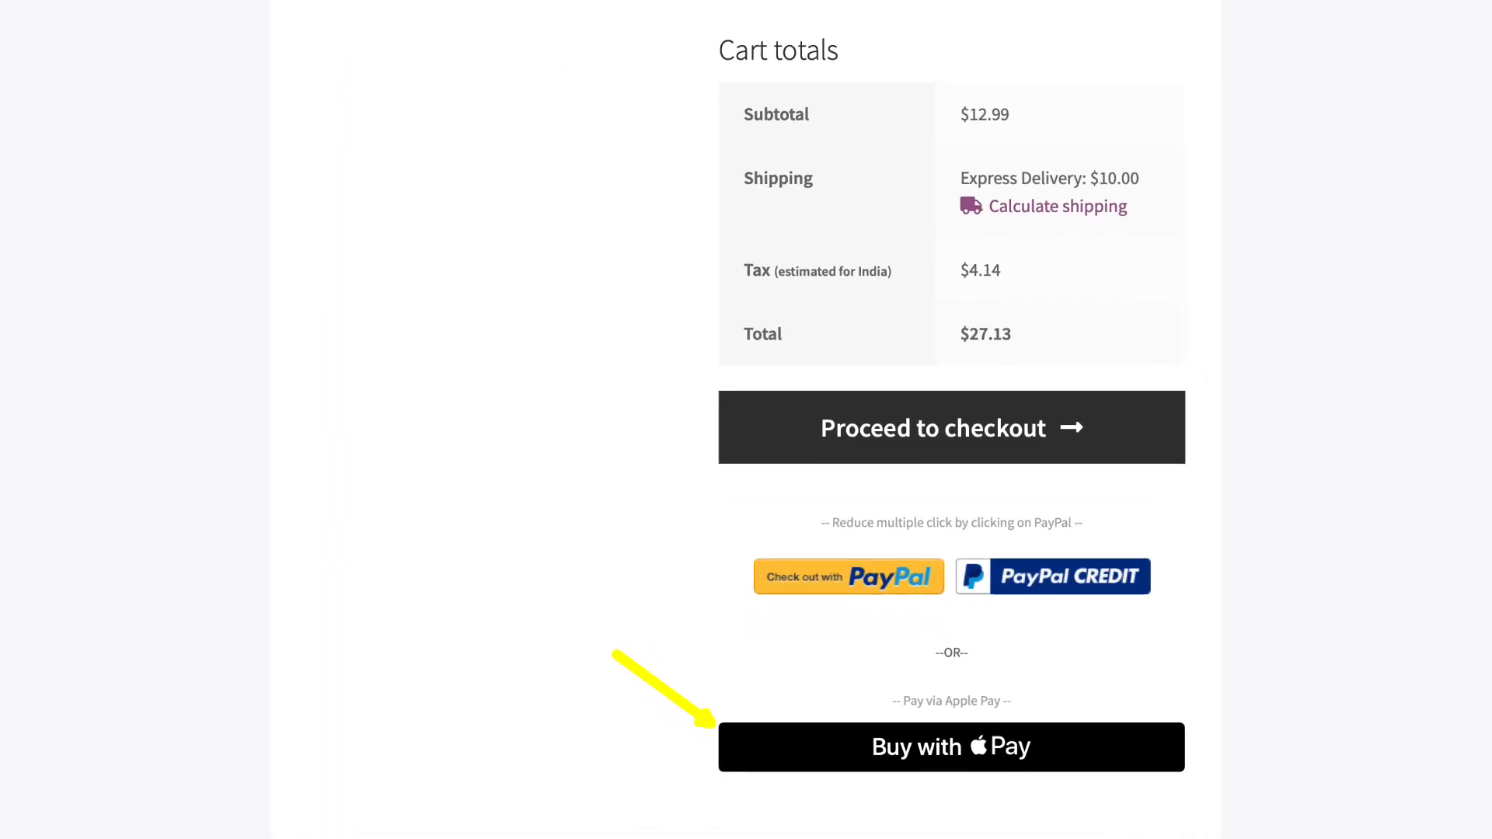
pyautogui.scroll(-3)
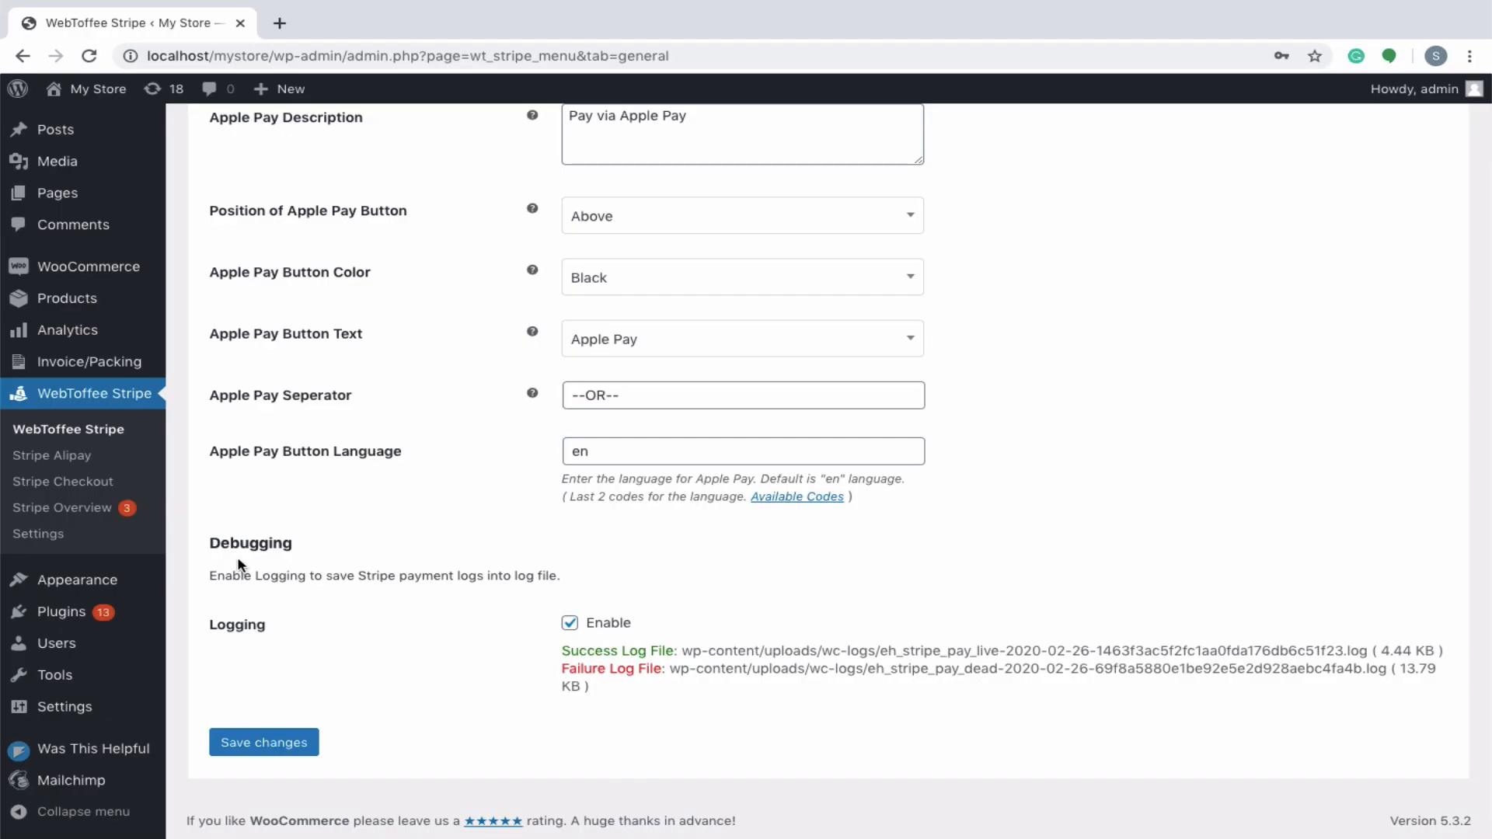
pyautogui.moveTo(505, 648)
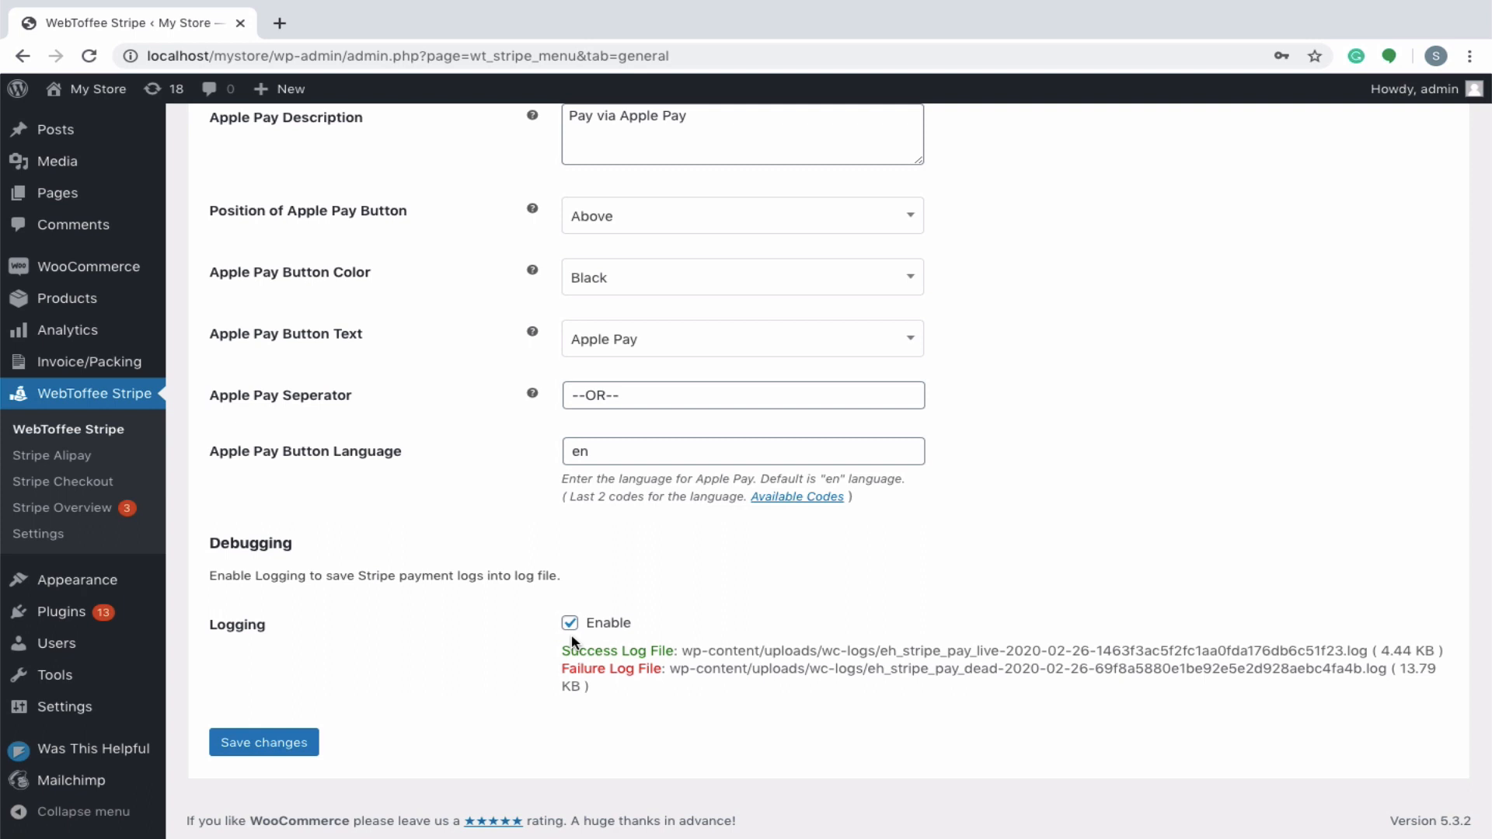
# - Keep payment logging enabled and save the Stripe settings
pyautogui.click(263, 742)
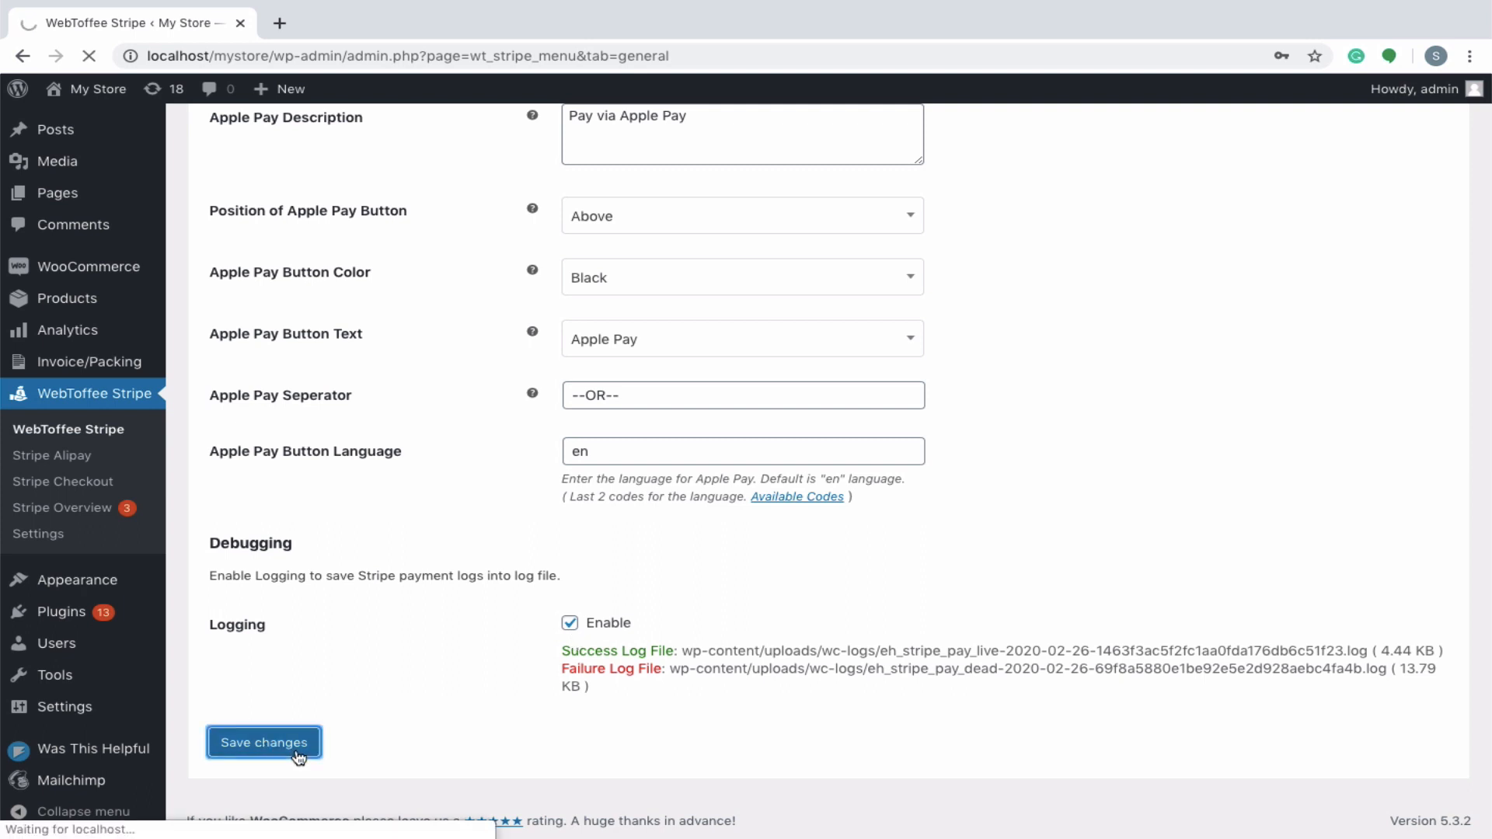
pyautogui.click(264, 742)
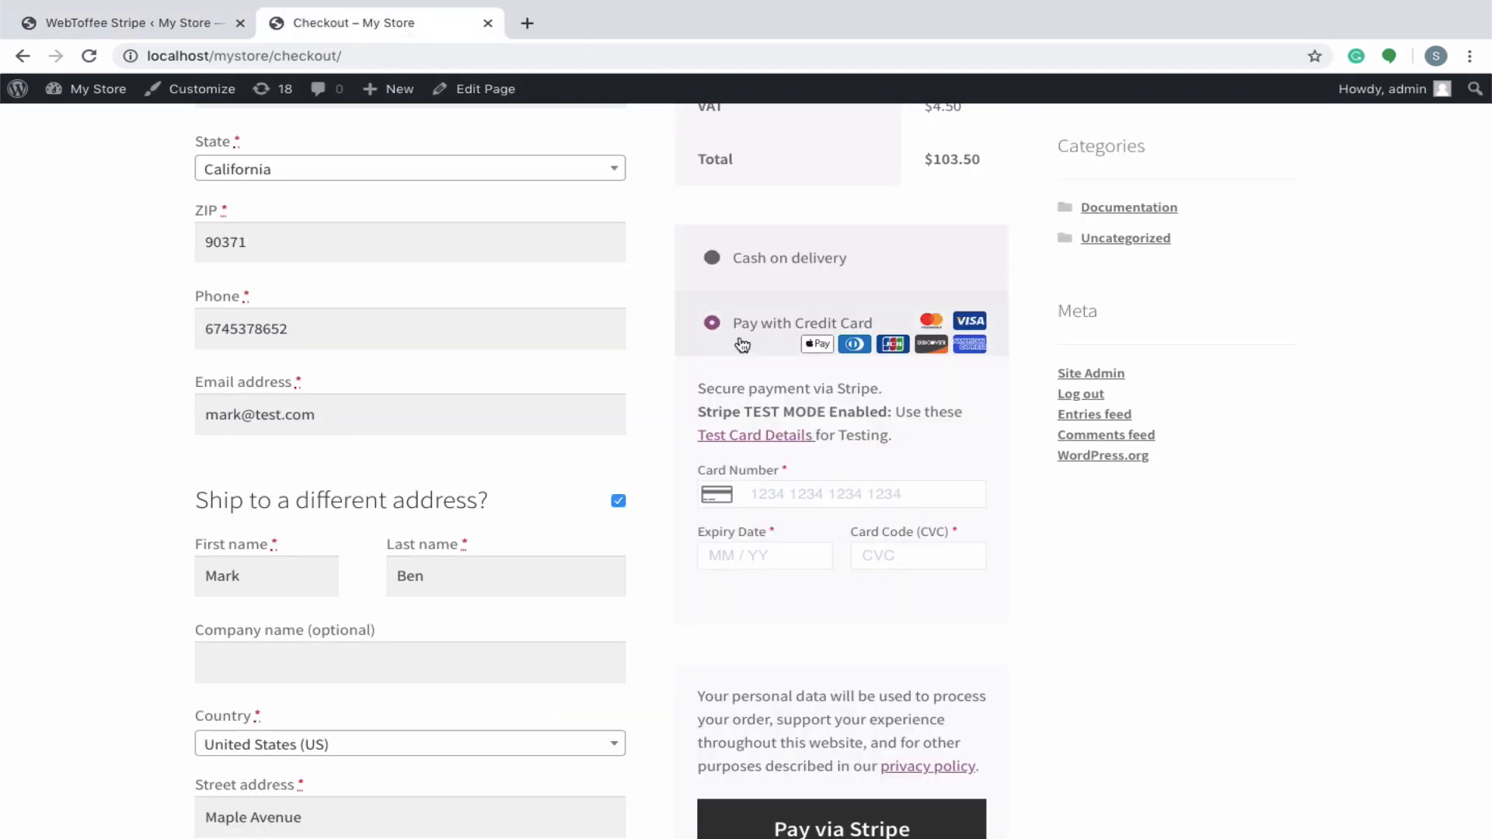
# - Pay with the test card (expiry 04, CVC 424), producing order #3355 for $103.50
pyautogui.scroll(-3)
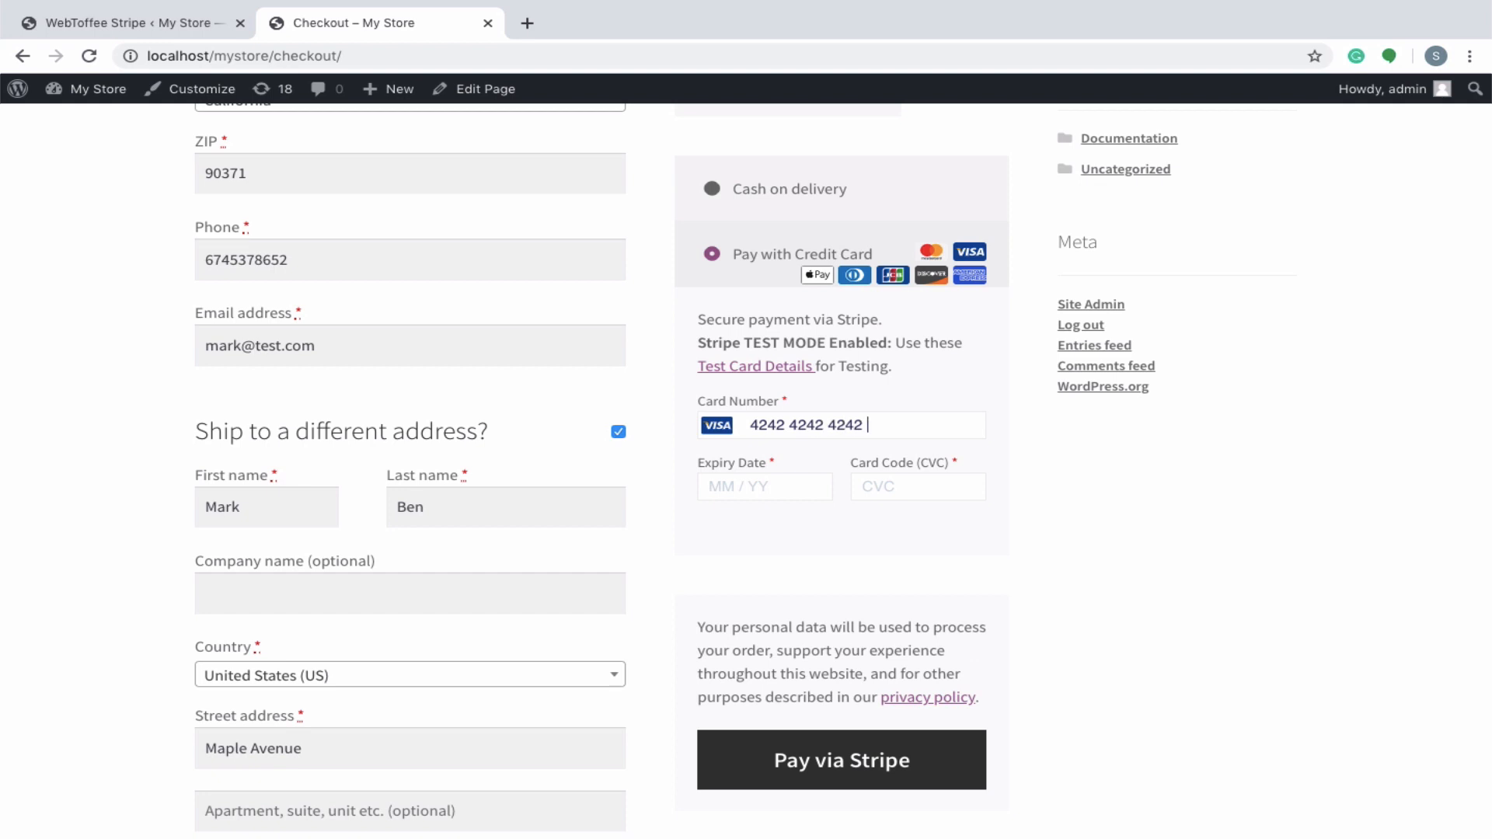
pyautogui.write('04 /')
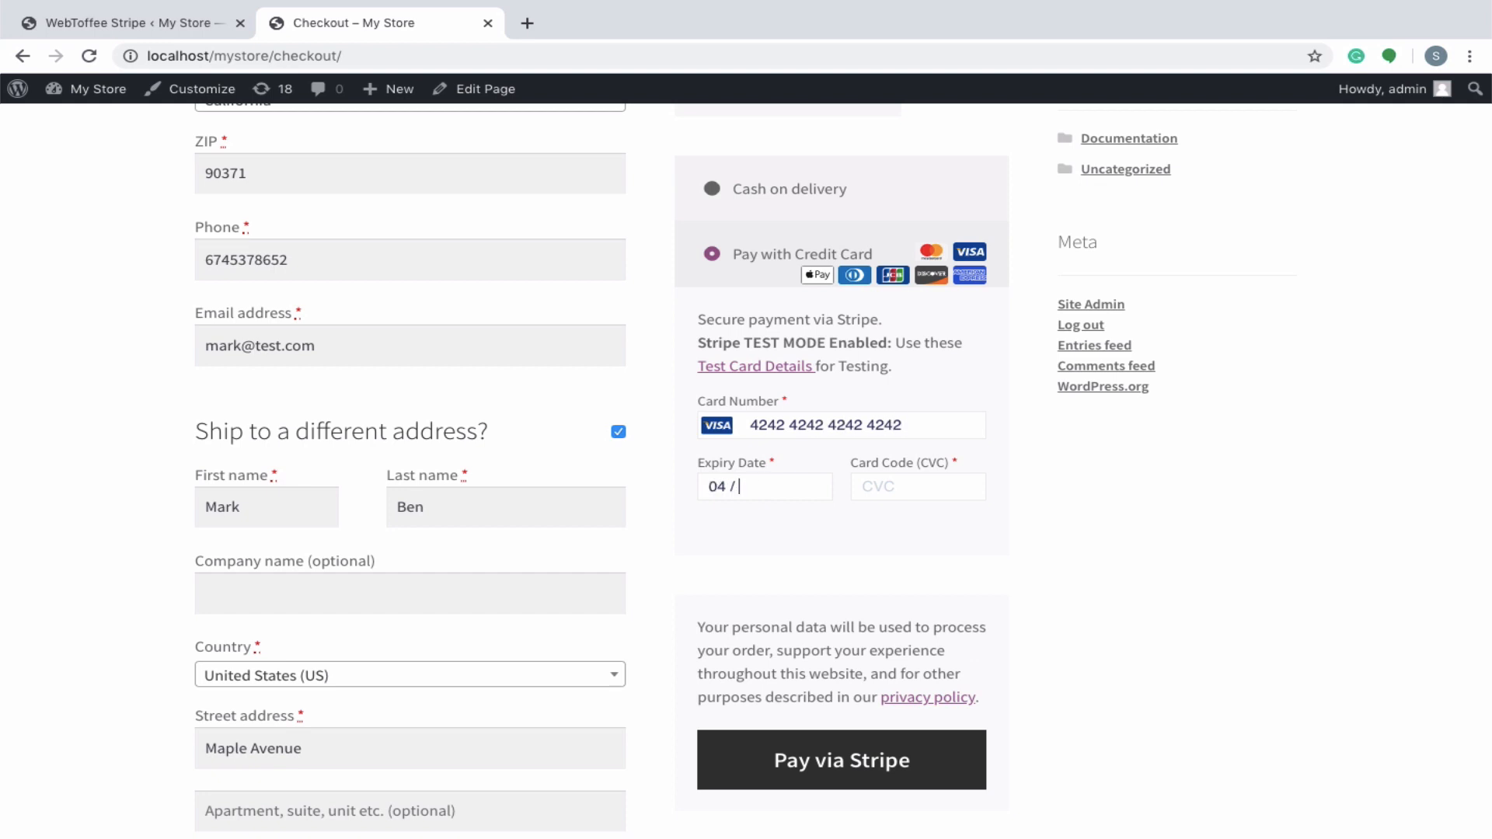
pyautogui.write('424')
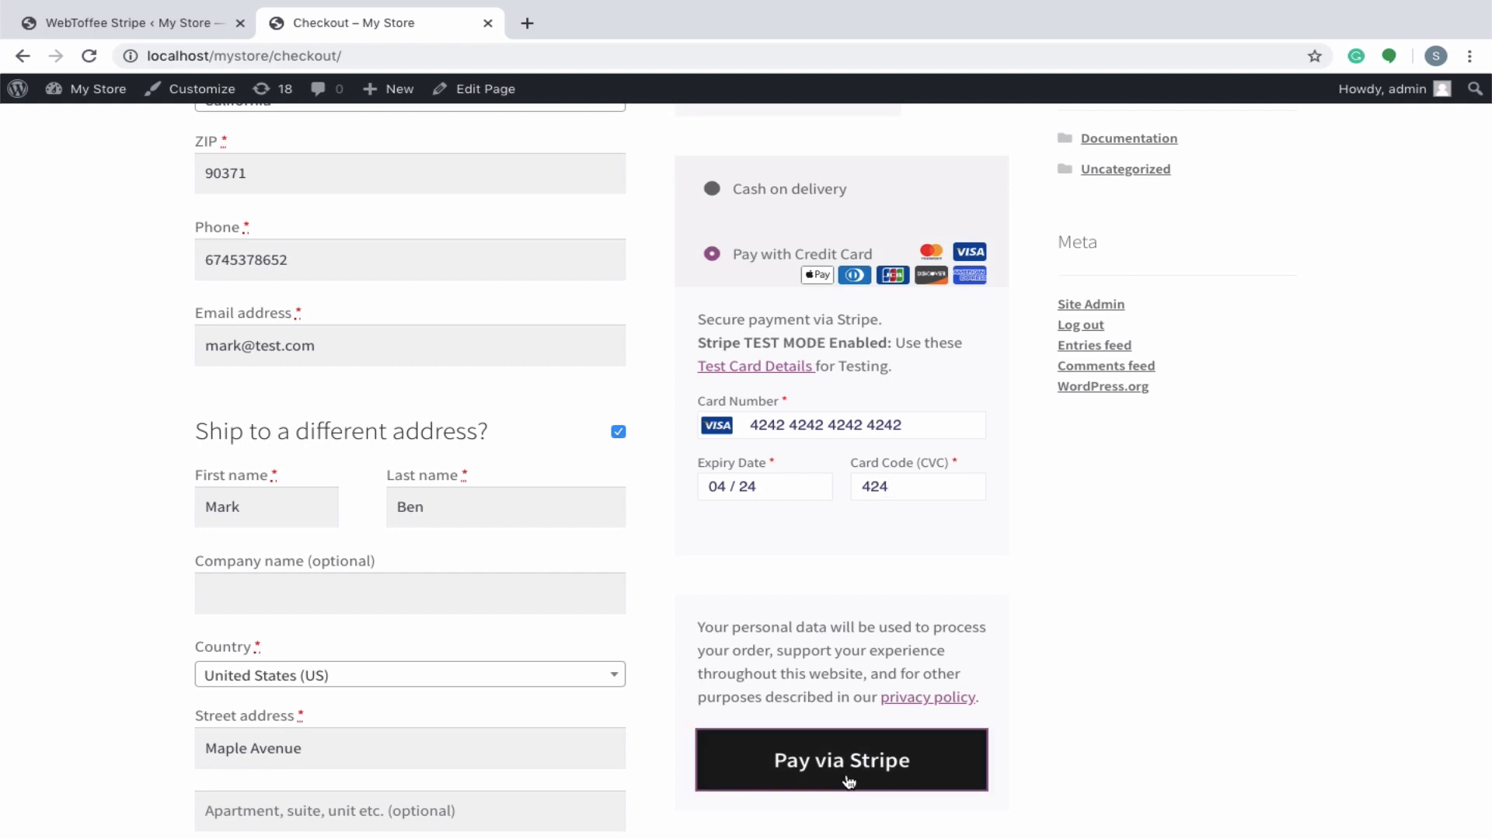
pyautogui.click(840, 760)
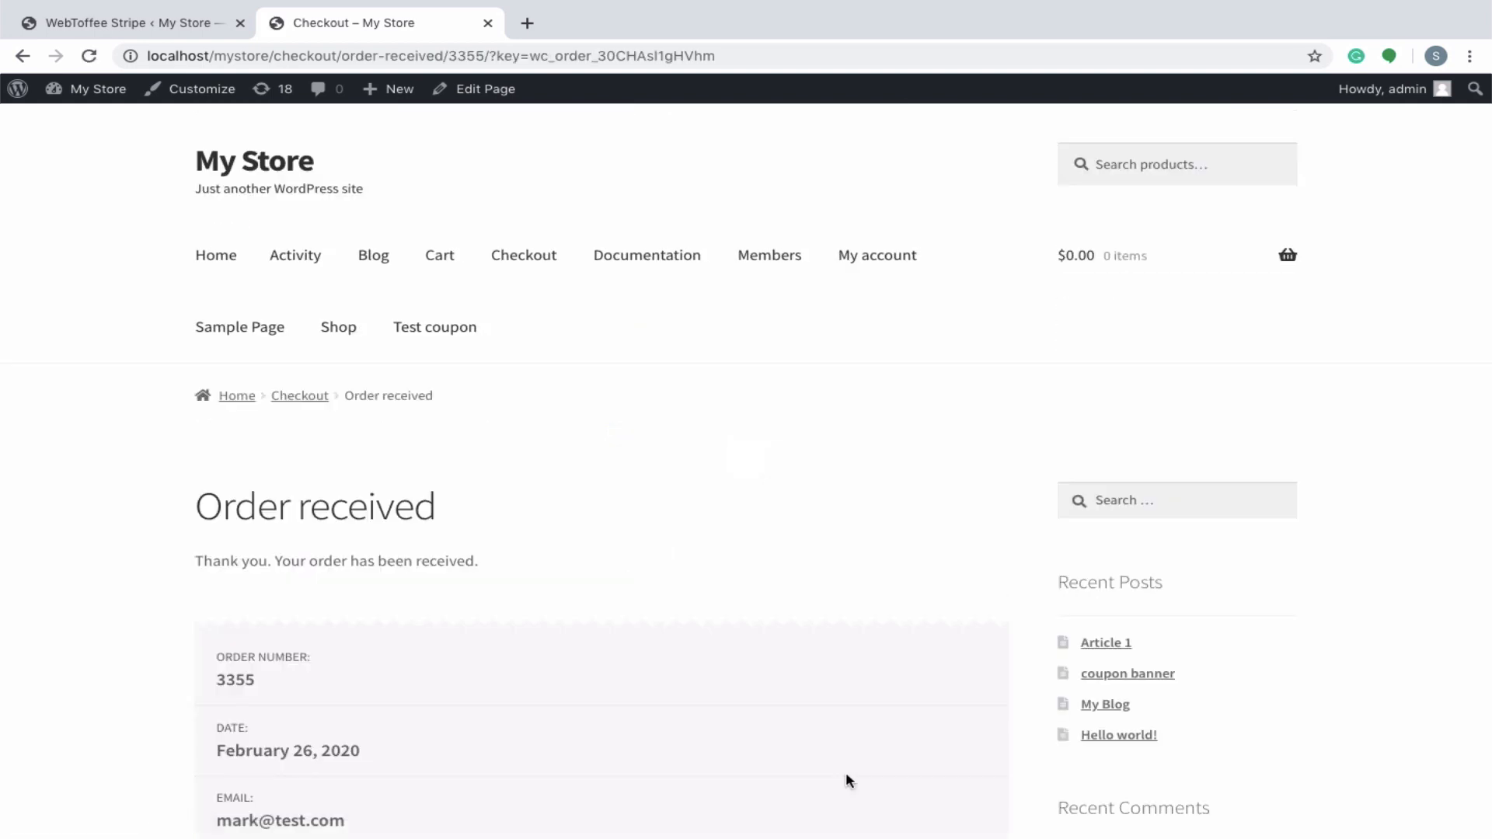
pyautogui.scroll(-3)
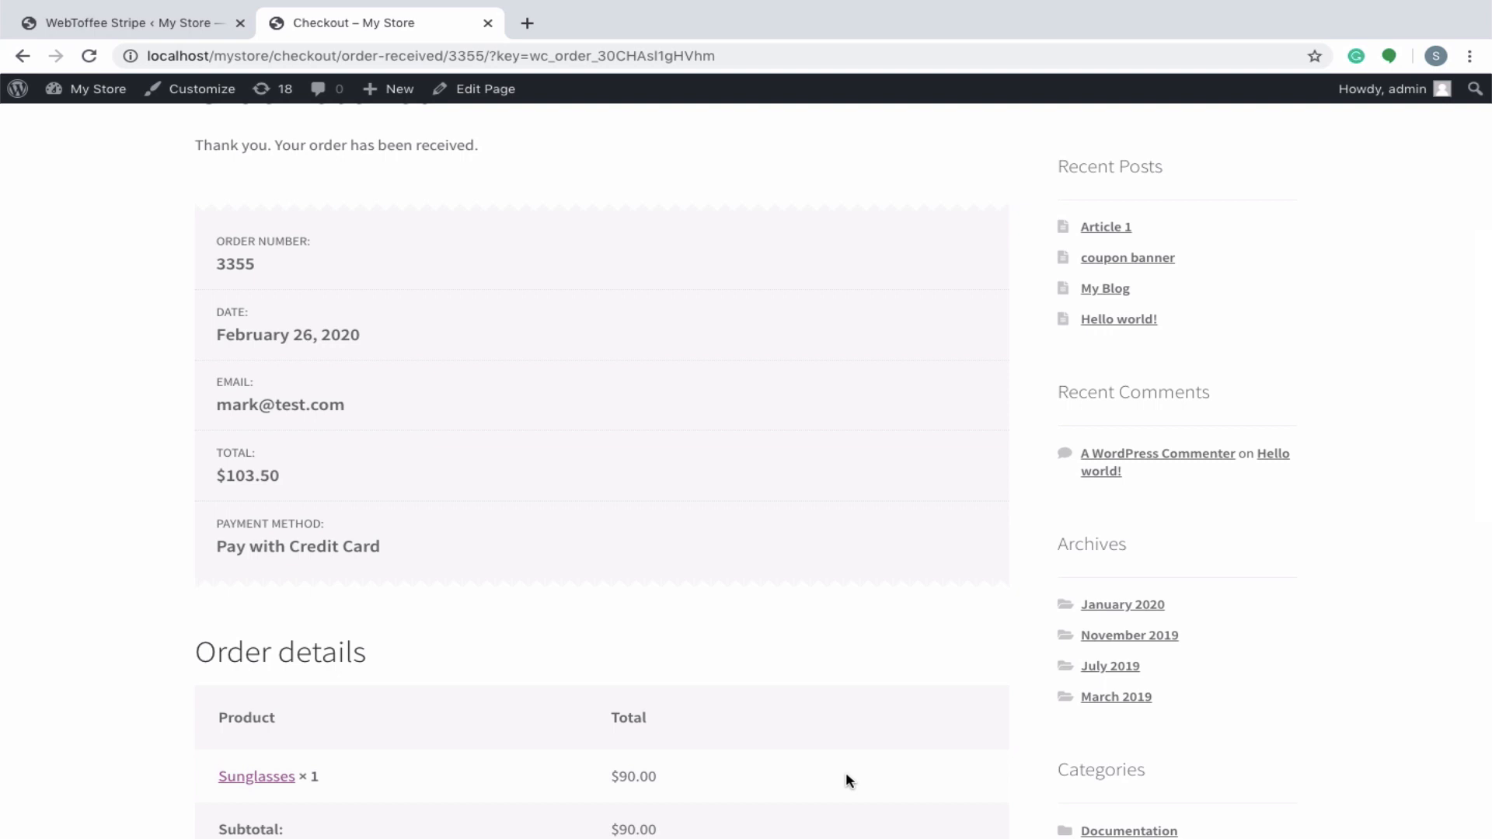
pyautogui.click(130, 22)
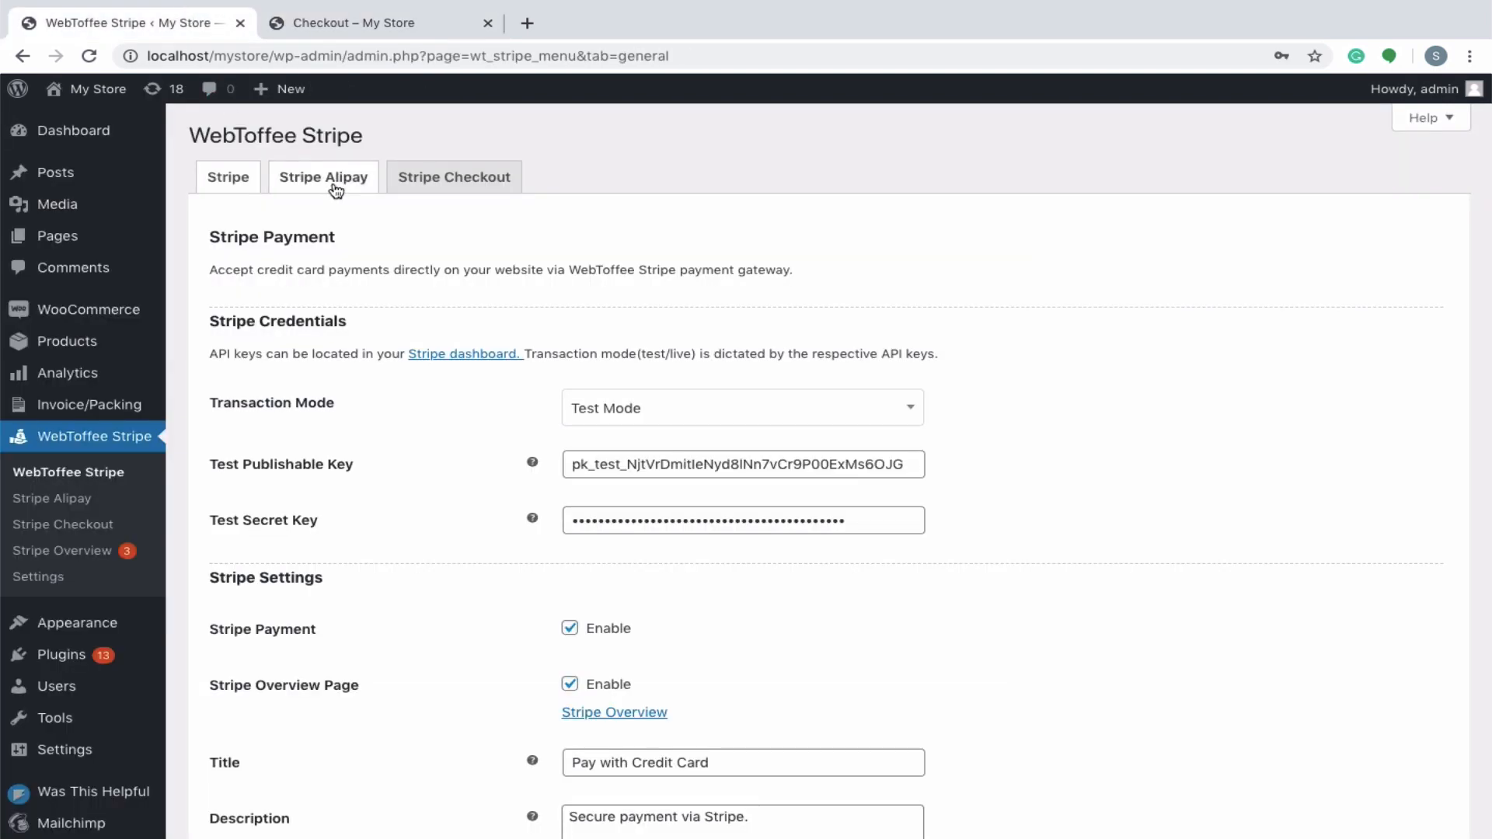
# - Enable Stripe Alipay payment and select Alipay as the payment method on checkout
pyautogui.click(323, 177)
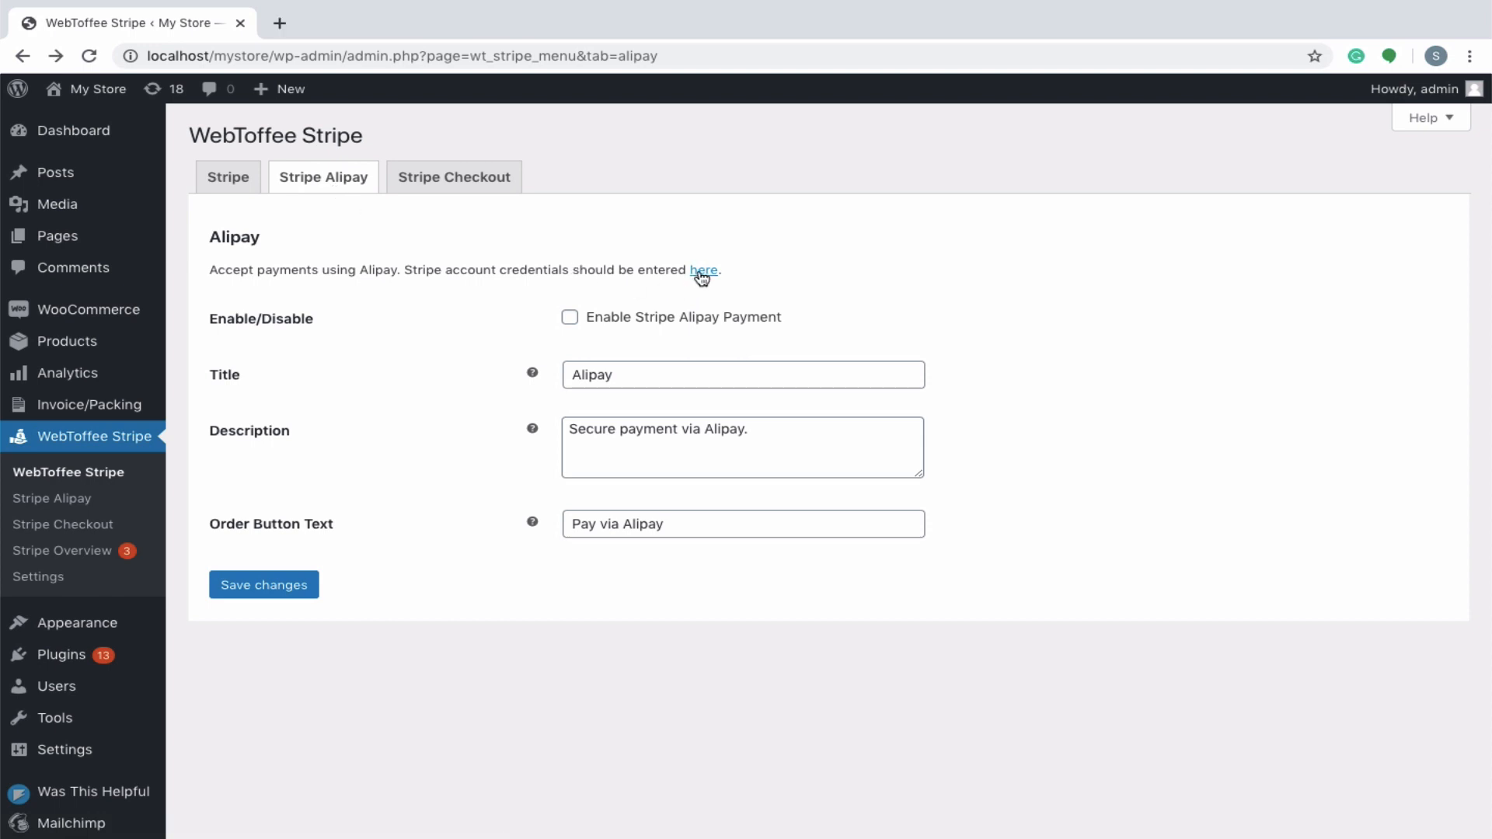
pyautogui.click(704, 271)
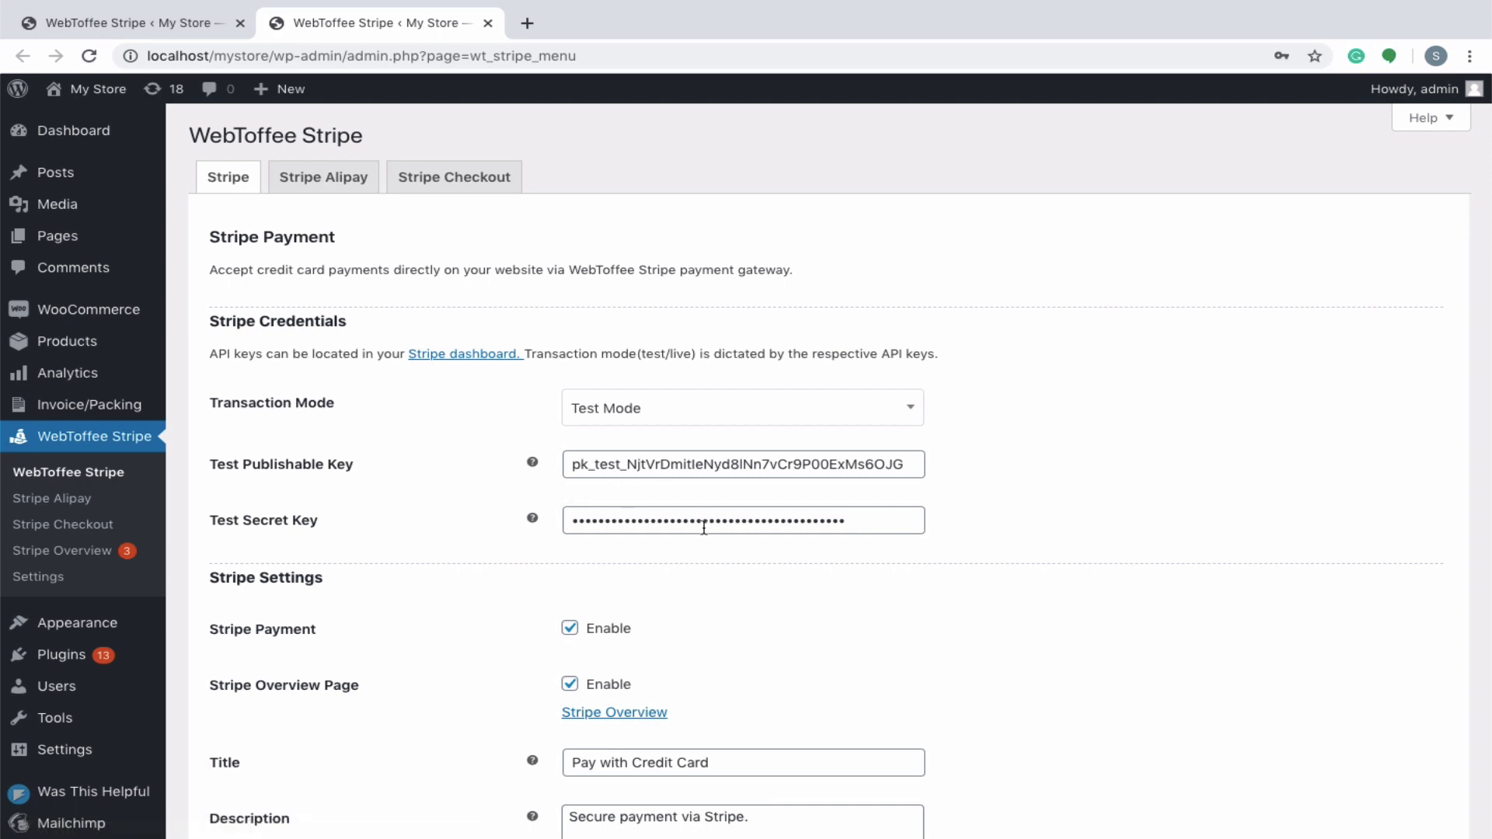
pyautogui.click(322, 178)
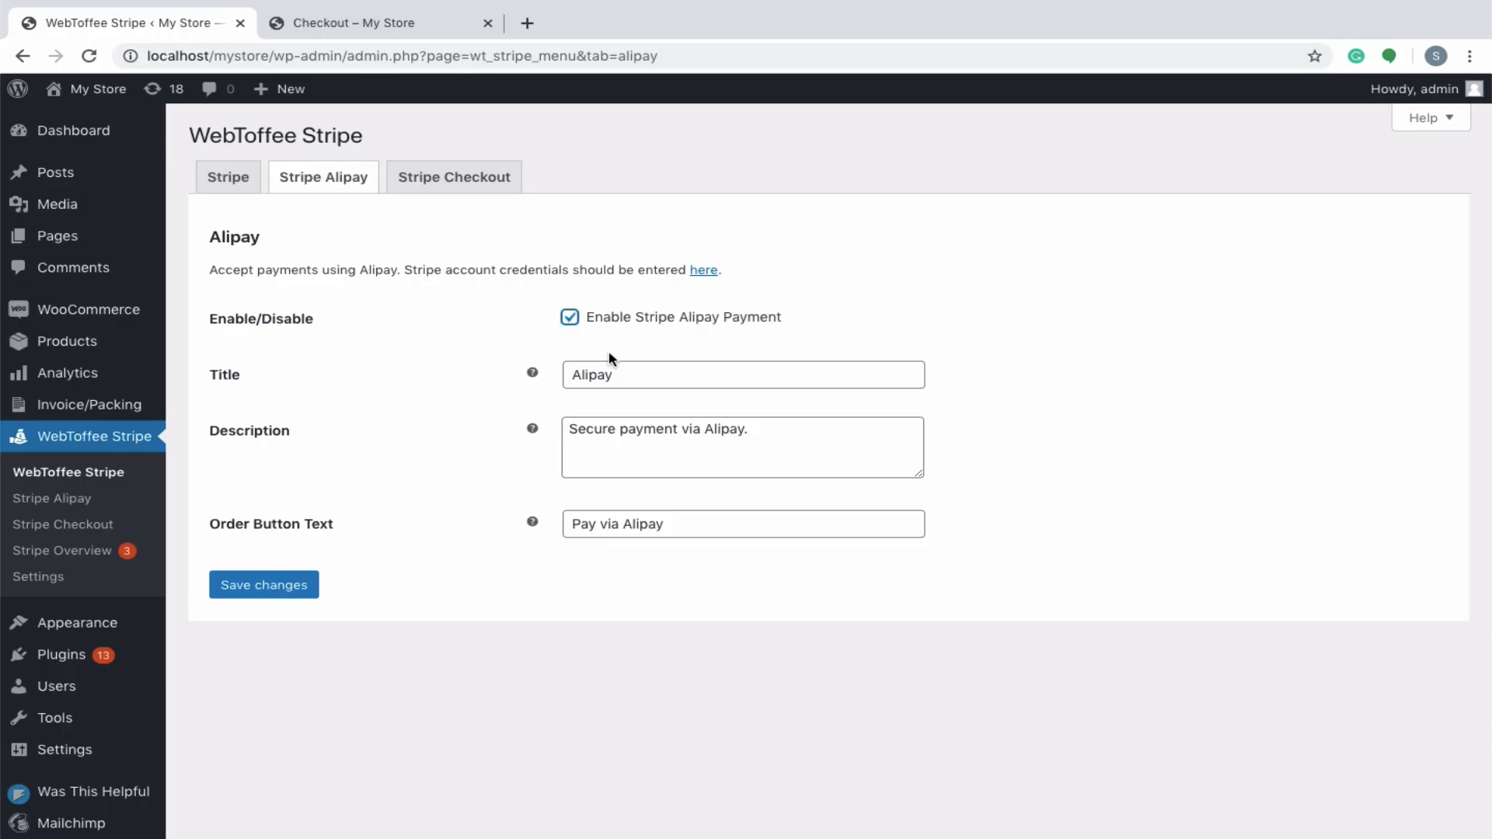
pyautogui.click(741, 448)
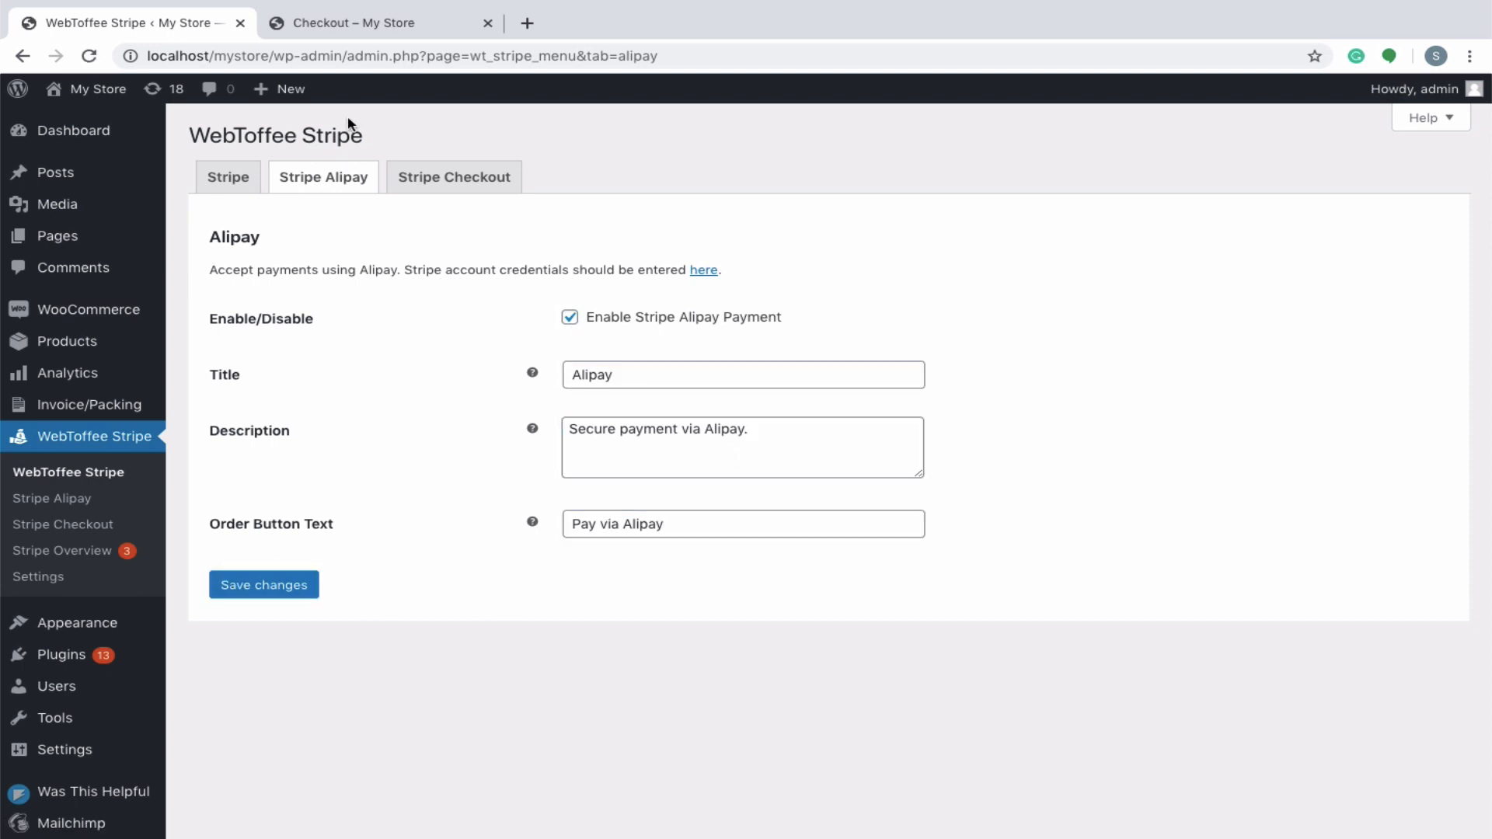
pyautogui.click(361, 22)
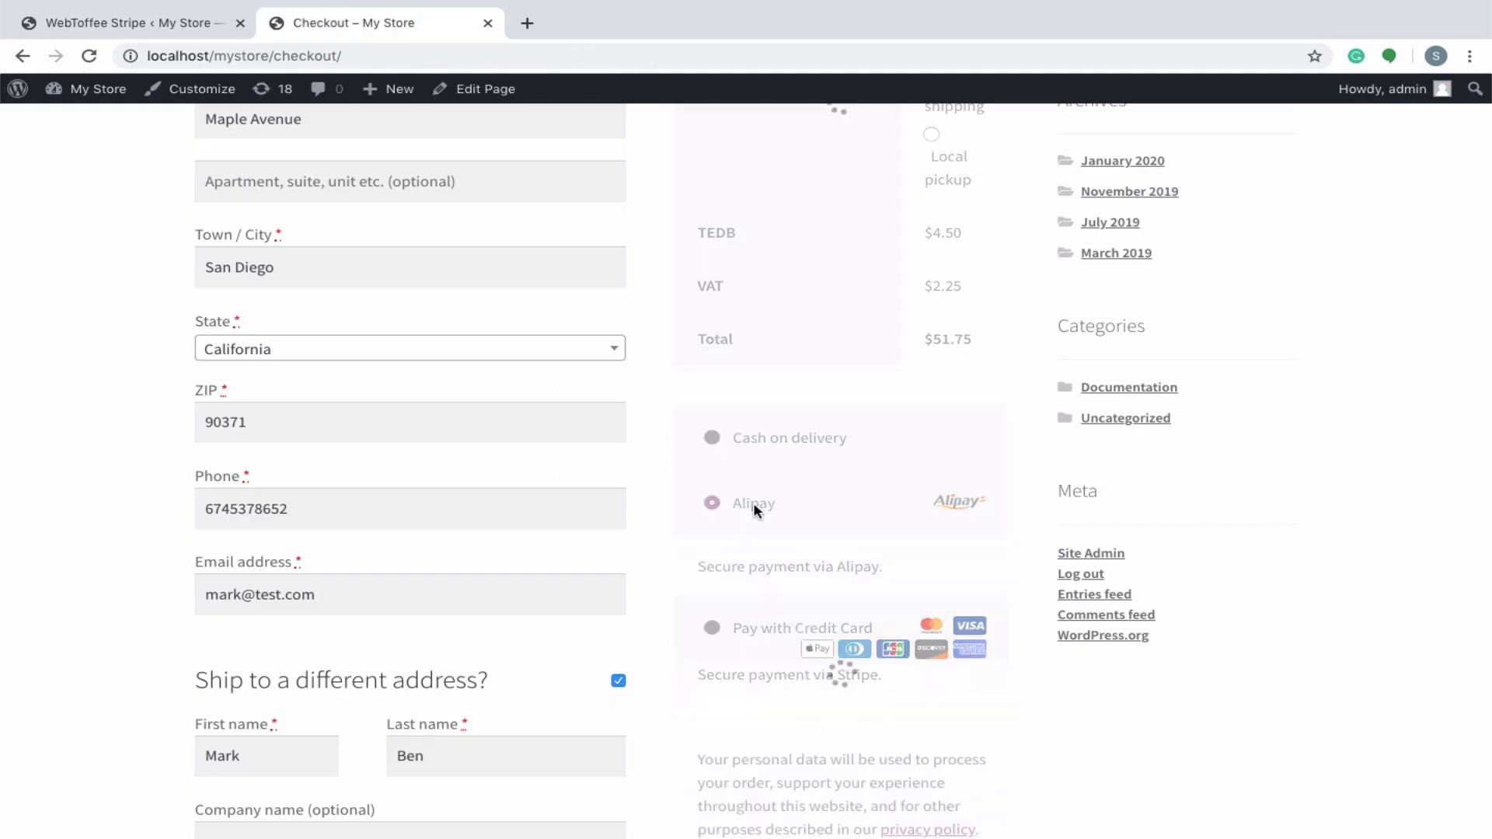
pyautogui.click(712, 503)
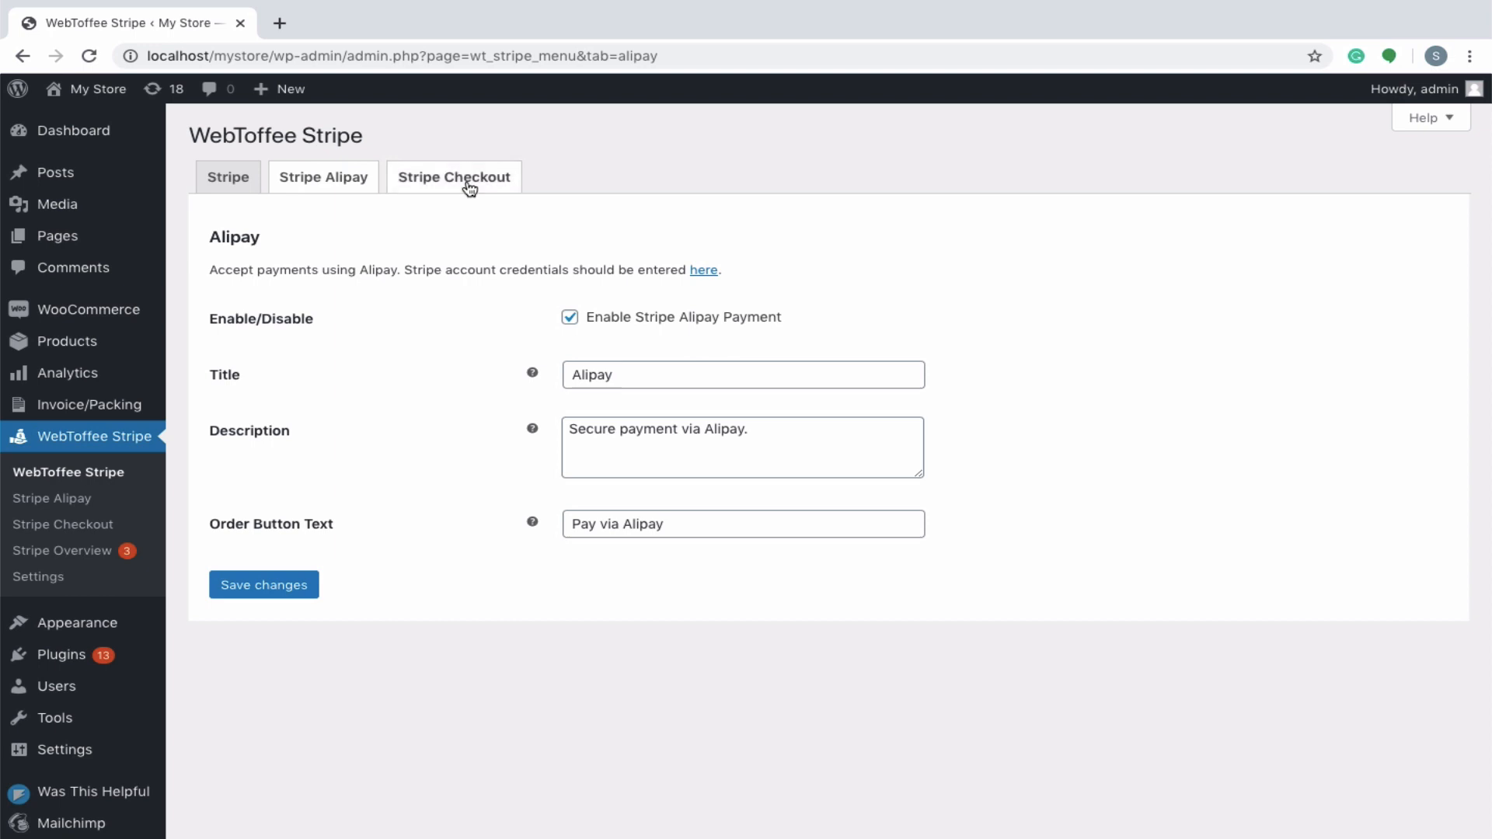
# - Verify the Stripe account name, then enable and save Stripe Checkout payment
pyautogui.click(453, 177)
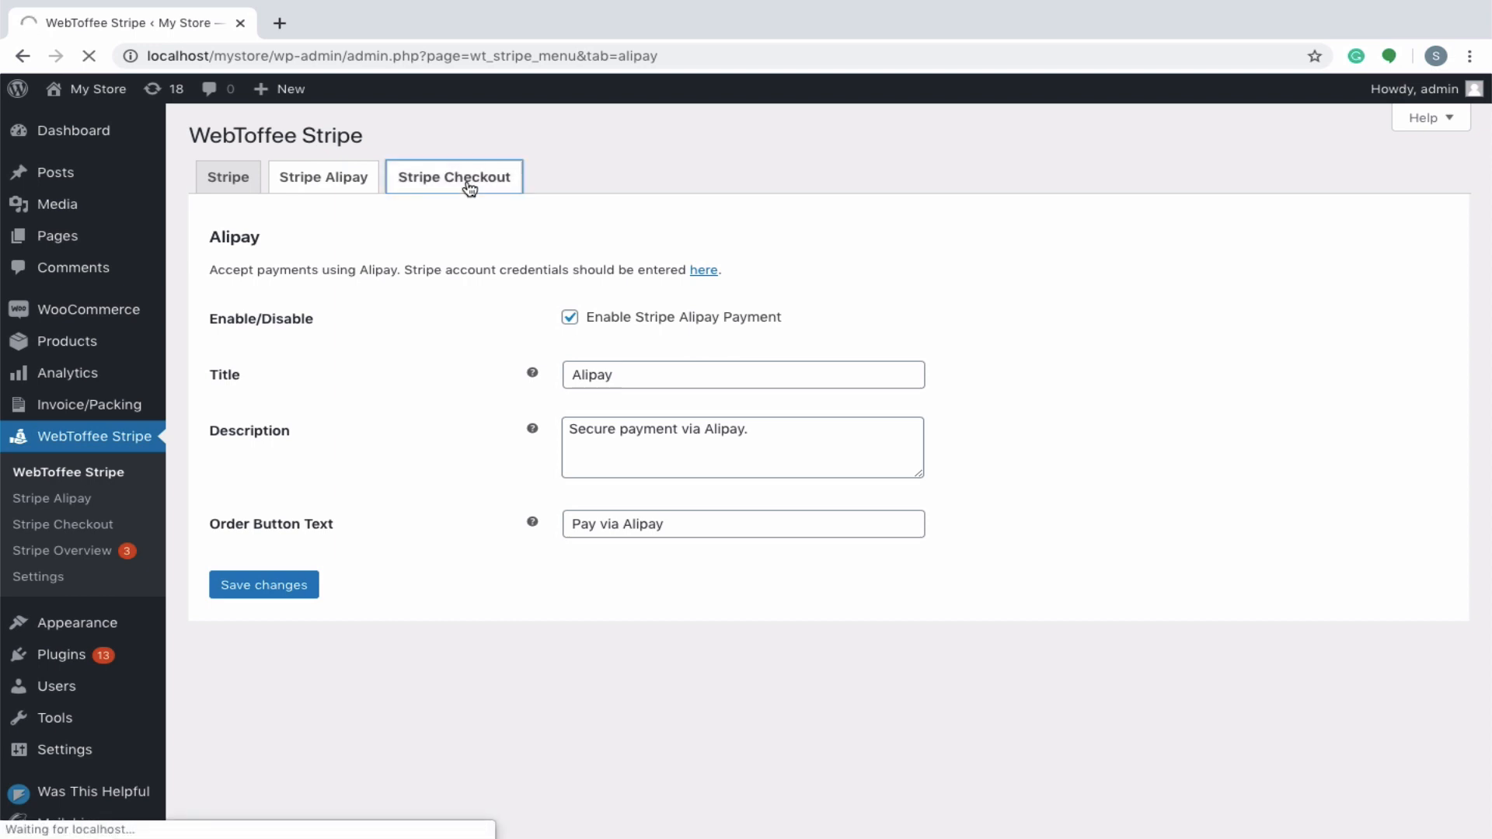
pyautogui.click(453, 177)
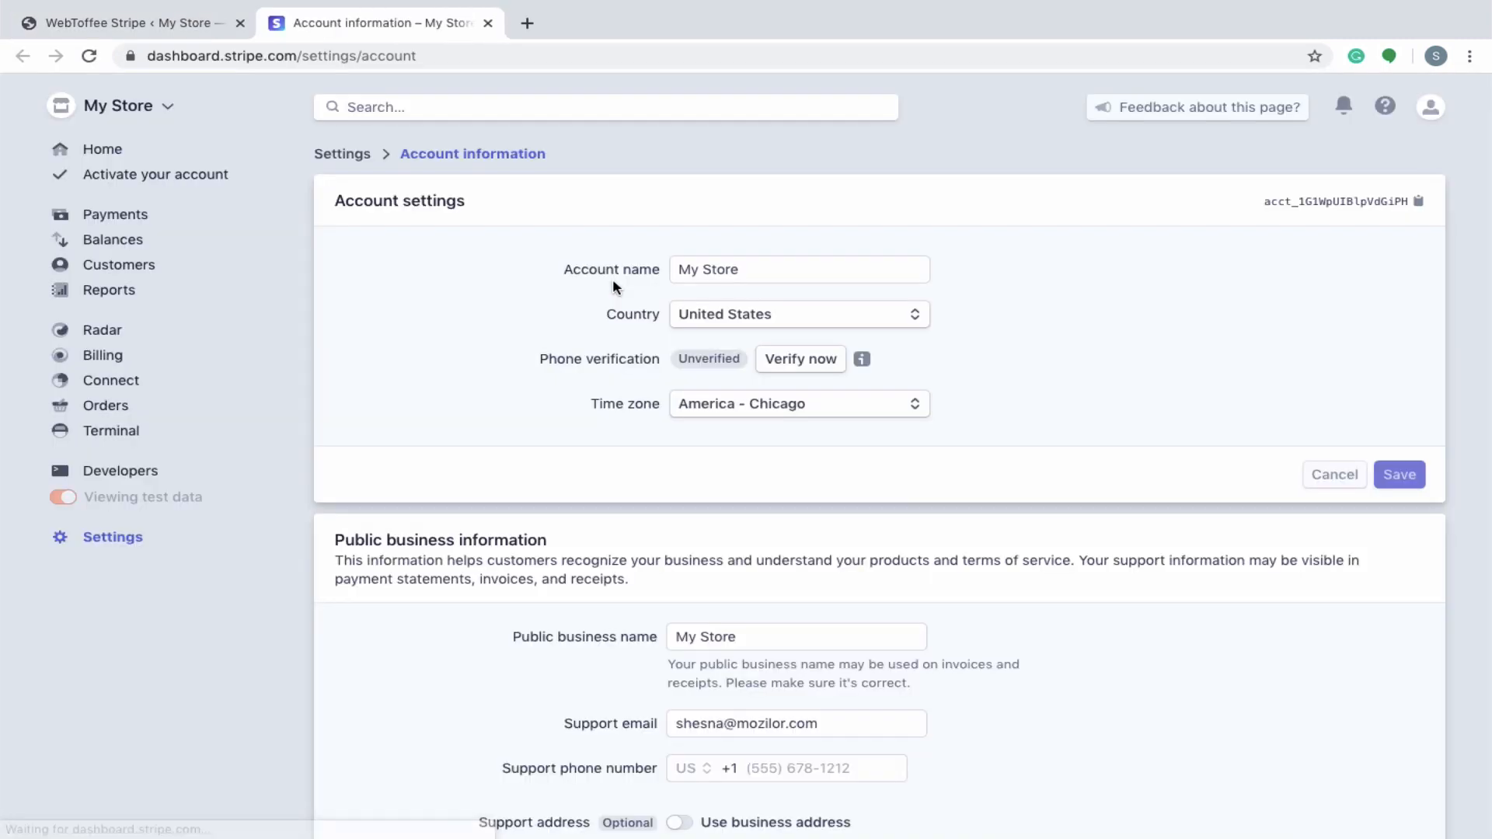
pyautogui.click(132, 22)
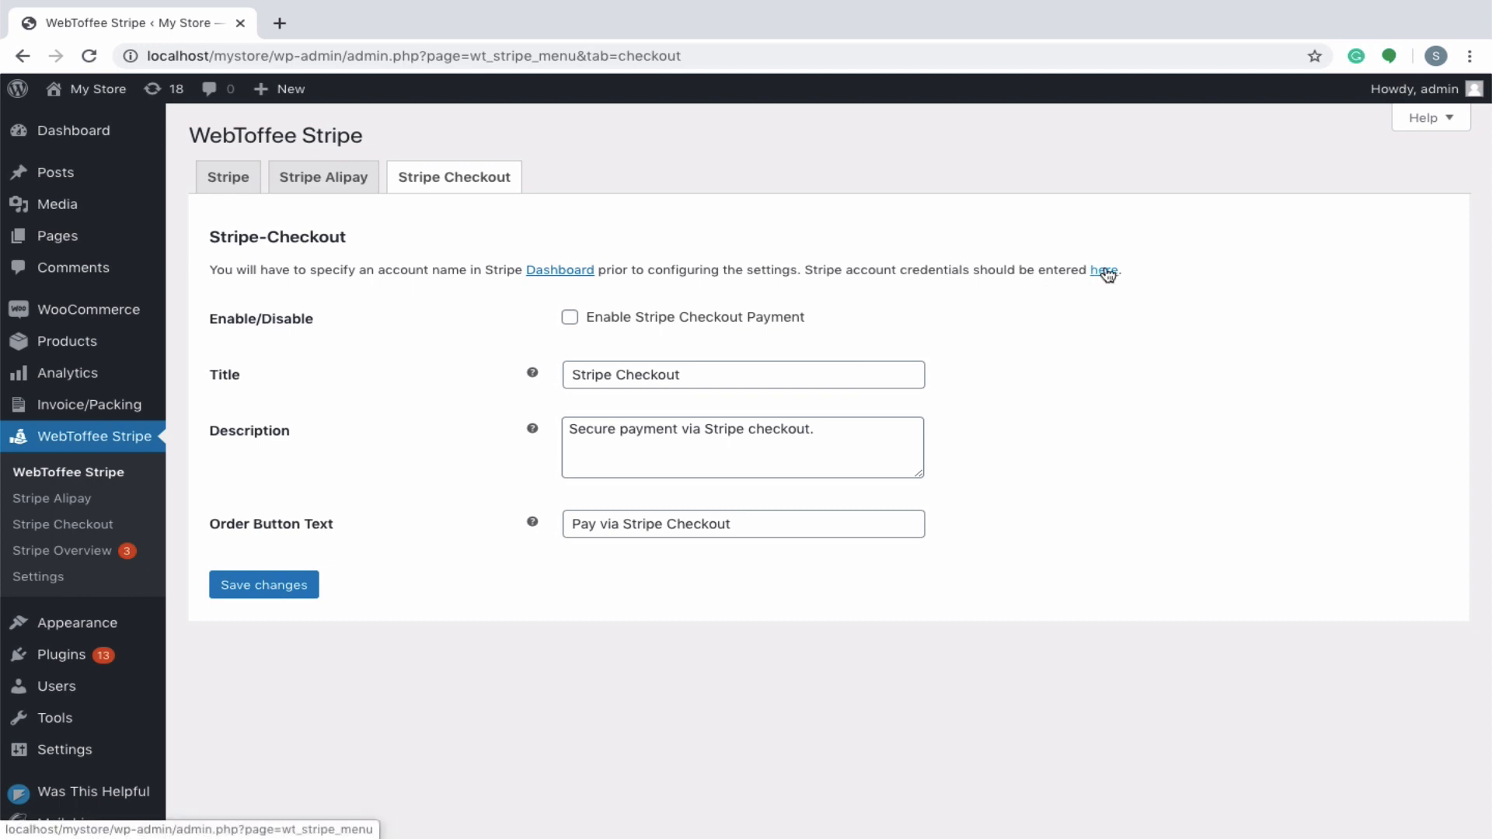
pyautogui.click(1104, 271)
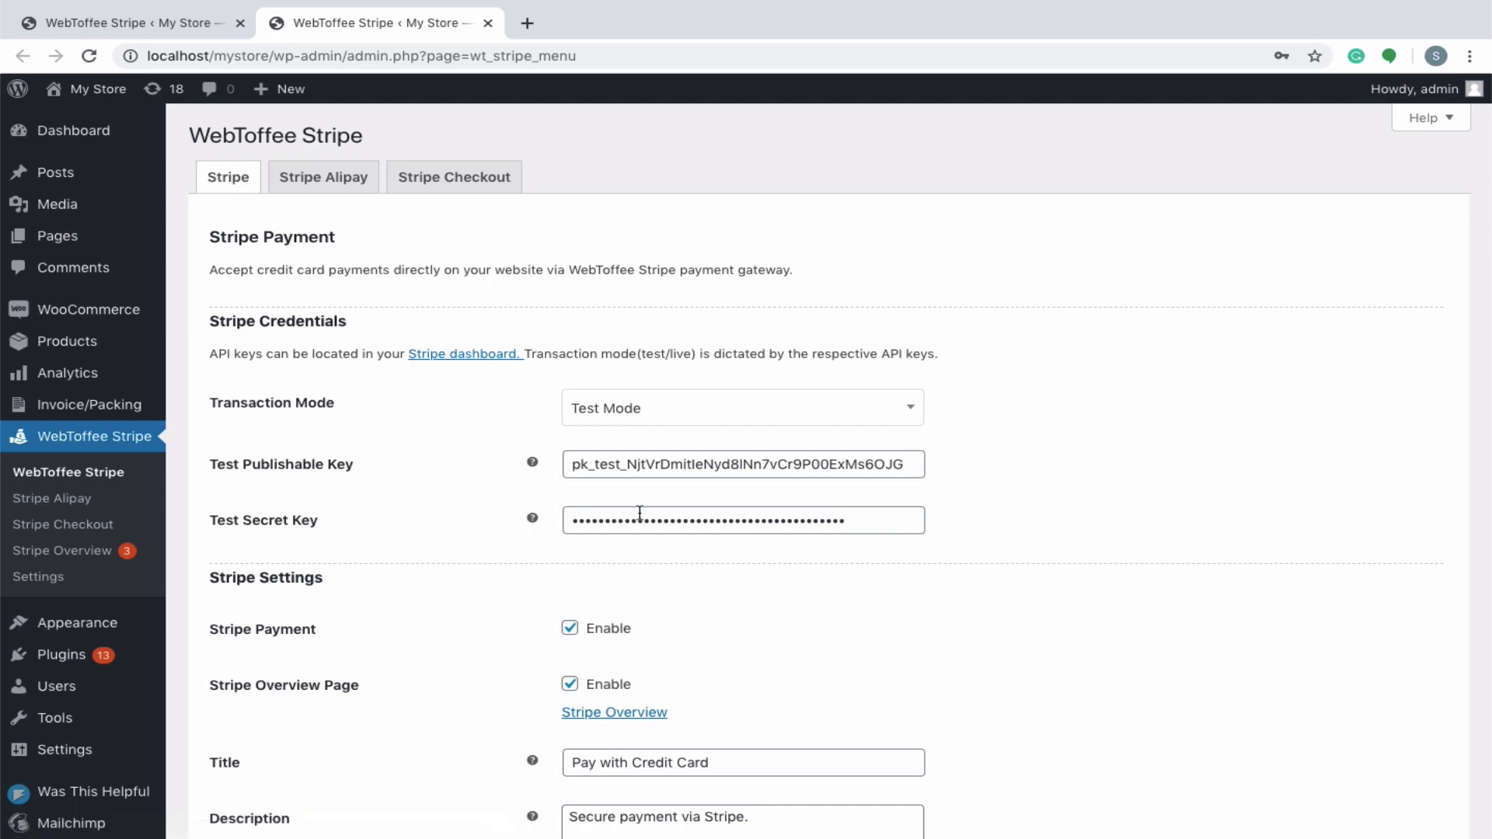
pyautogui.click(454, 177)
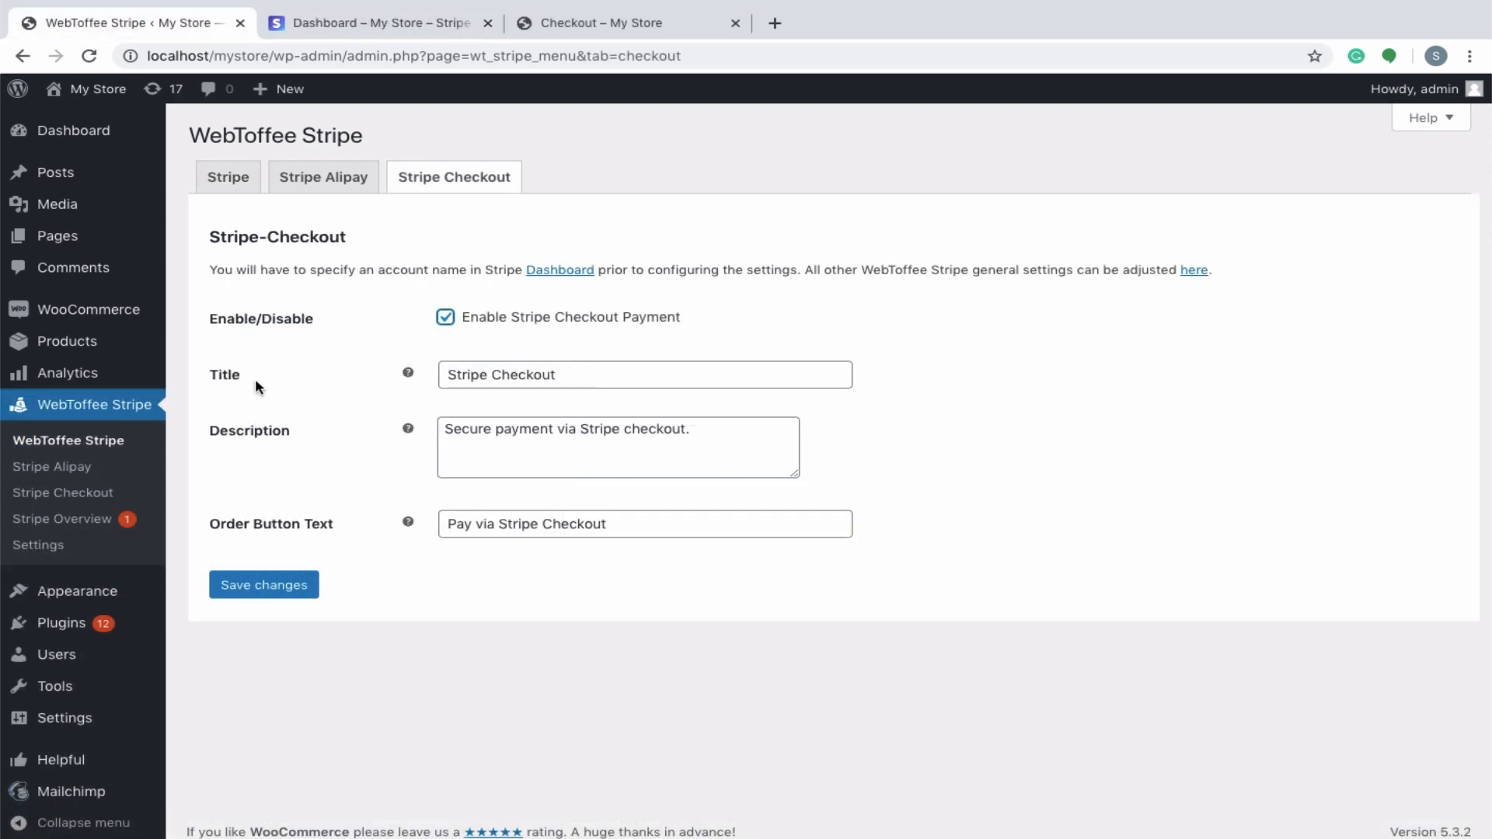
pyautogui.moveTo(290, 544)
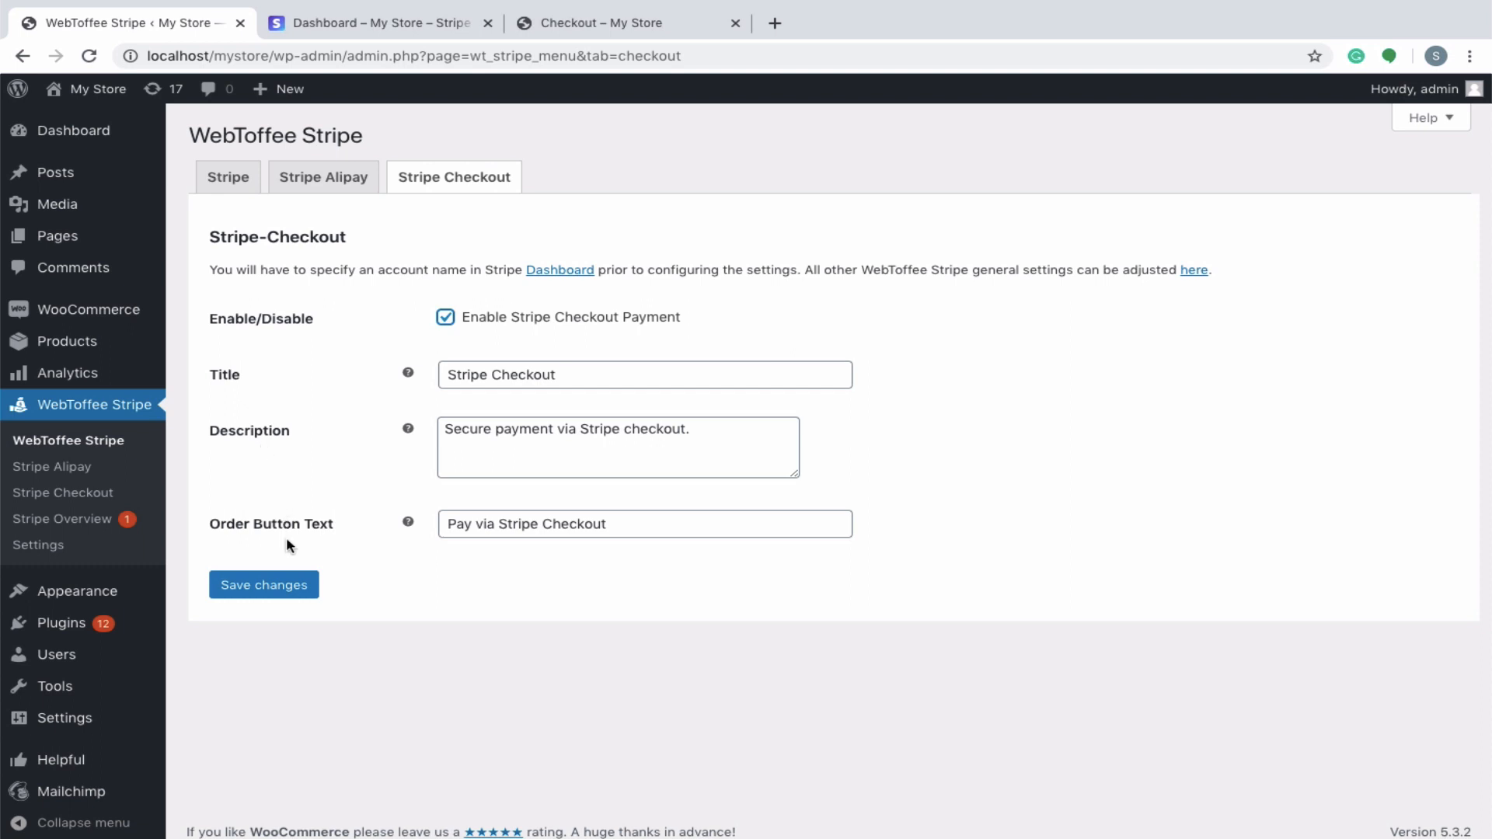
pyautogui.click(264, 585)
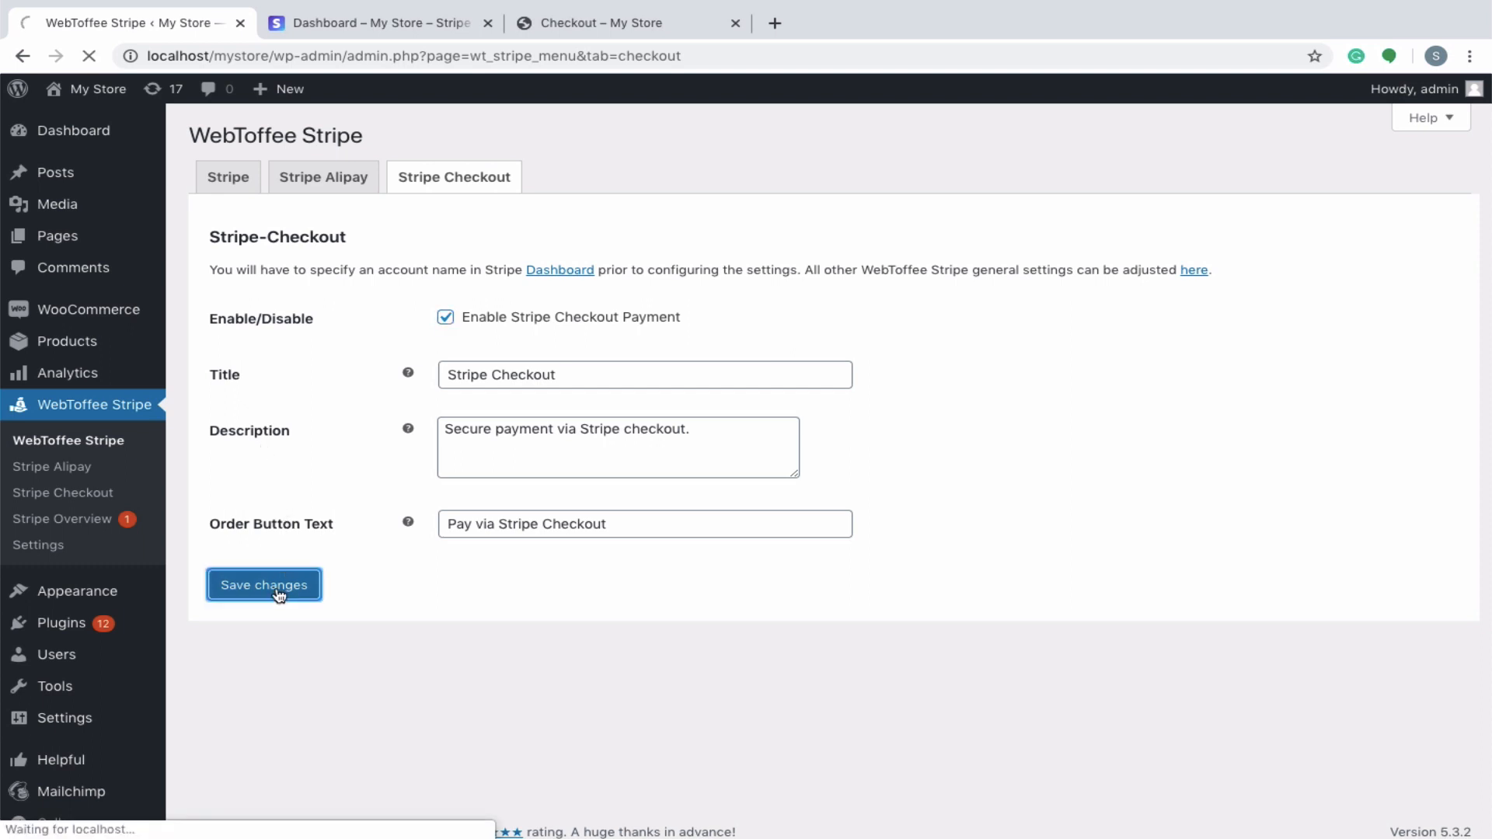
pyautogui.click(614, 22)
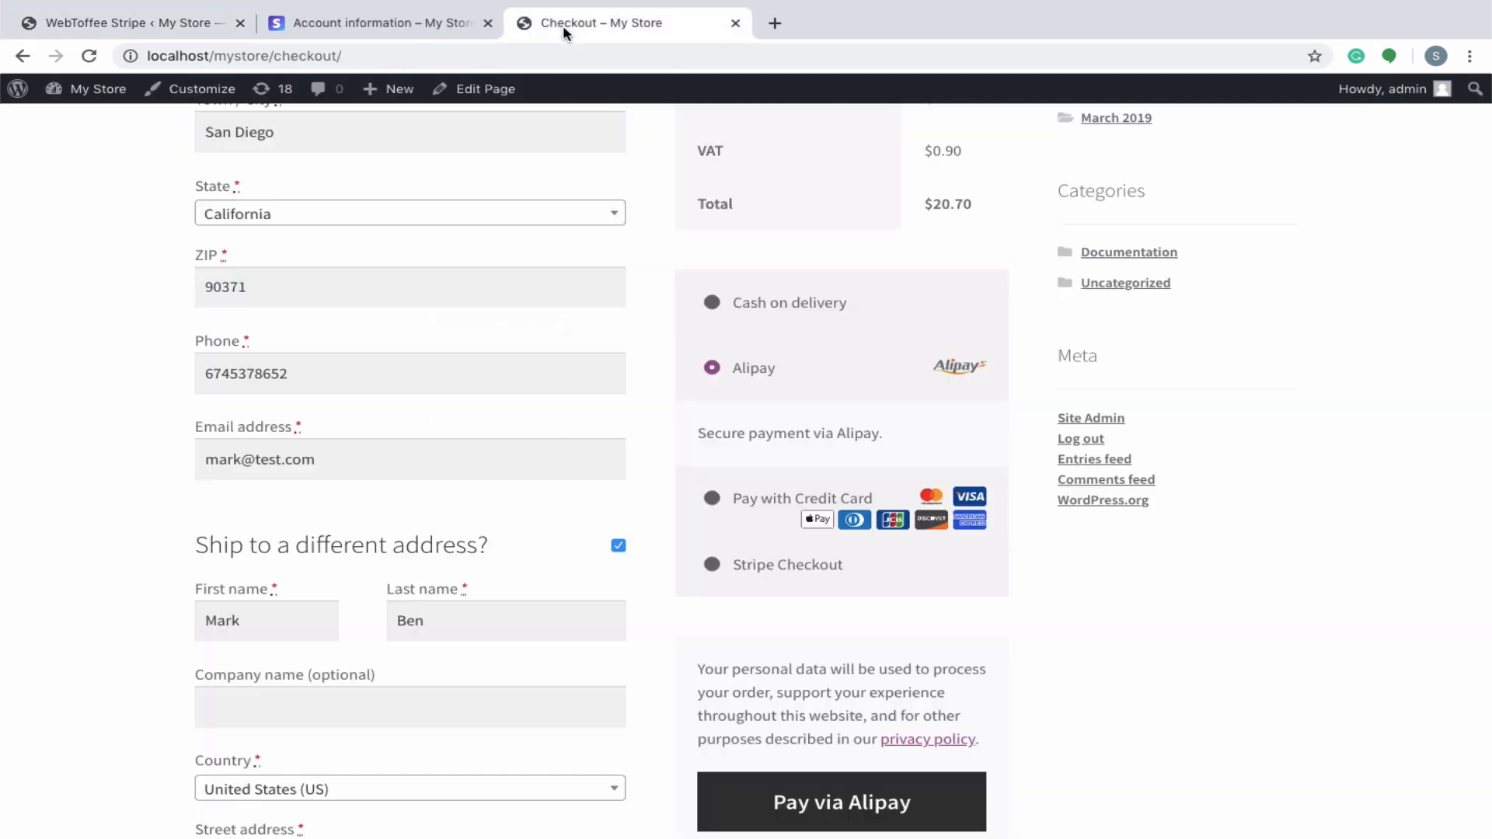
pyautogui.moveTo(760, 585)
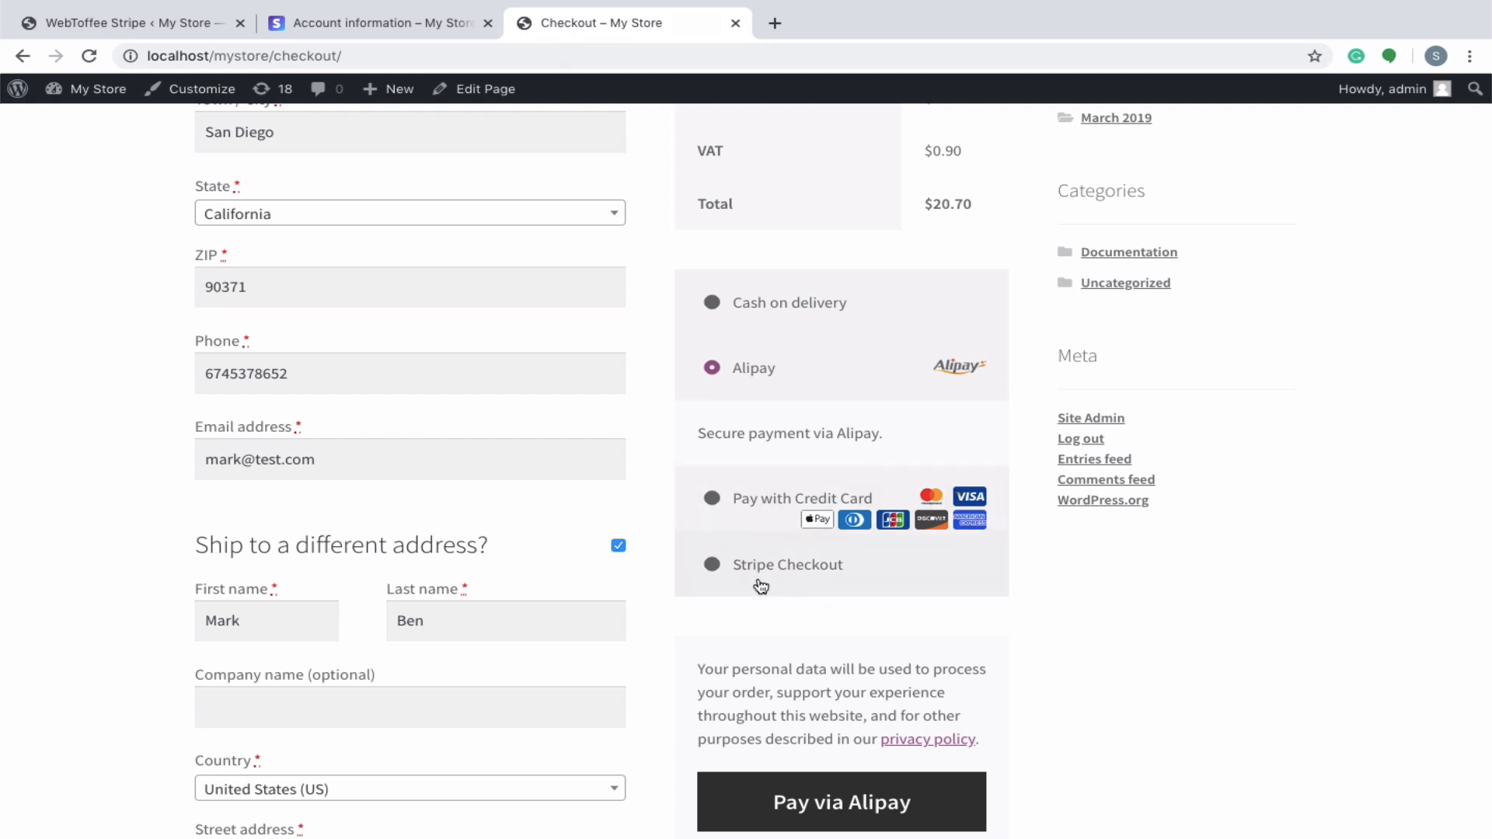
# - Pay via Stripe Checkout with the test card, receiving order #3358 for $20.70
pyautogui.click(712, 565)
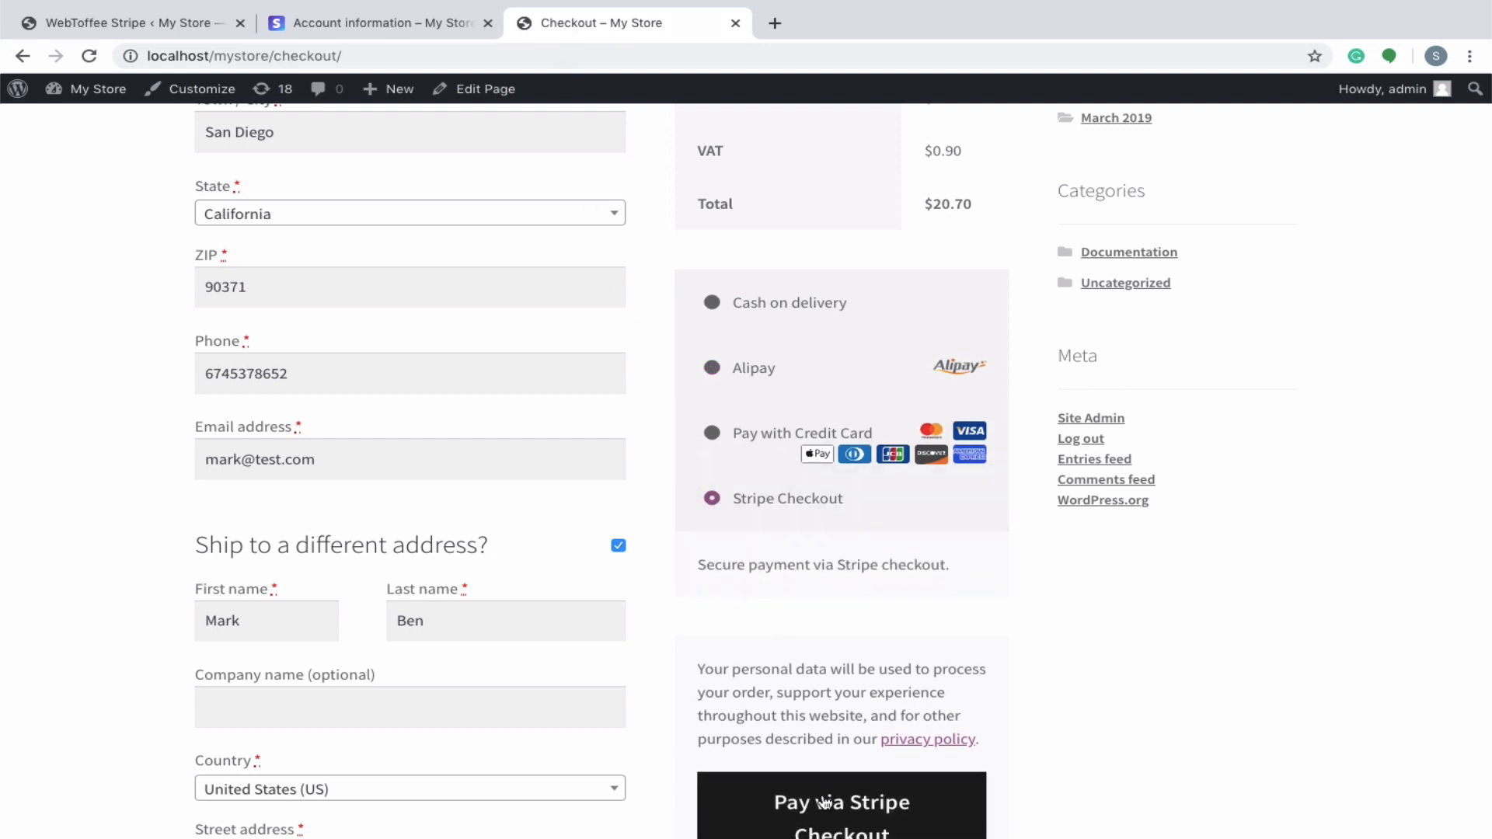
pyautogui.click(841, 802)
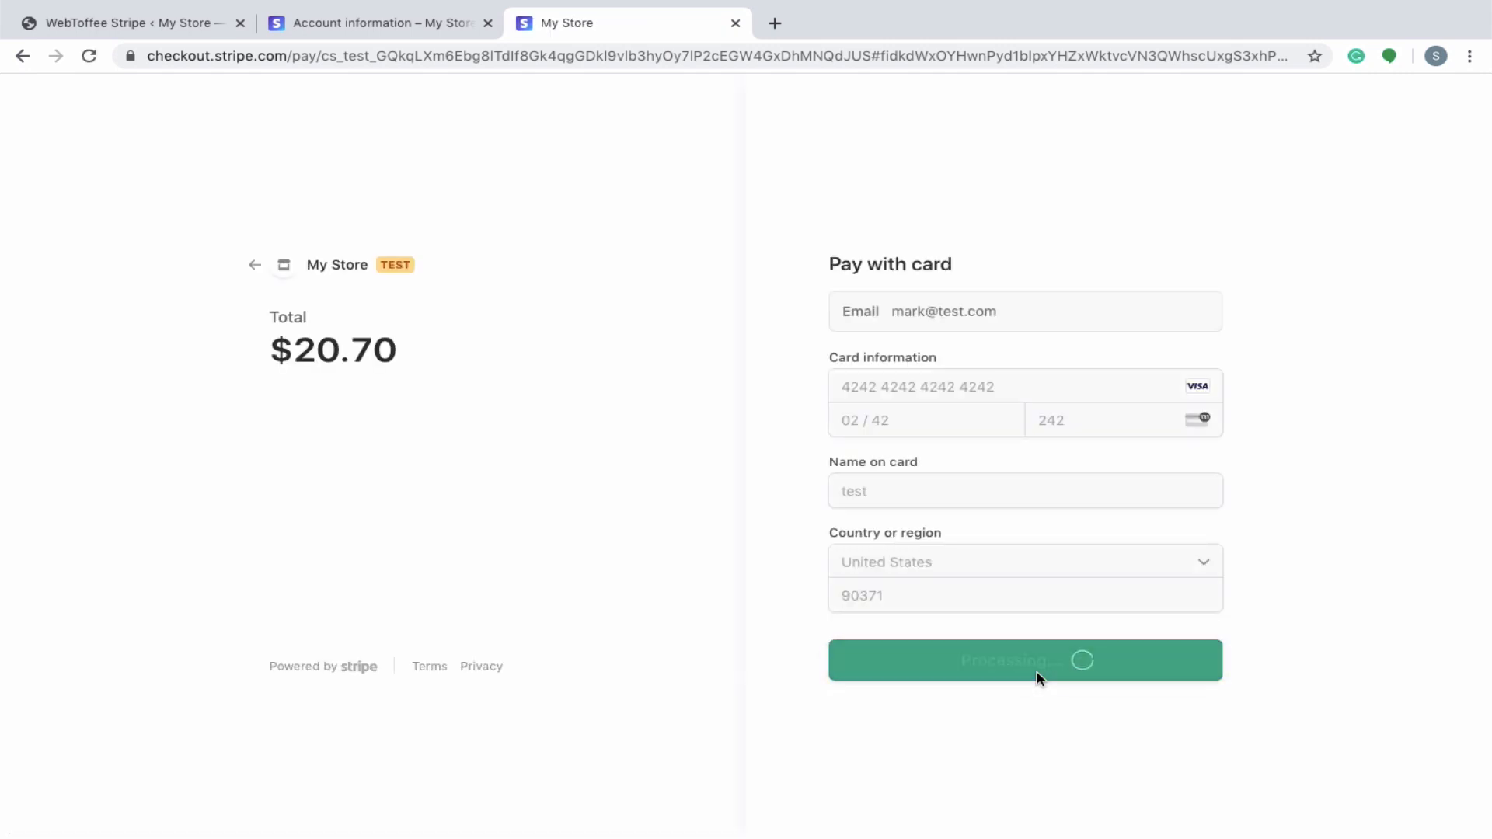
pyautogui.click(1026, 660)
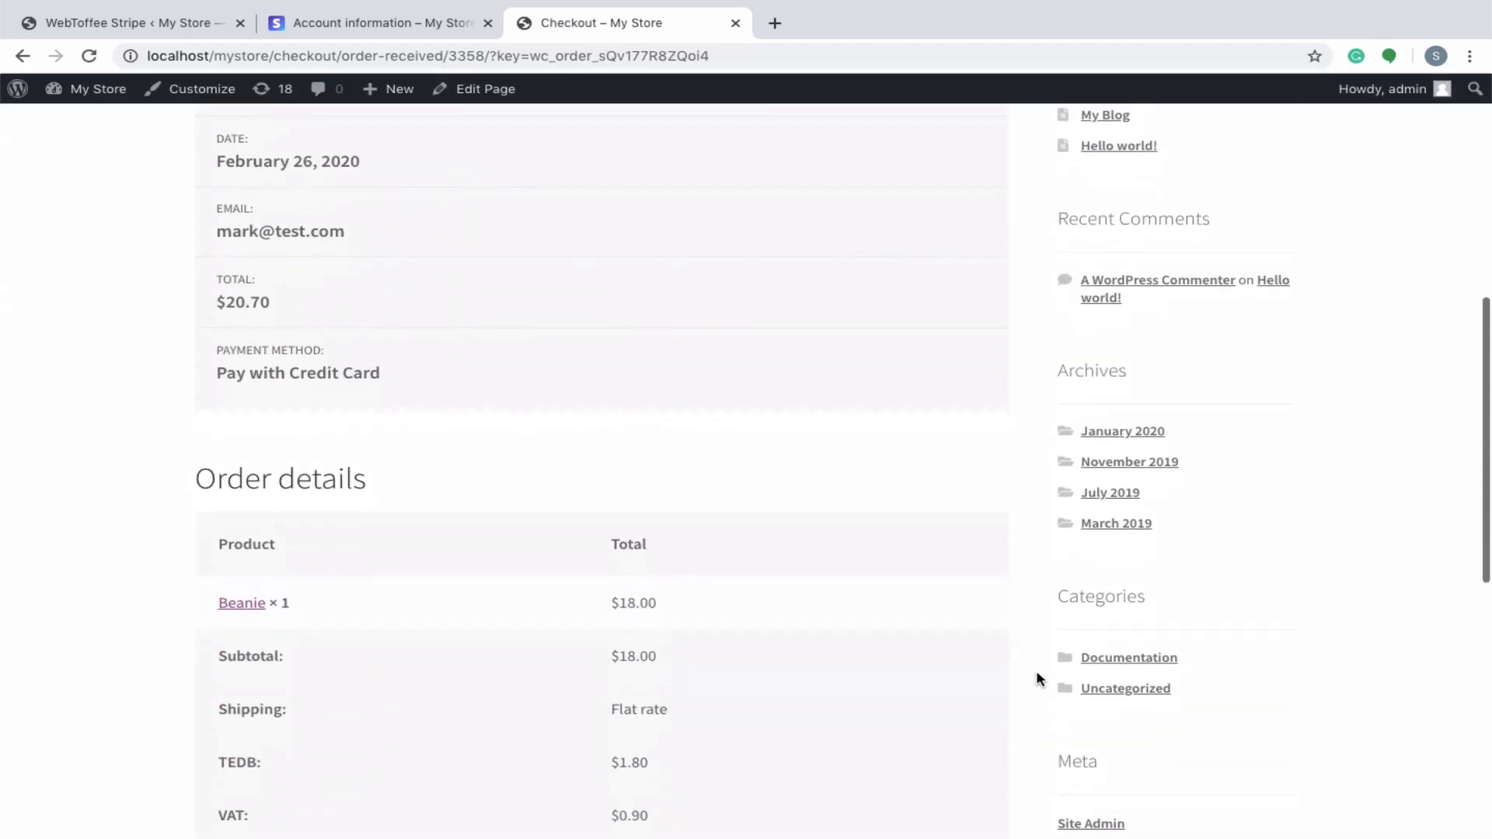
pyautogui.scroll(-3)
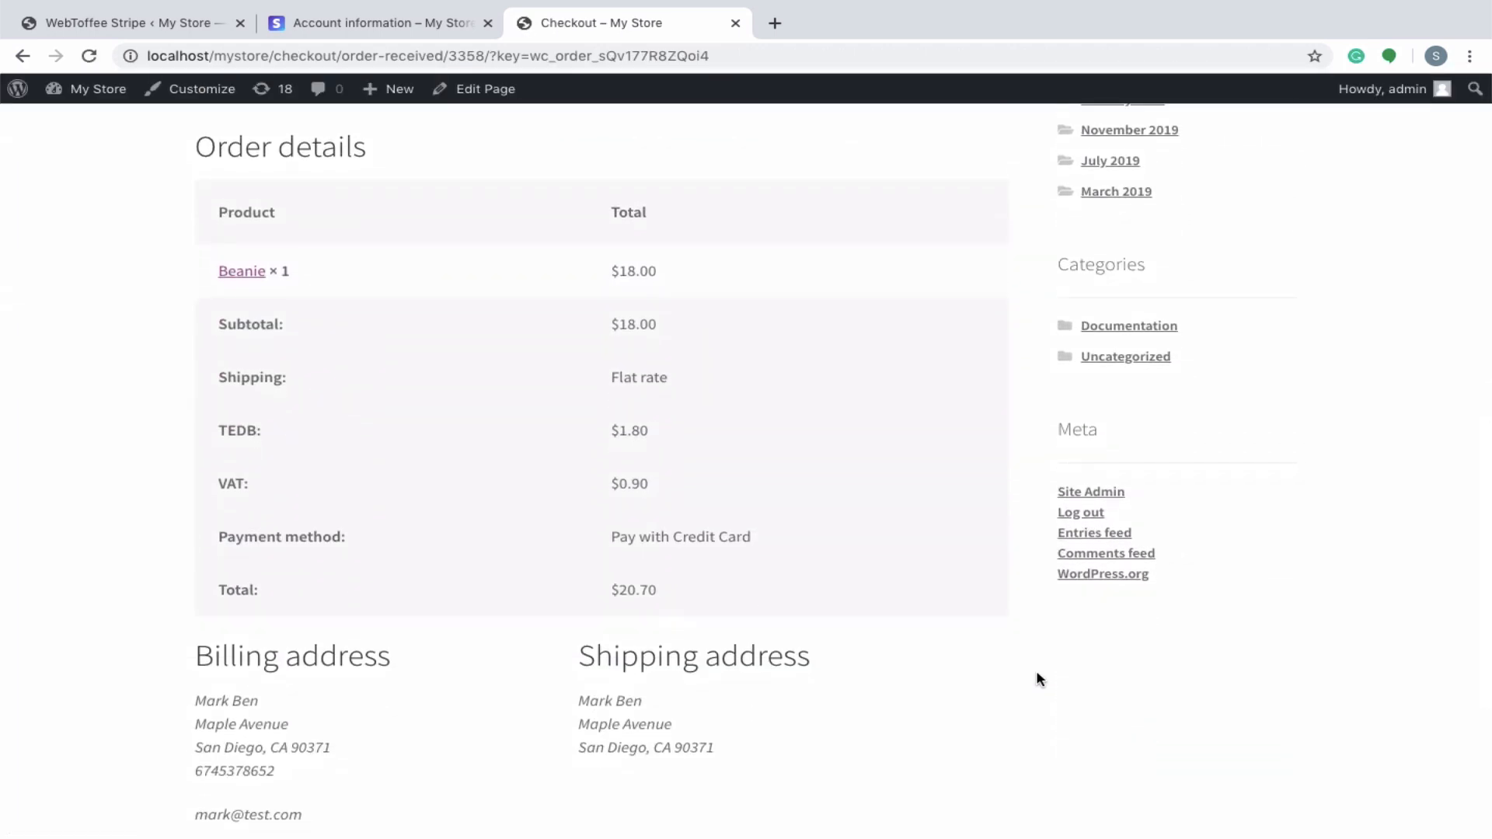